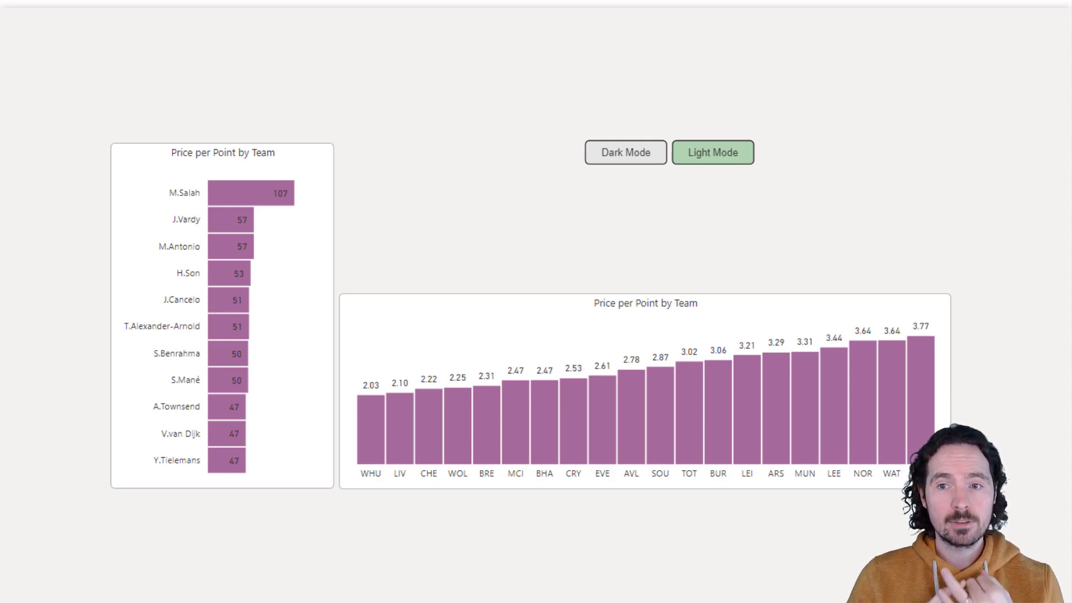
mouse_move(892, 475)
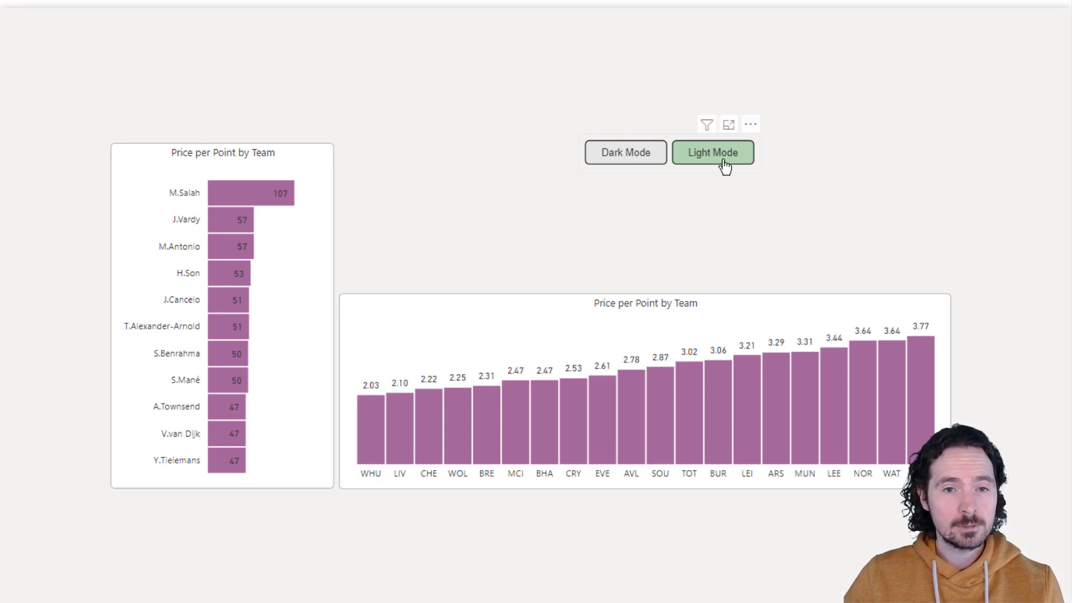
Step: Start a new manual table with a Mode column listing Light Mode and Dark Mode
click(624, 152)
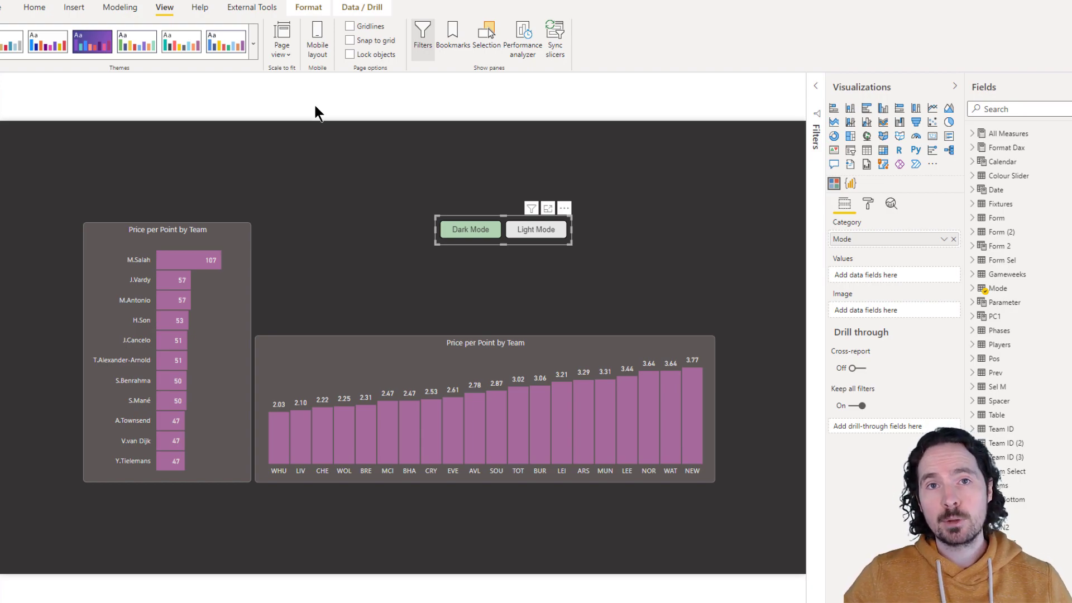
mouse_move(101, 103)
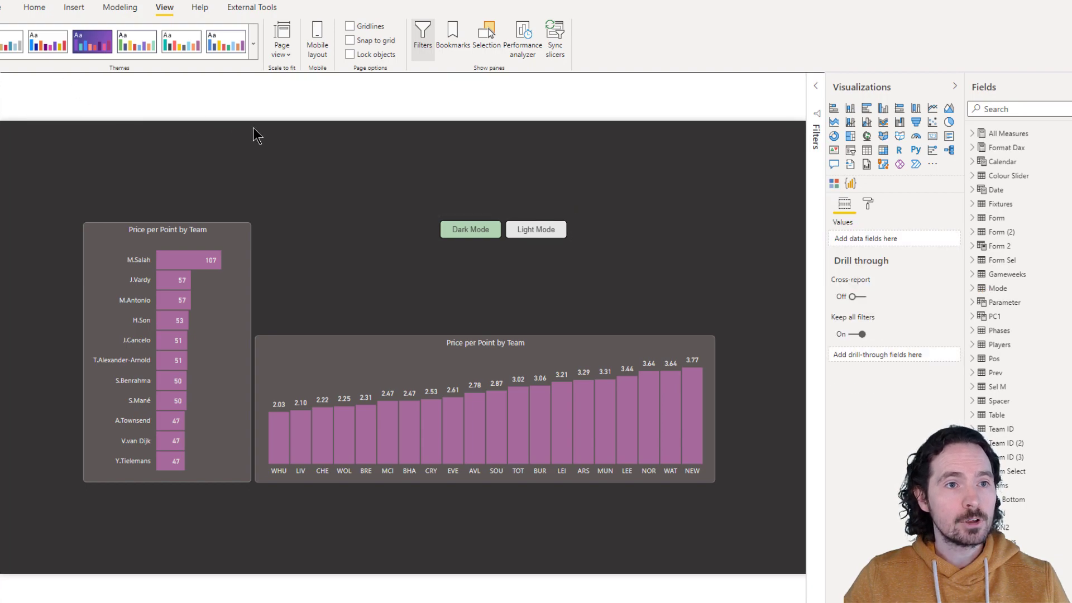
click(34, 8)
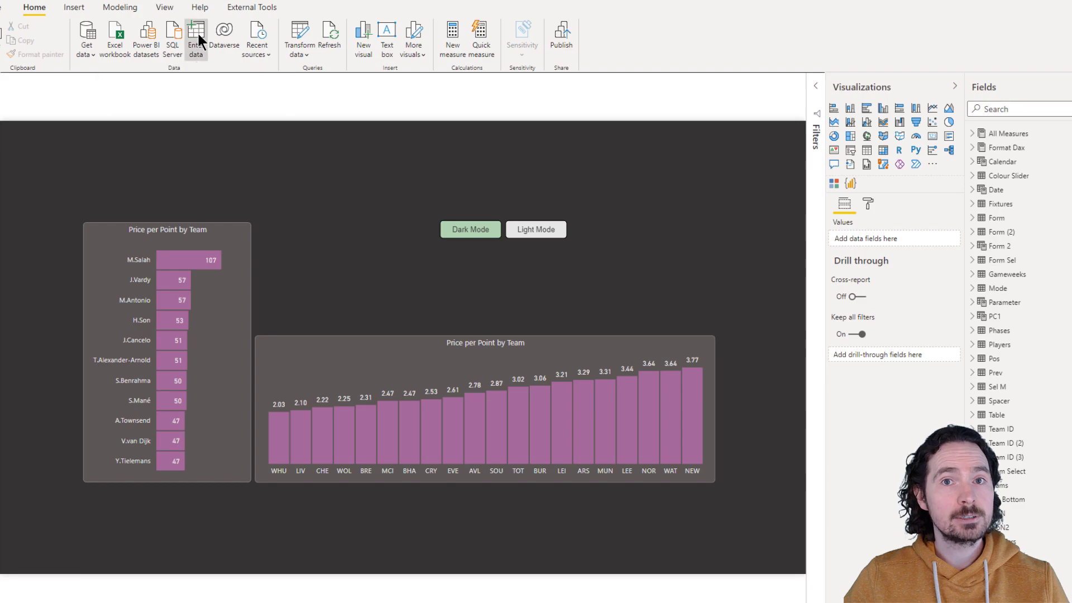
click(195, 38)
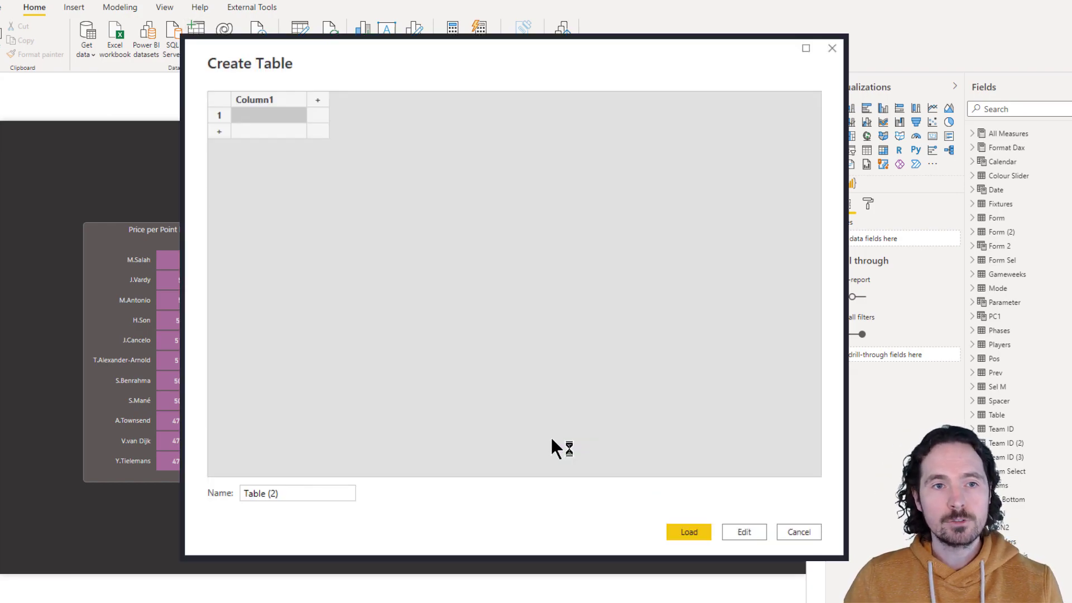
mouse_move(386, 185)
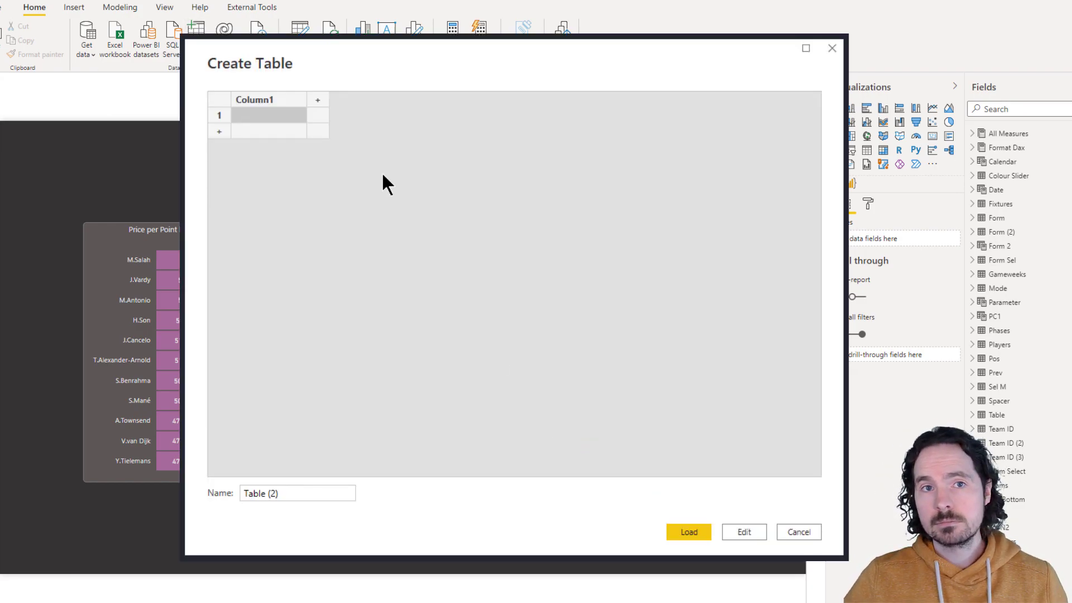
double_click(254, 99)
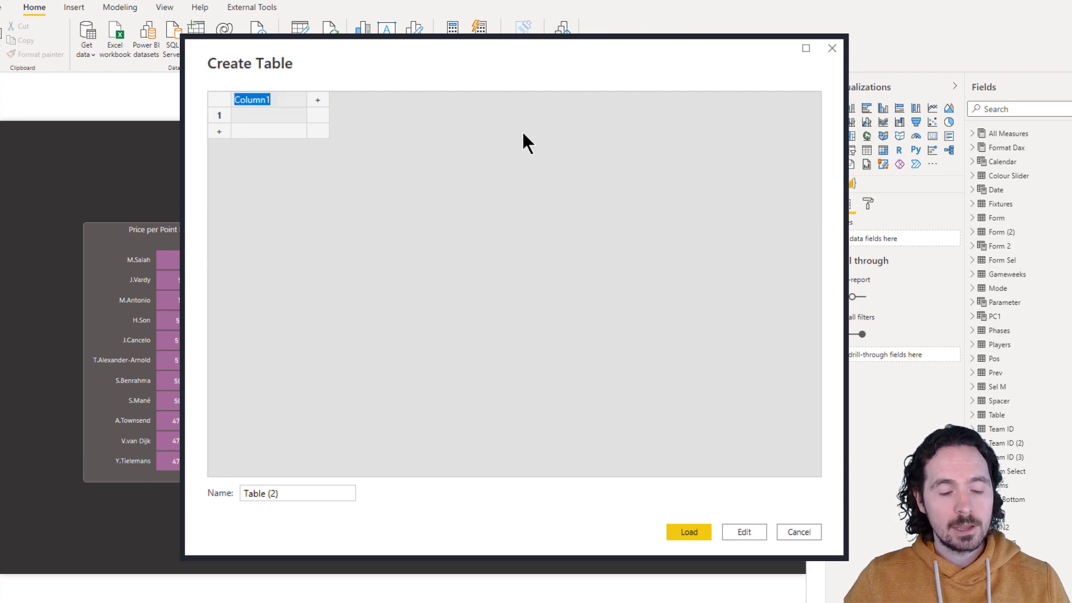
text(Mode)
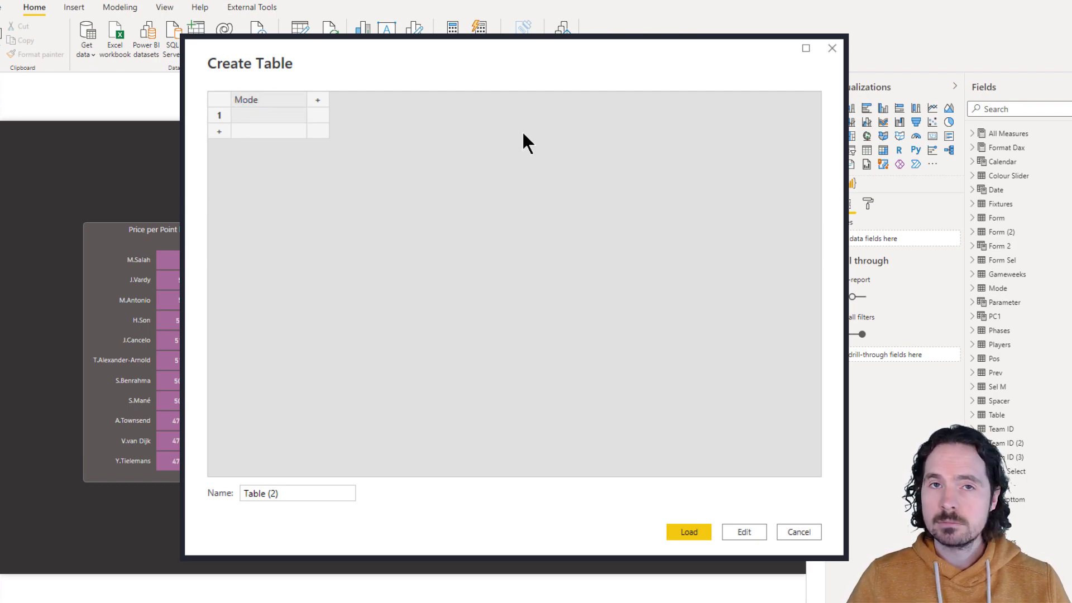
text(Lo)
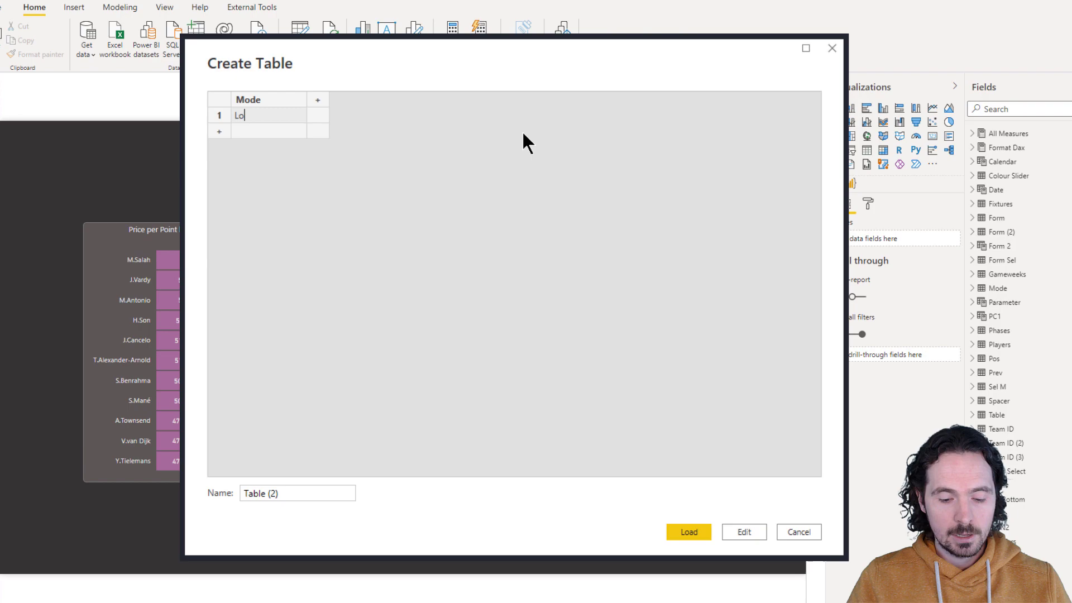
text(Light)
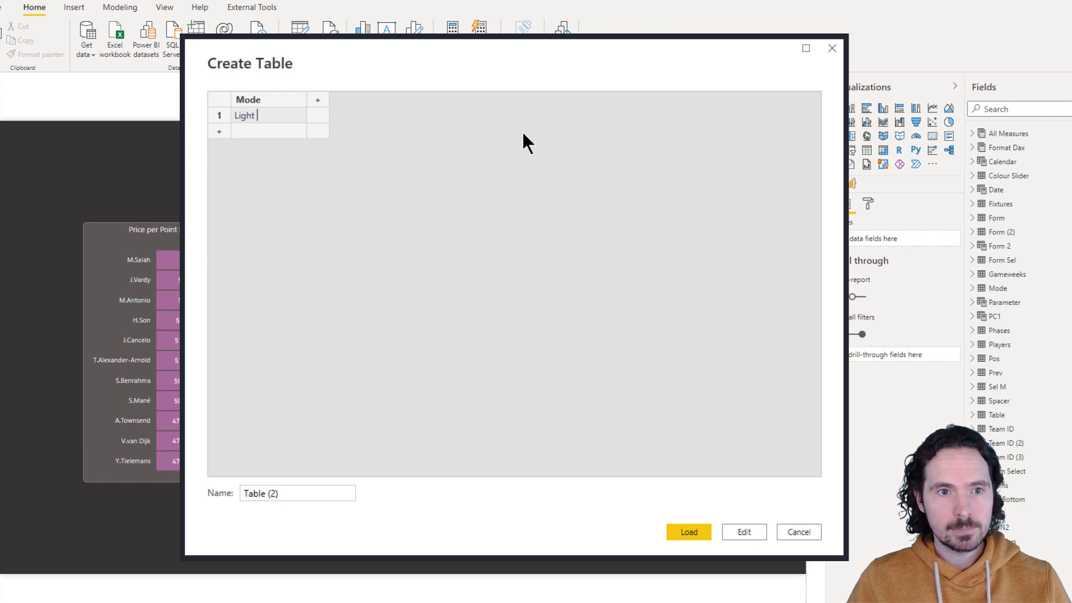
text(Mode)
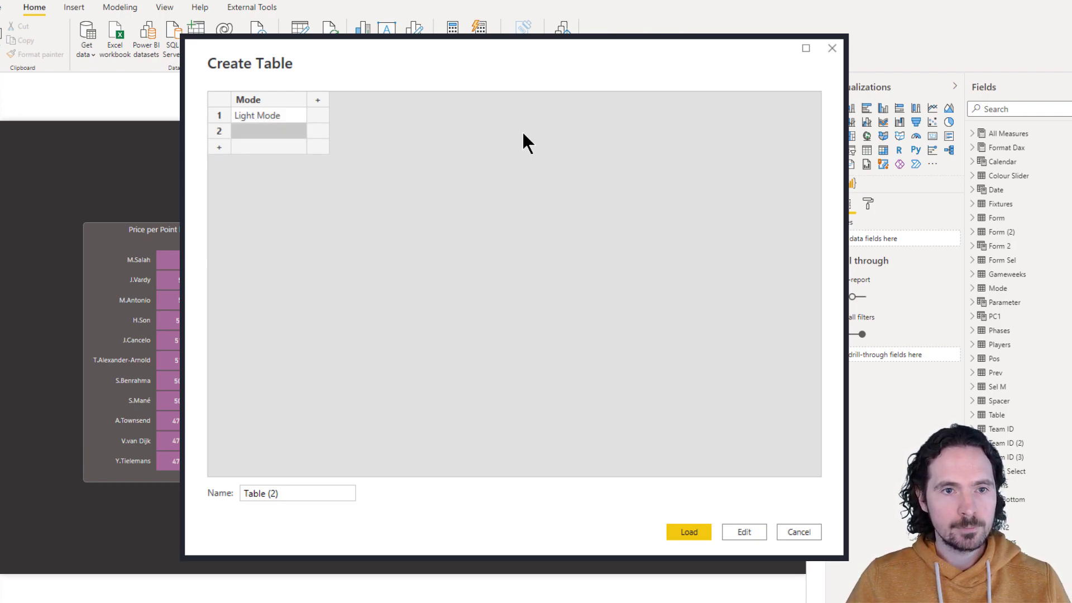
text(Dark Mode)
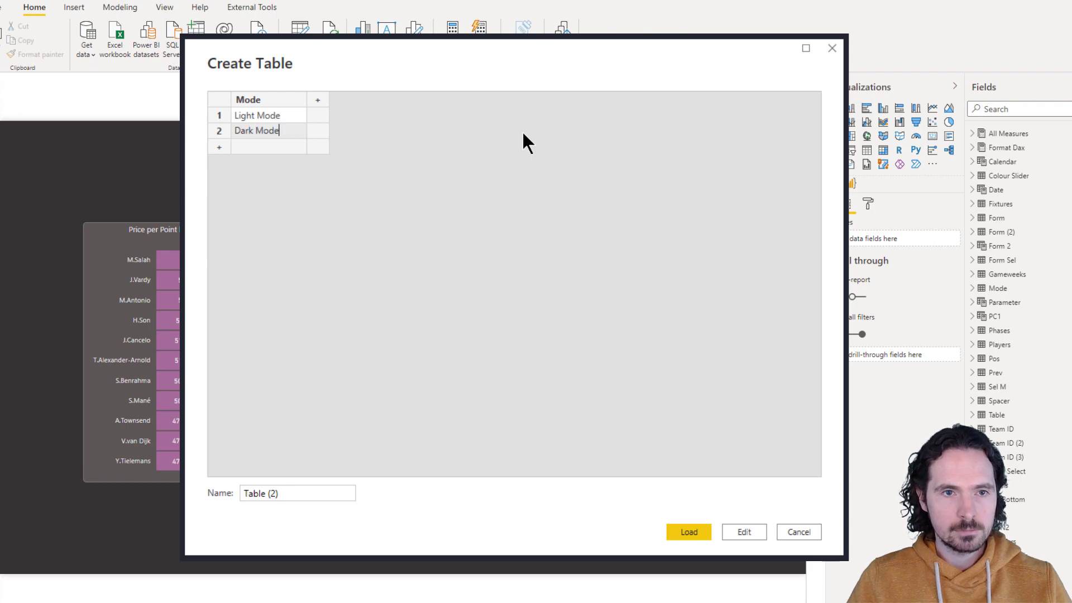
Step: Add an Order column with values 1 and 2 and name the table Mode Selection
click(317, 100)
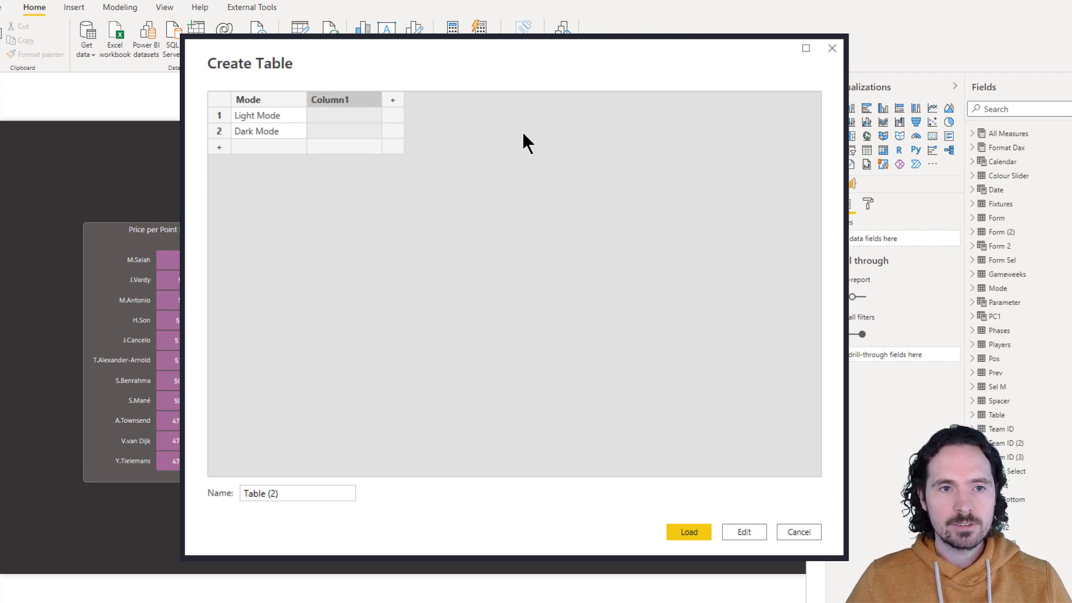
text(Order)
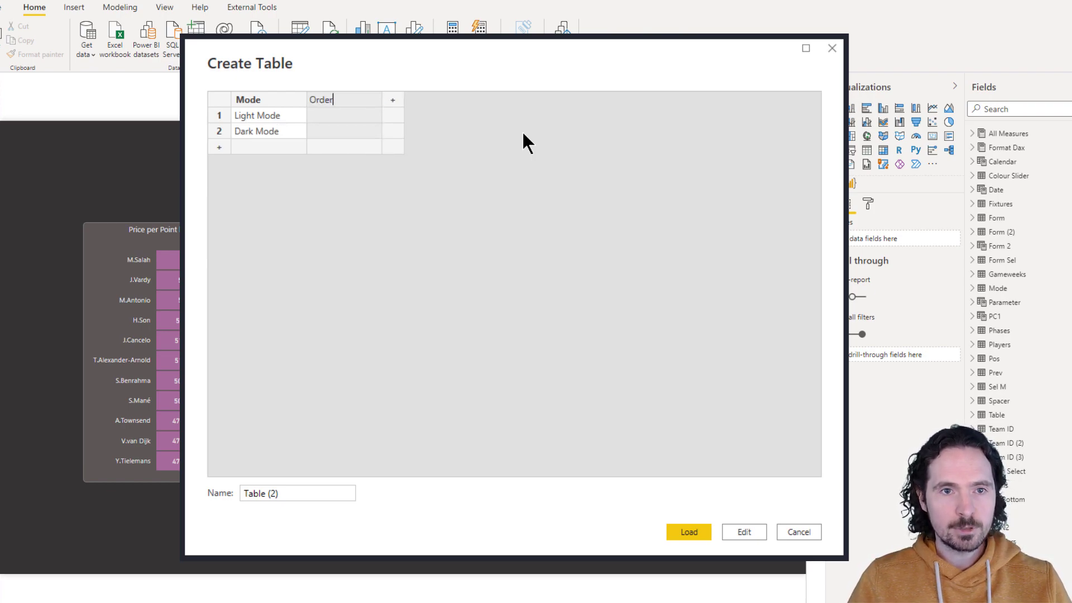
click(344, 115)
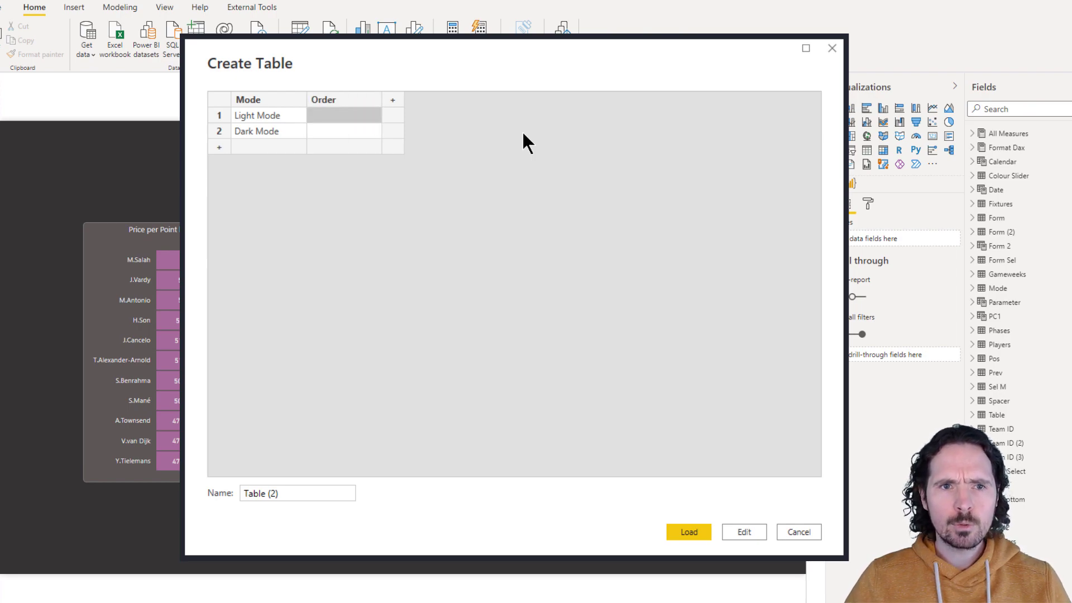
text(2)
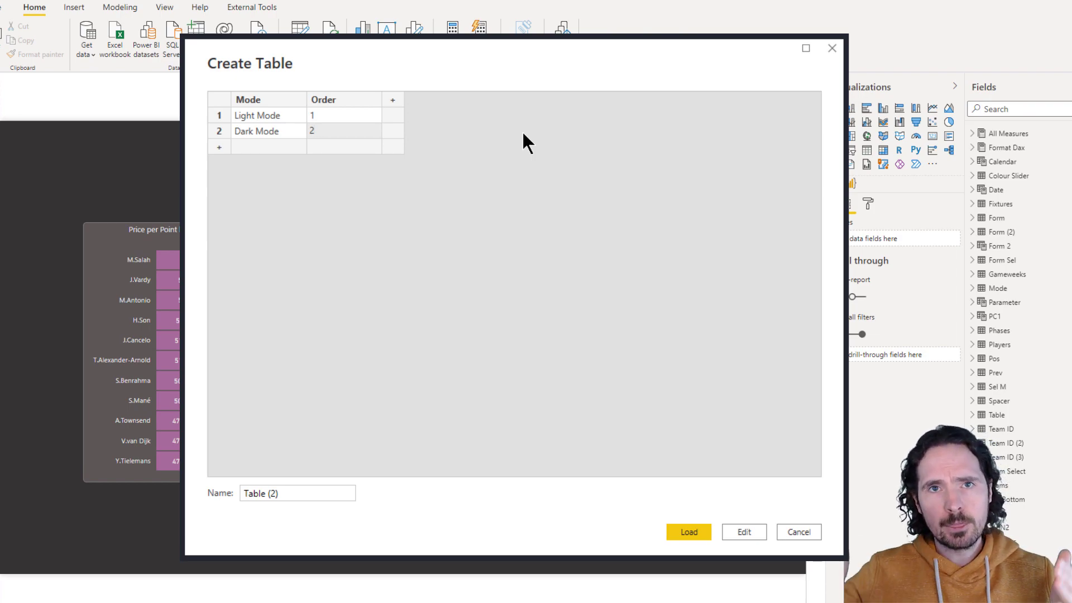
mouse_move(340, 533)
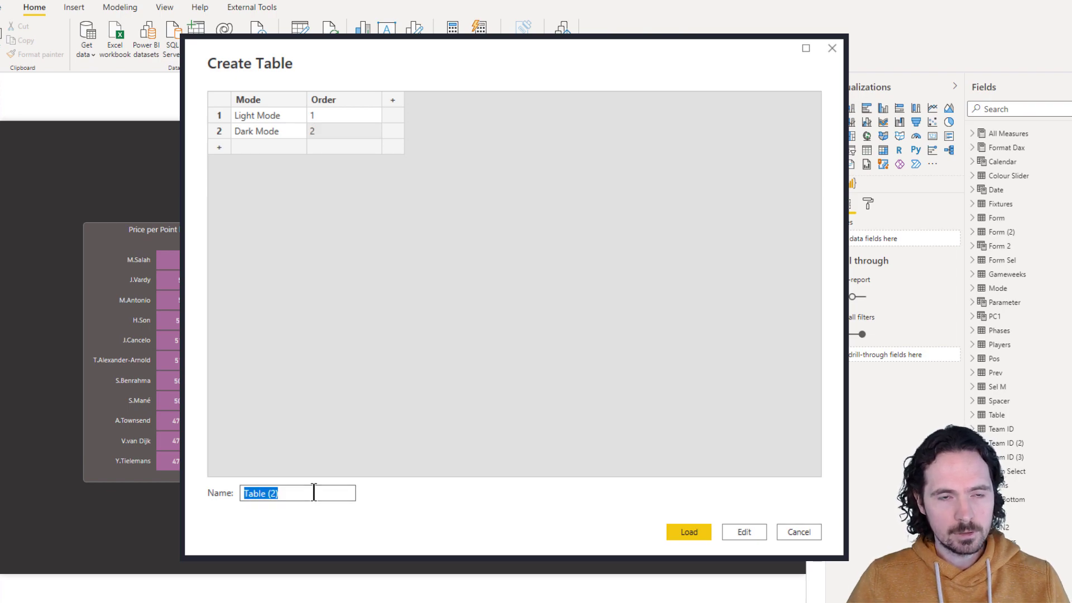
text(Mode Select)
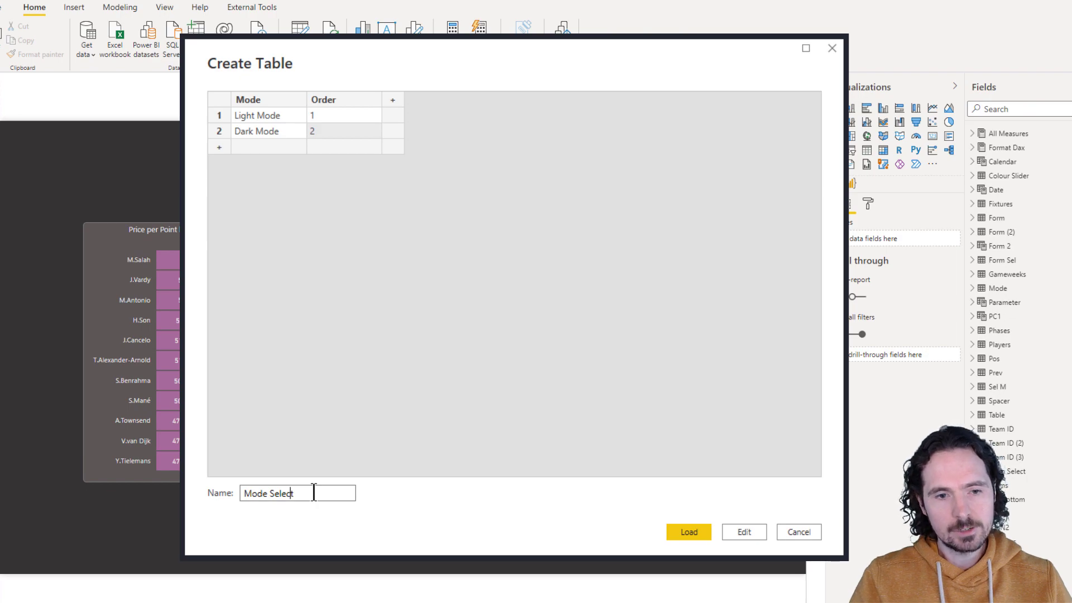
text(ion)
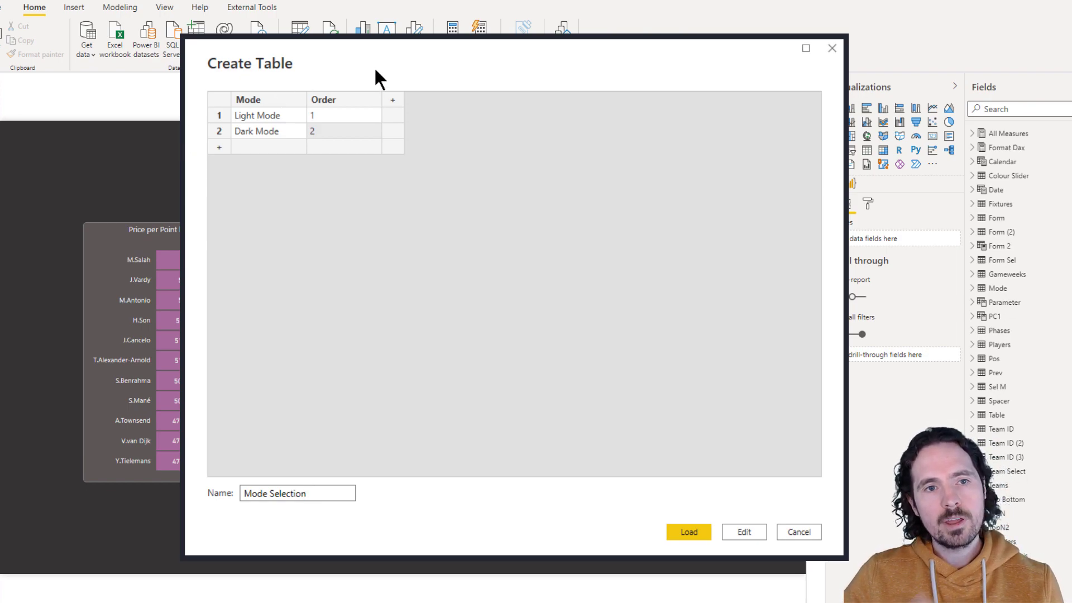
mouse_move(280, 106)
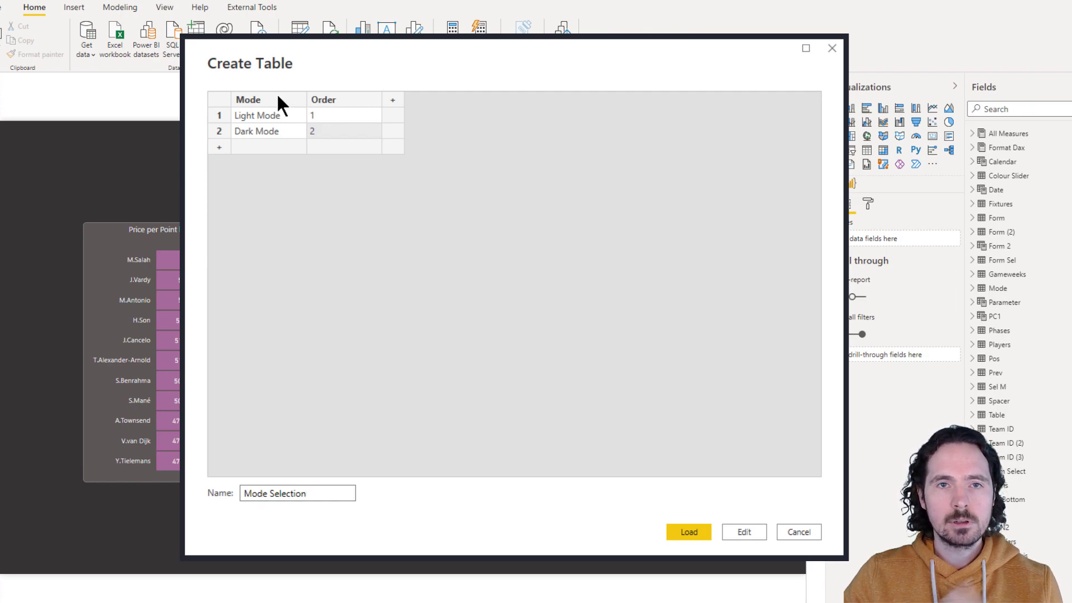
mouse_move(350, 110)
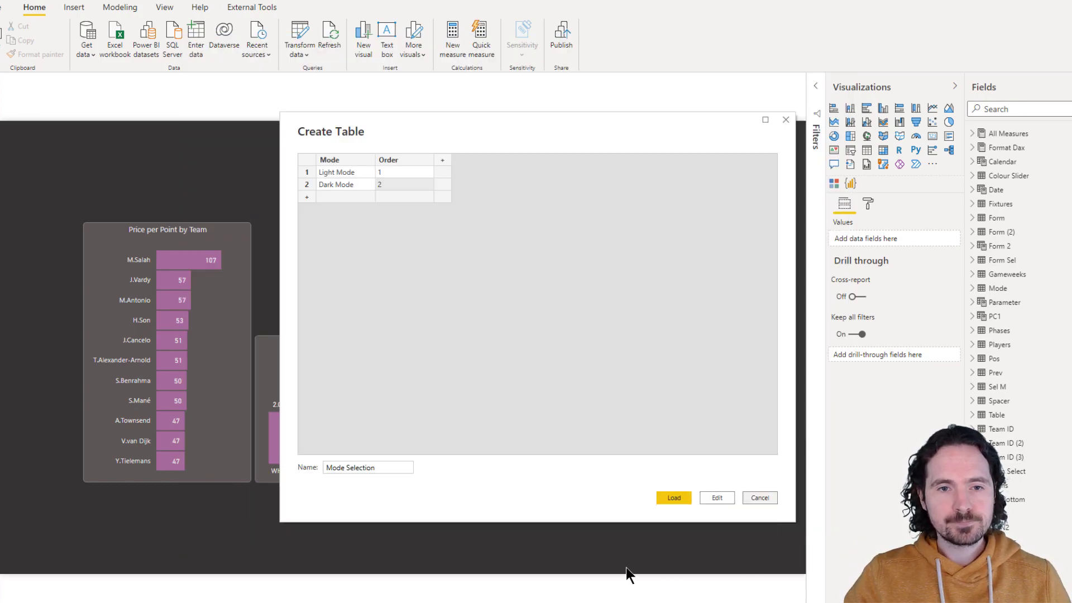
Step: Load the Mode Selection table and confirm the mode slicer uses the Mode table's Mode field
click(673, 498)
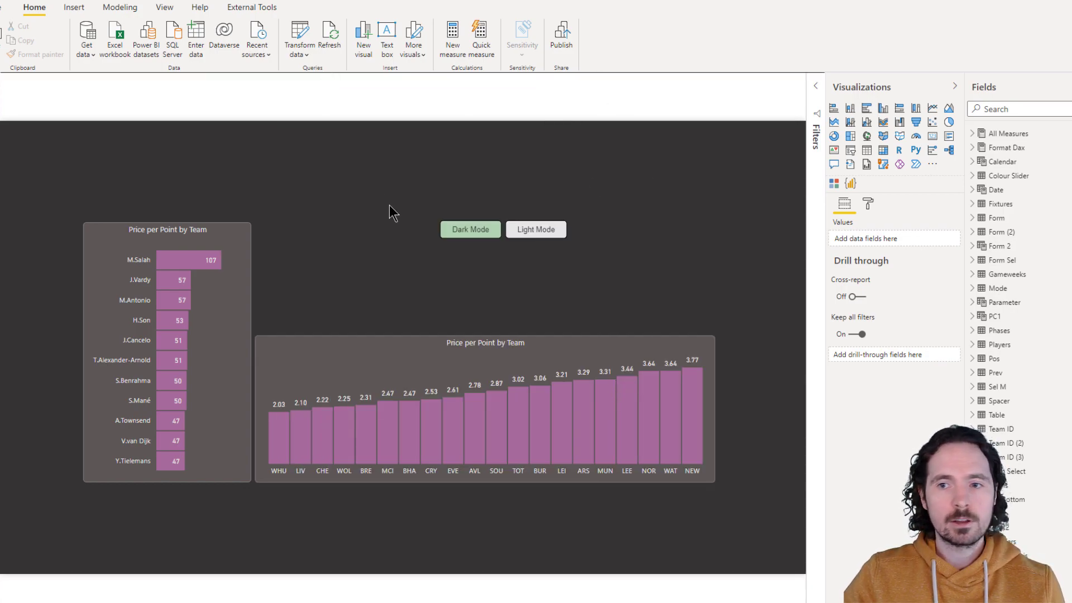
click(998, 288)
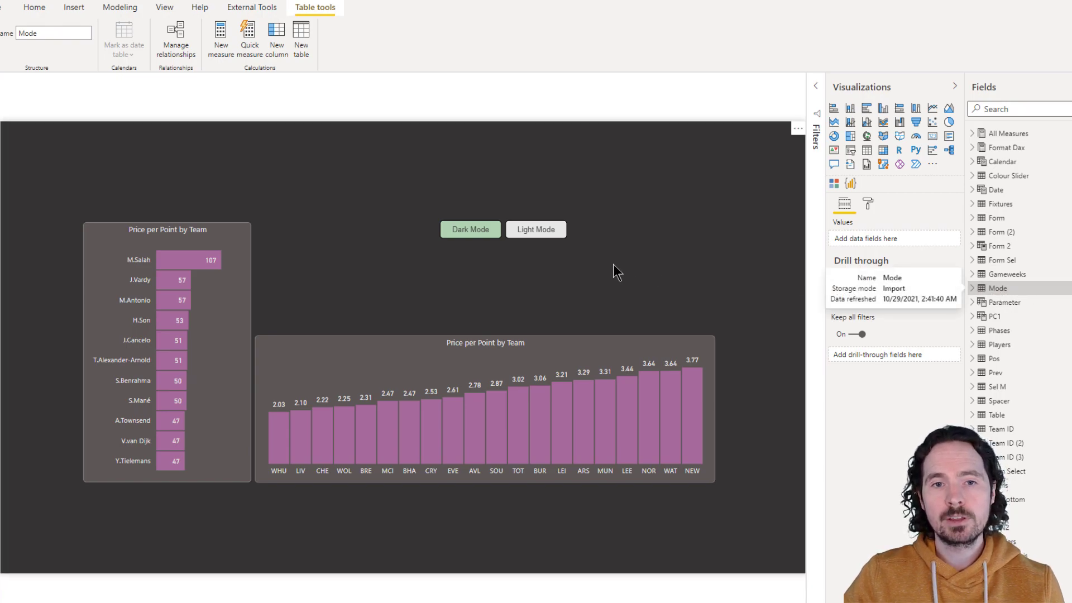
click(503, 229)
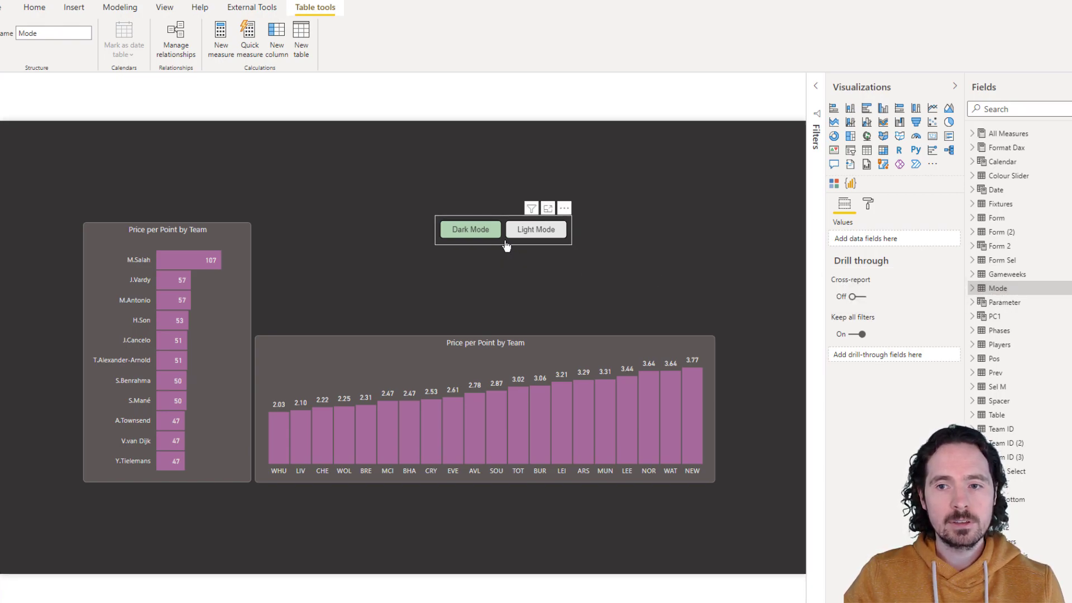
click(470, 229)
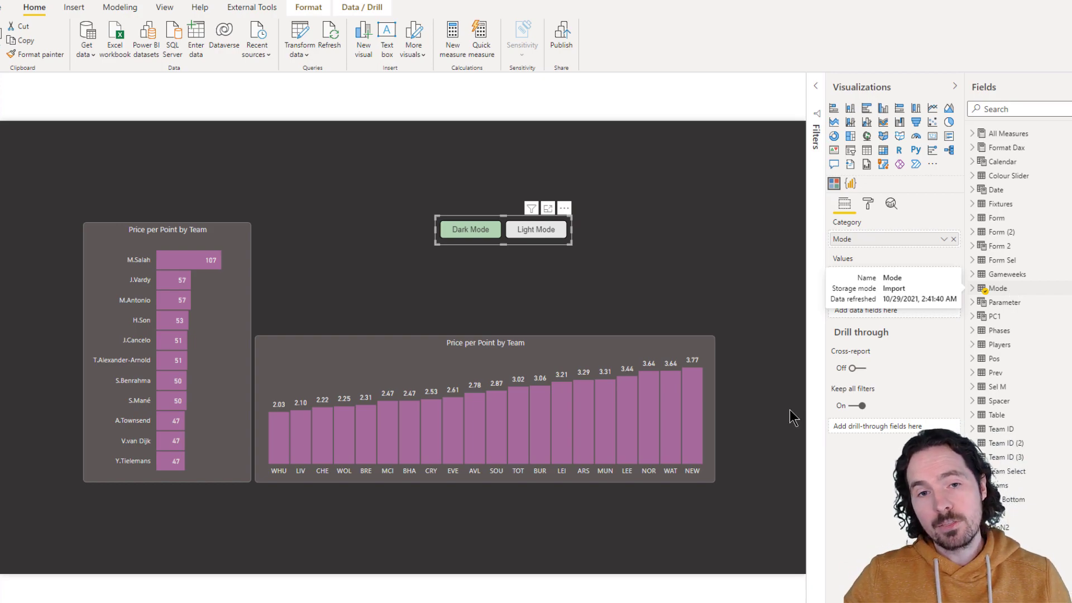
click(527, 101)
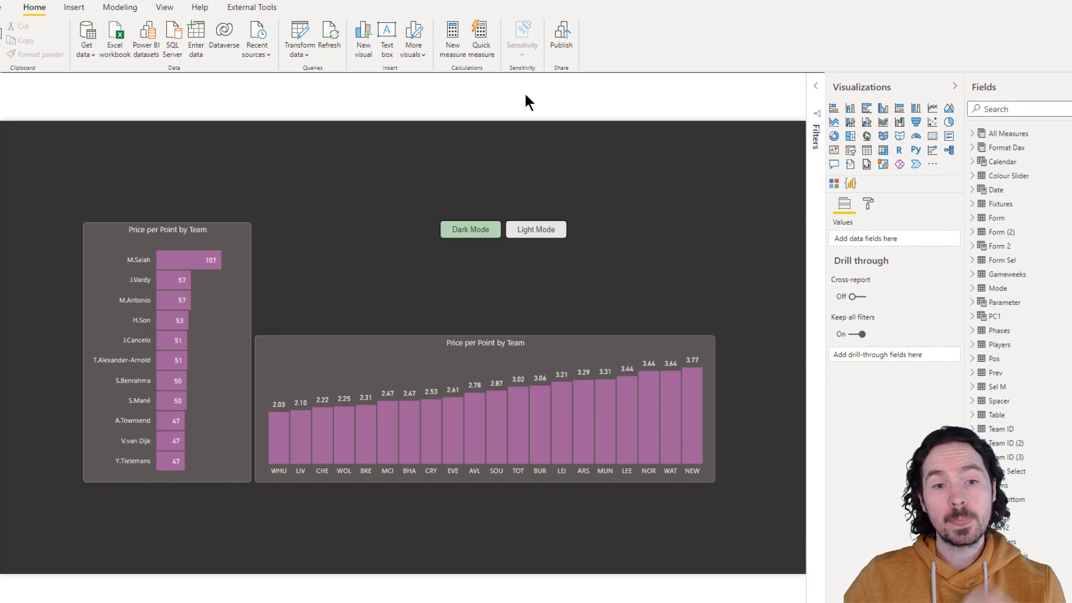
mouse_move(397, 246)
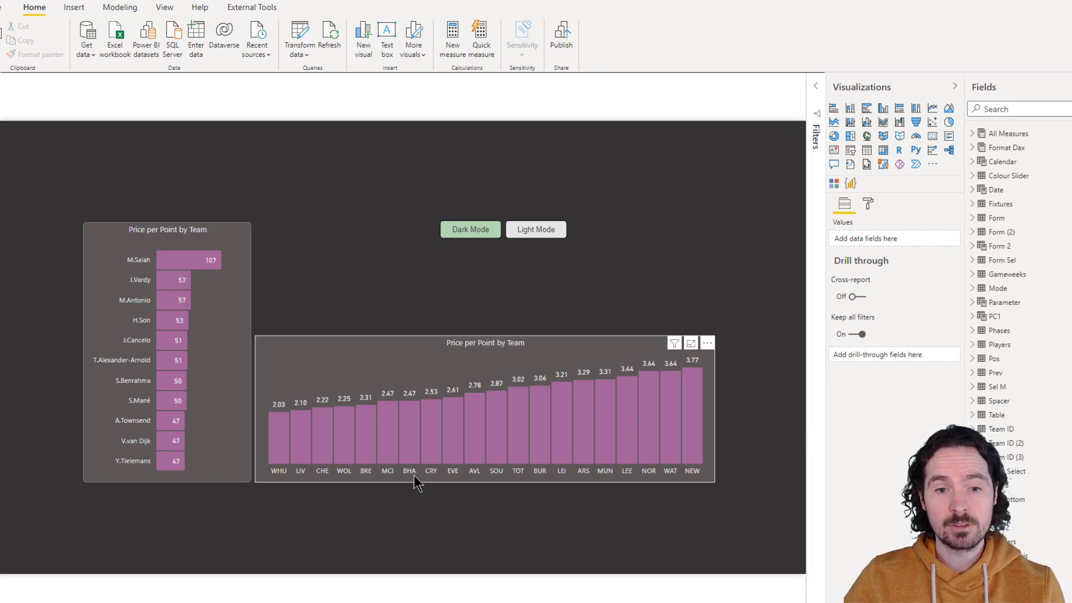
mouse_move(362, 476)
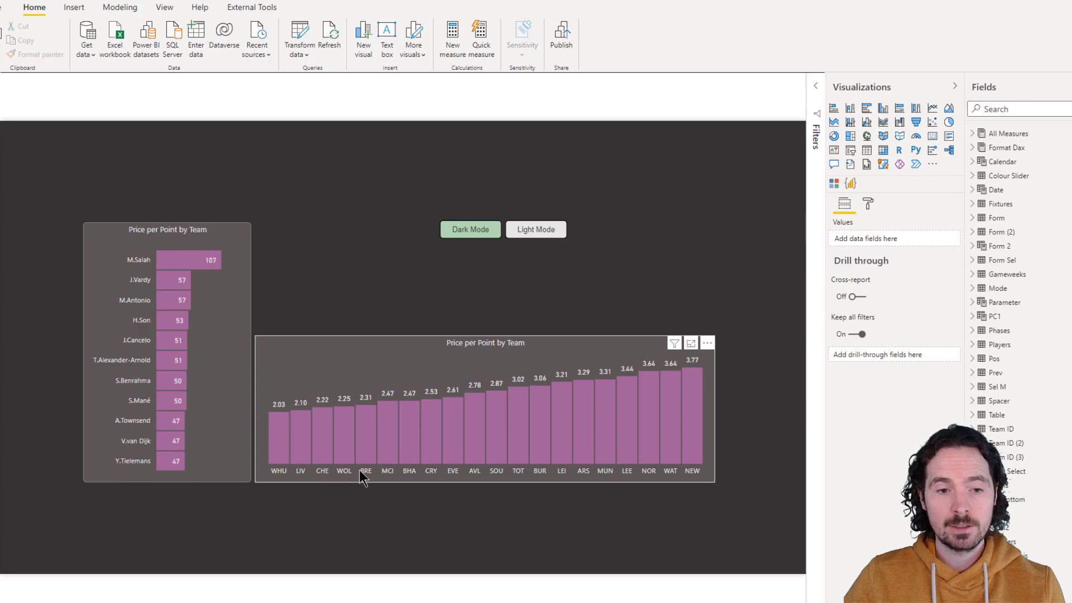
mouse_move(576, 389)
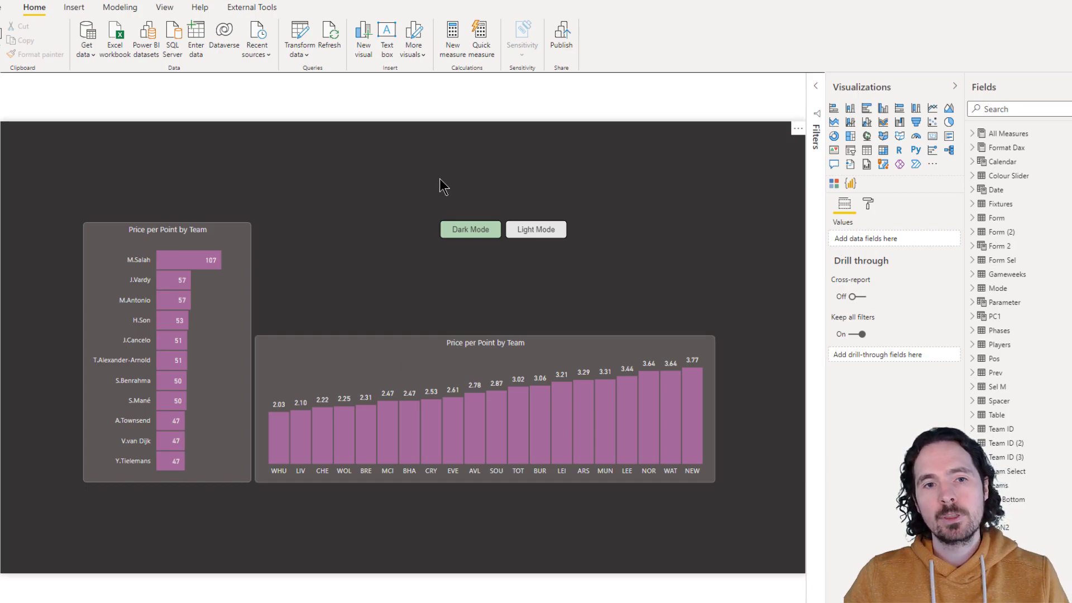
mouse_move(475, 103)
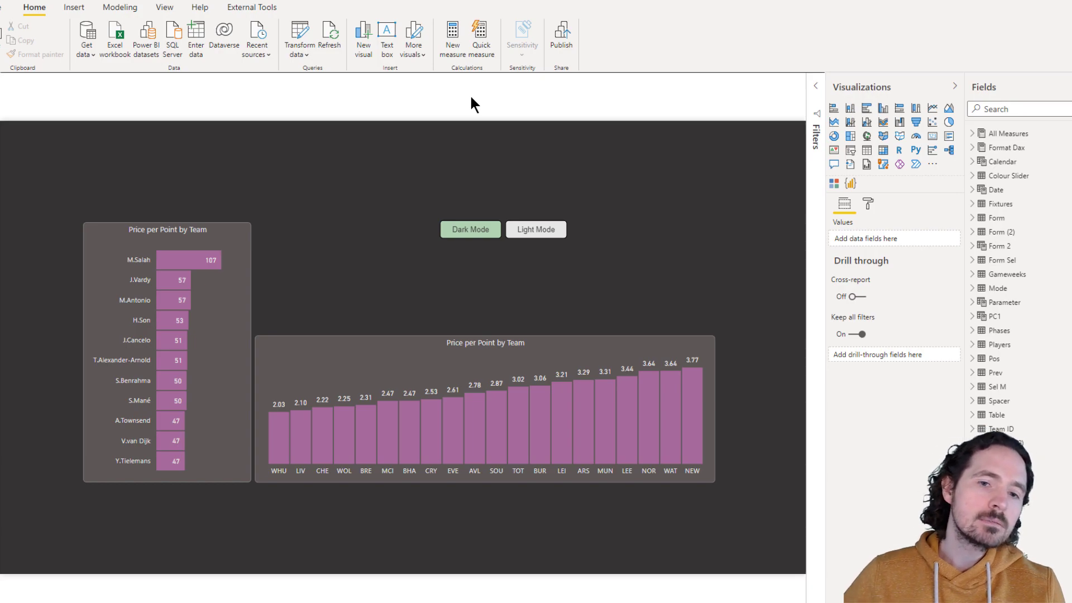
mouse_move(406, 372)
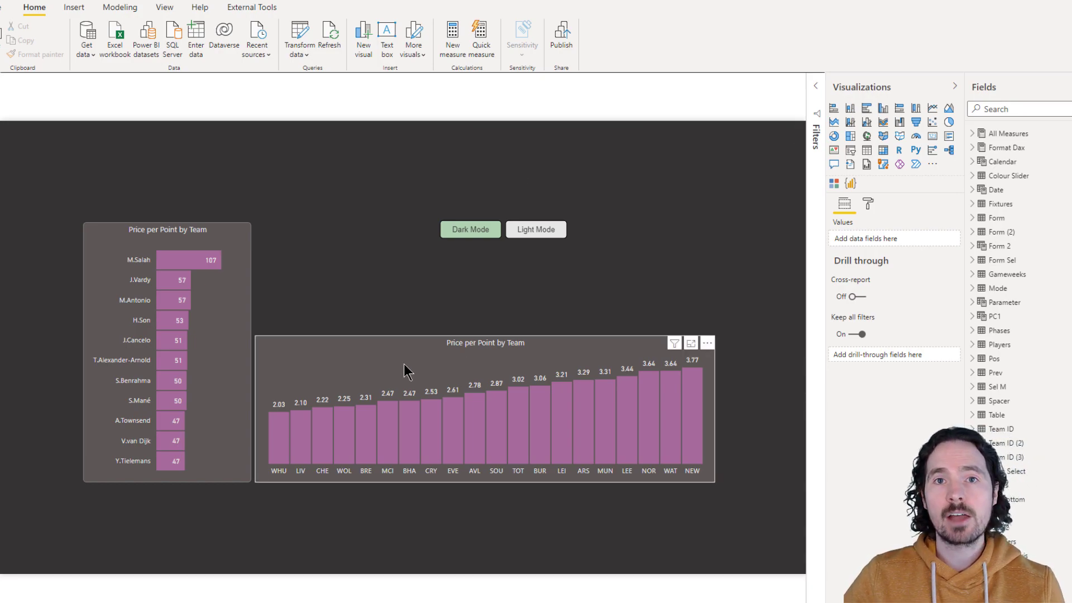
Step: Select the Price per Point by Team chart and expand the Format Dax measures table
click(485, 410)
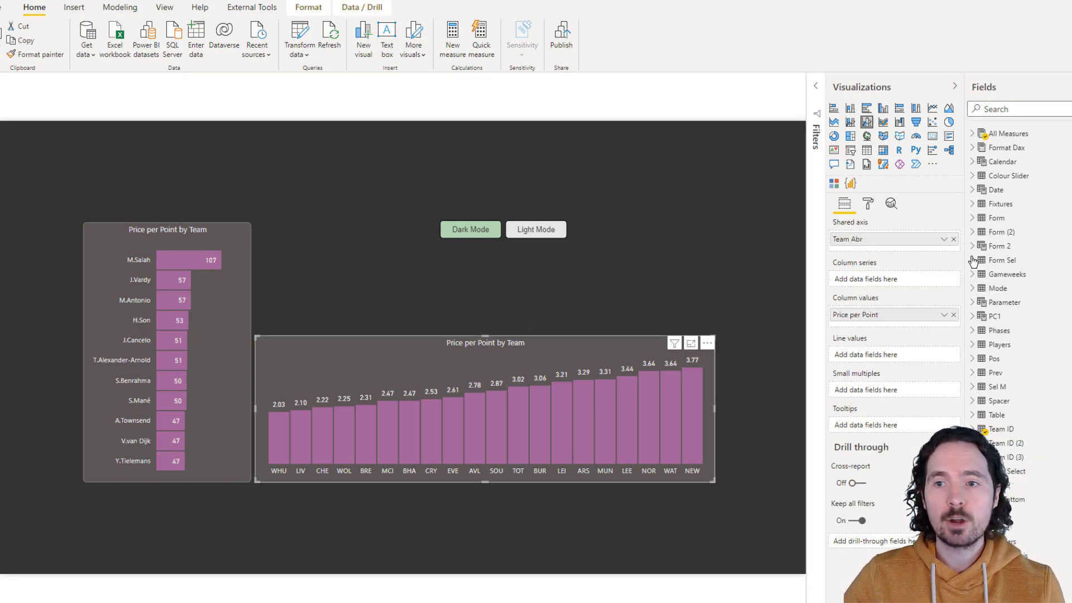
click(972, 147)
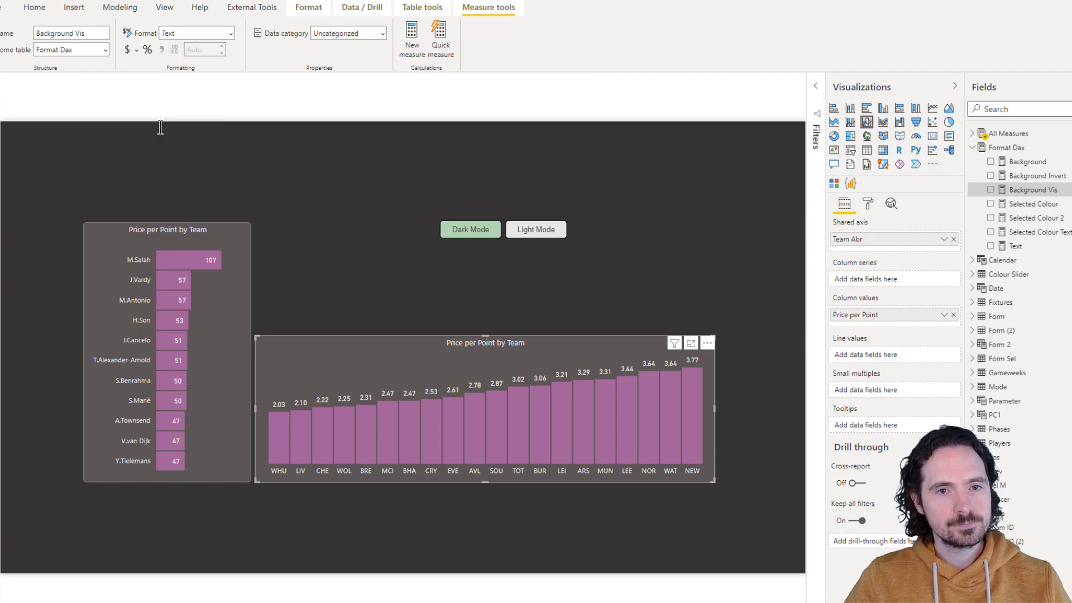
Step: Toggle Light/Dark Mode, then inspect the Text measure's #353333 / #e6e6e6 IF formula
click(536, 229)
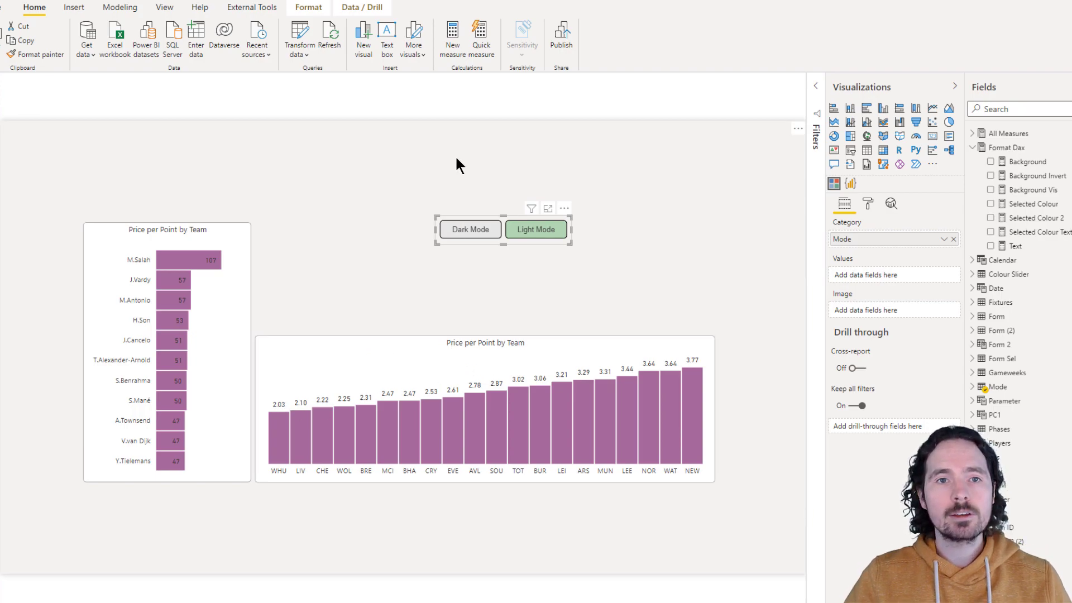
click(470, 229)
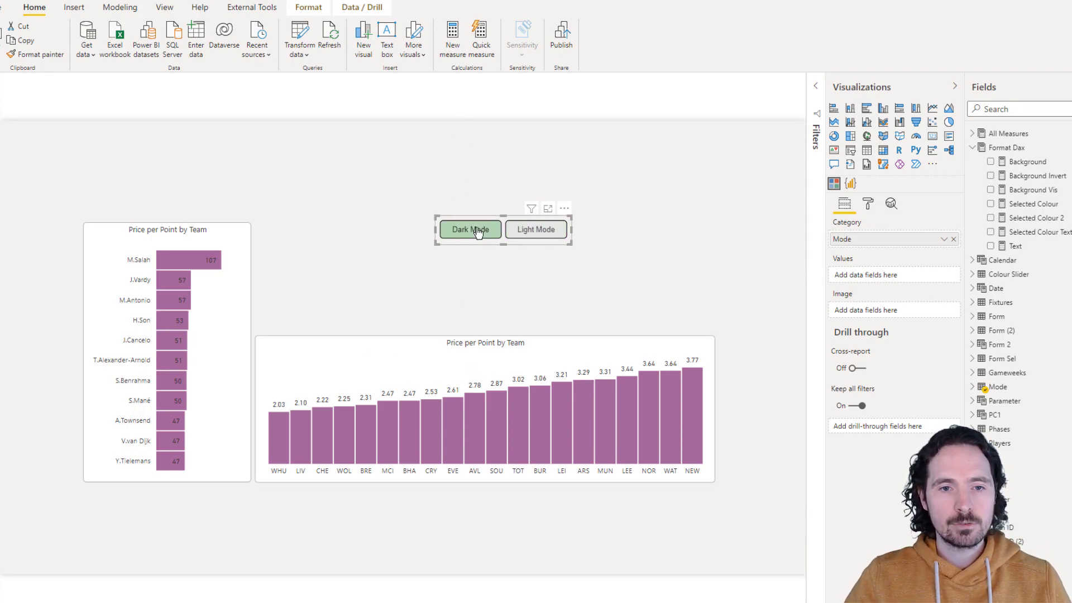
click(535, 229)
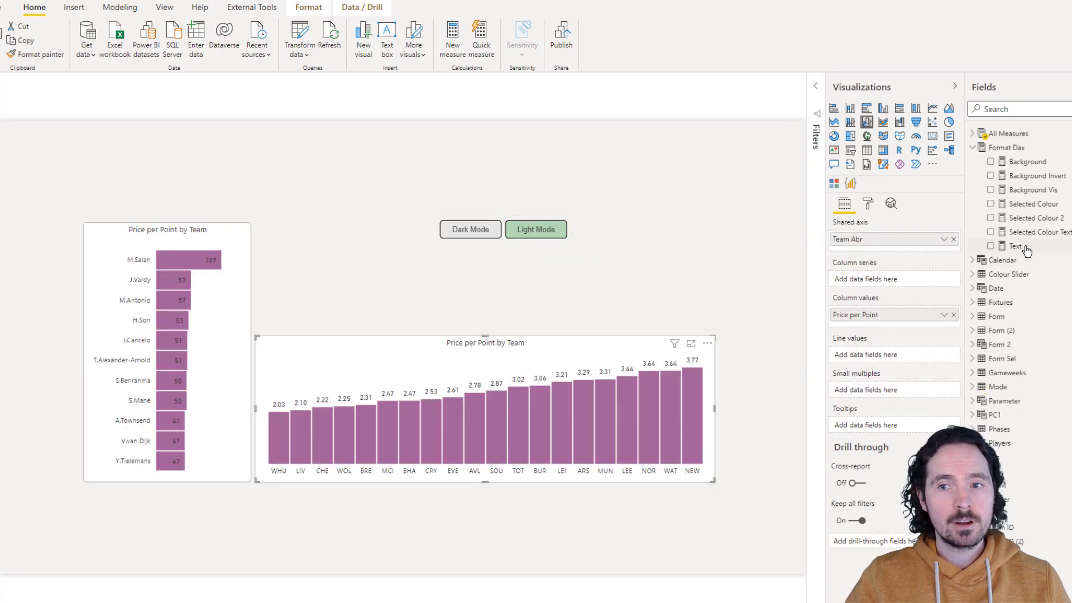
click(1017, 246)
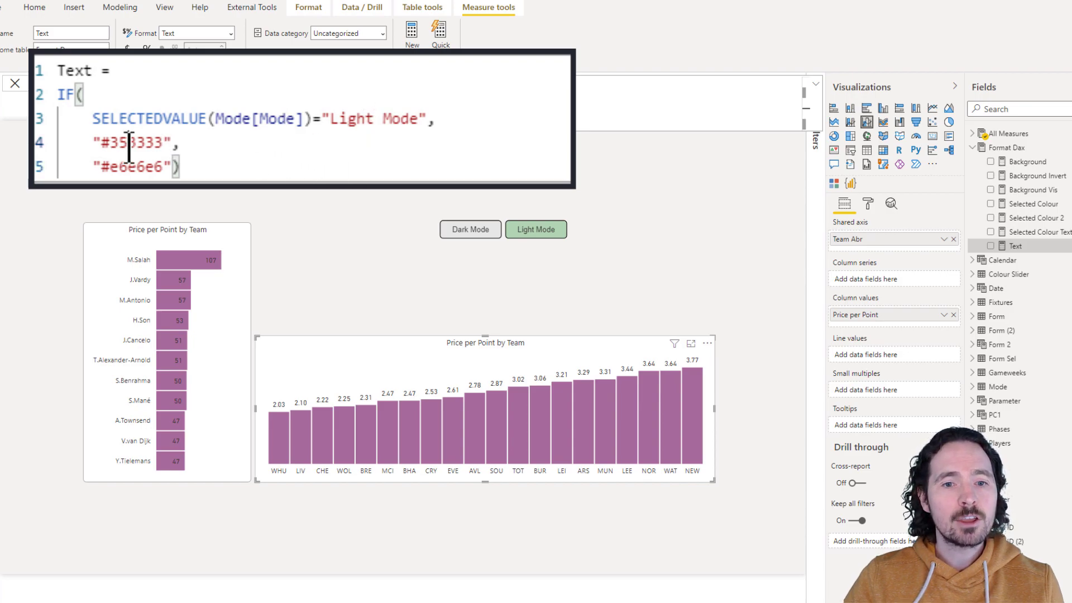
double_click(133, 142)
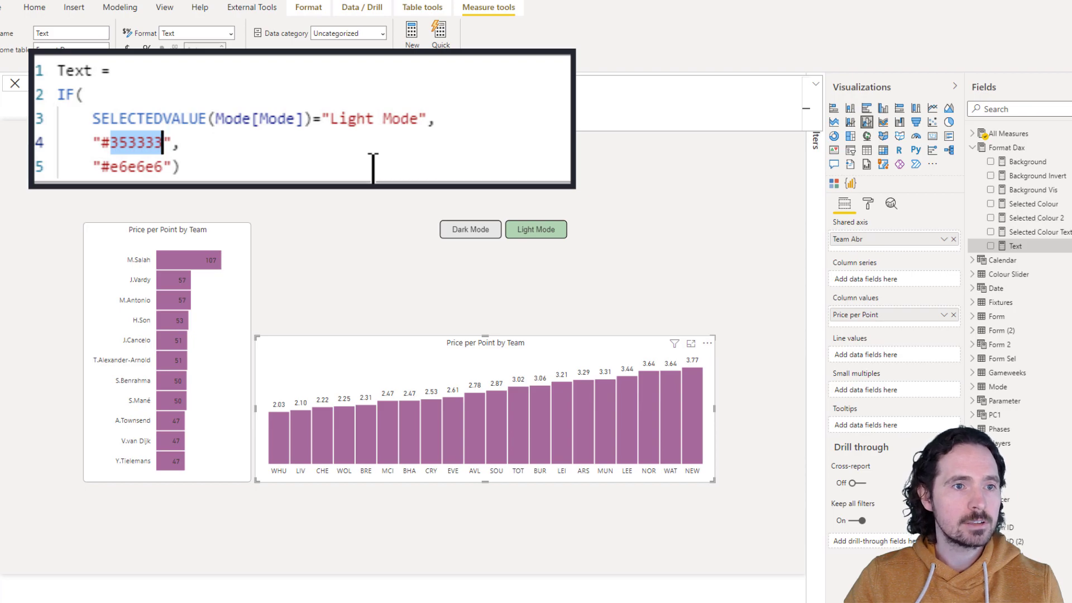
mouse_move(465, 246)
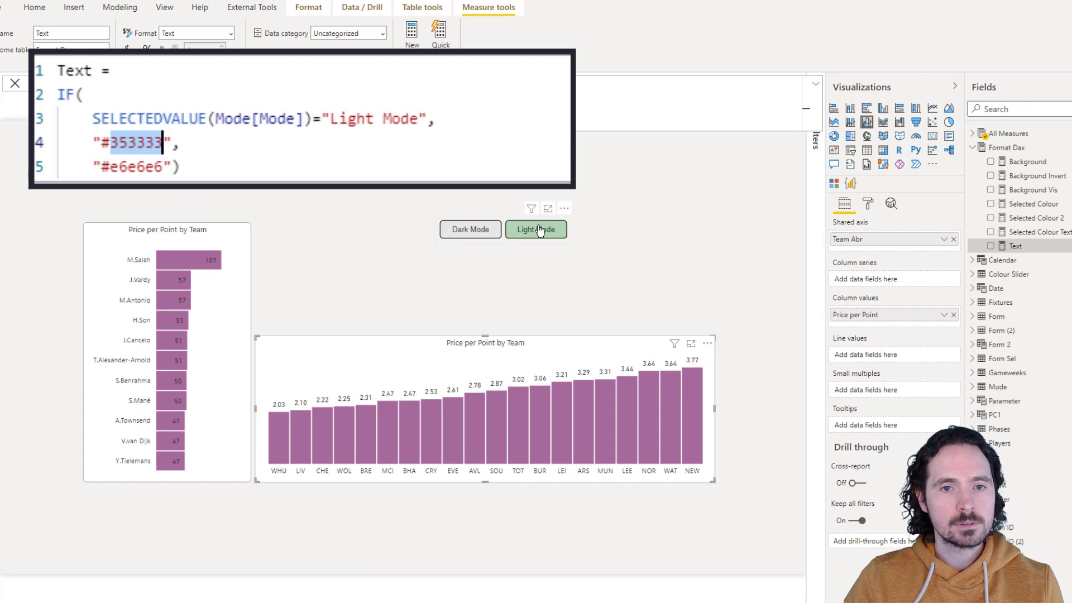
mouse_move(379, 250)
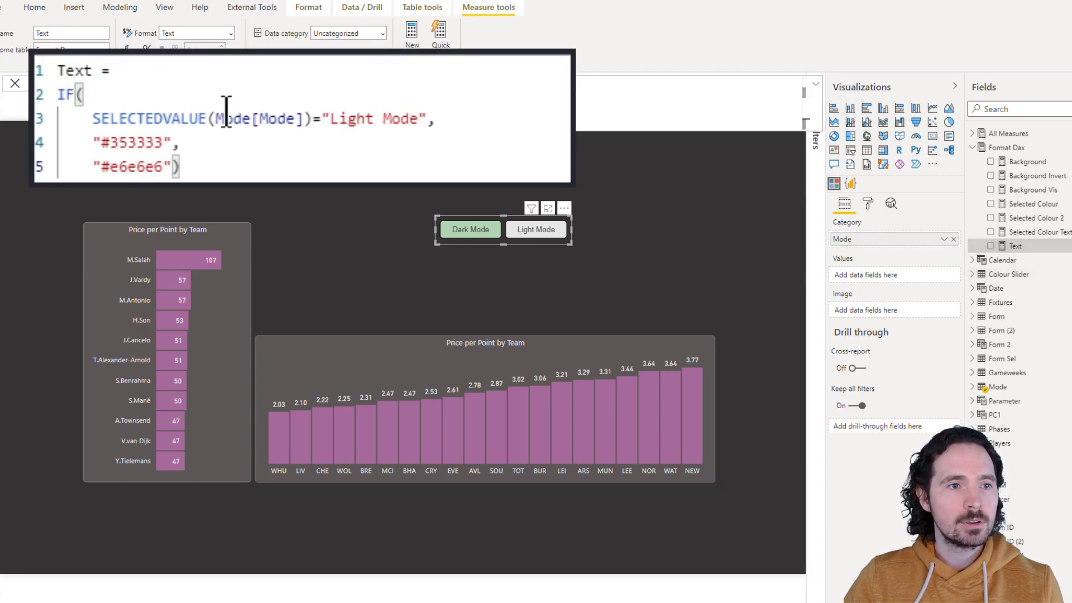
mouse_move(598, 384)
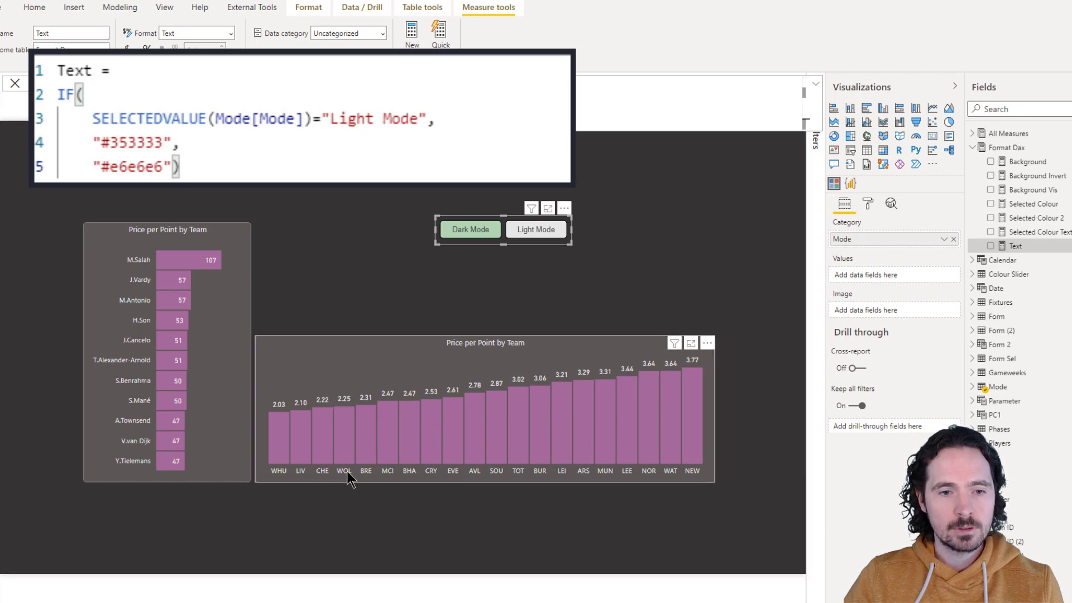
mouse_move(457, 350)
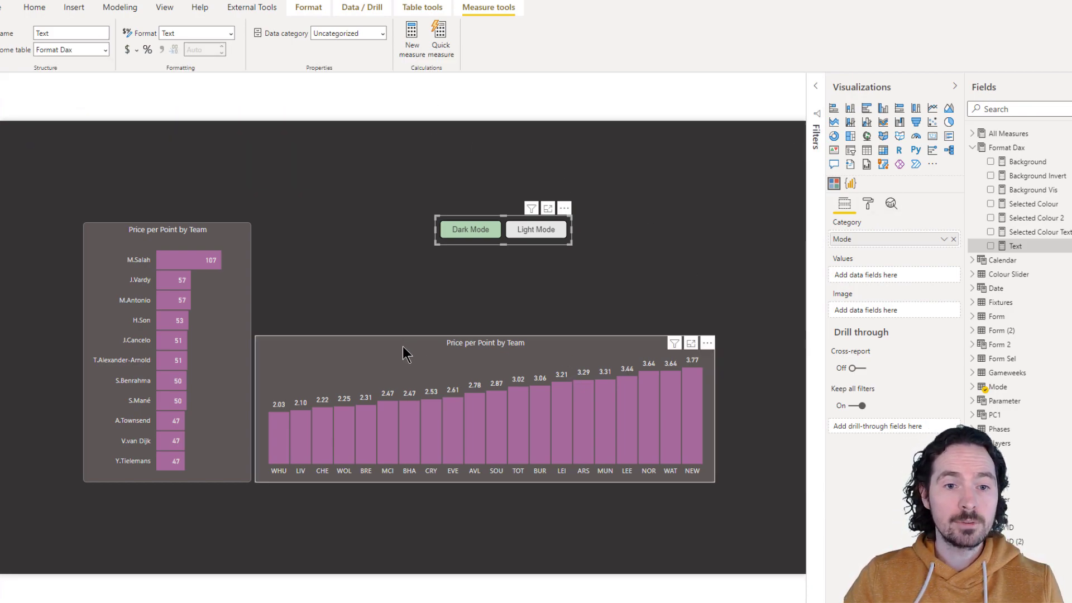
click(868, 204)
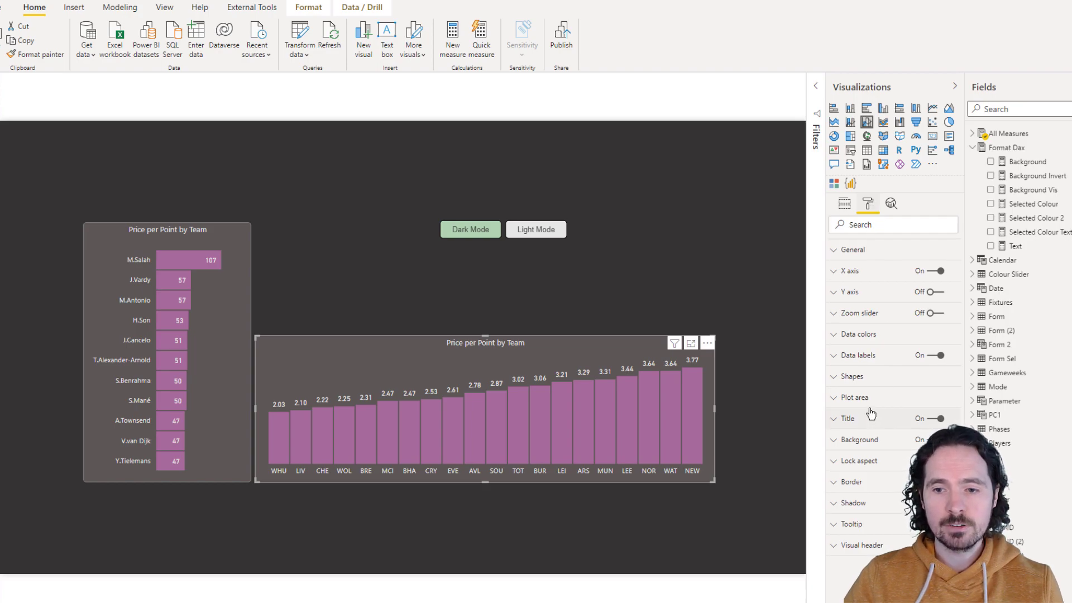
mouse_move(787, 576)
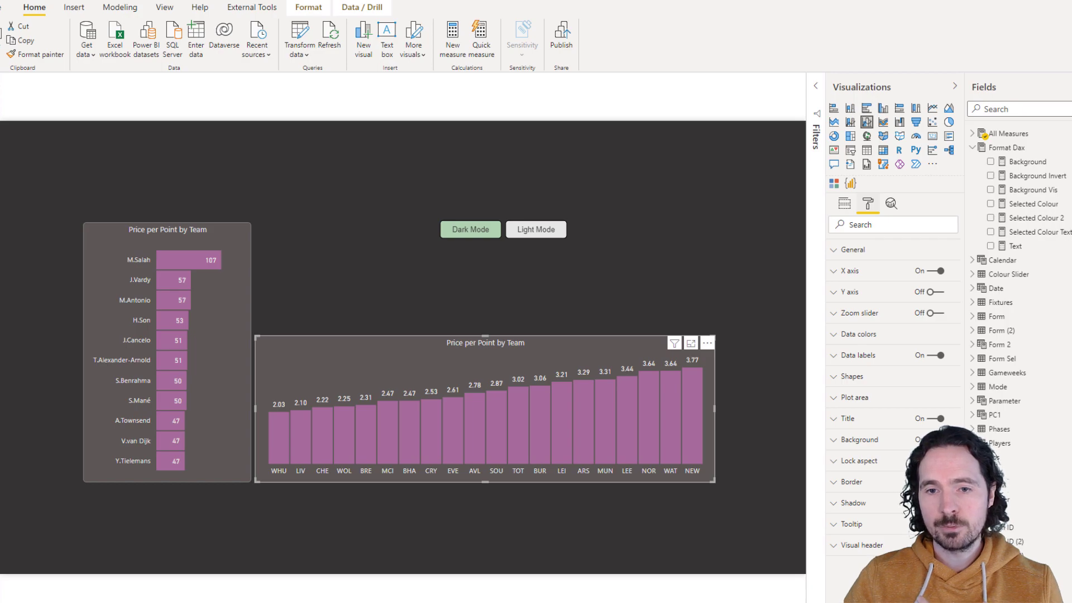
click(851, 355)
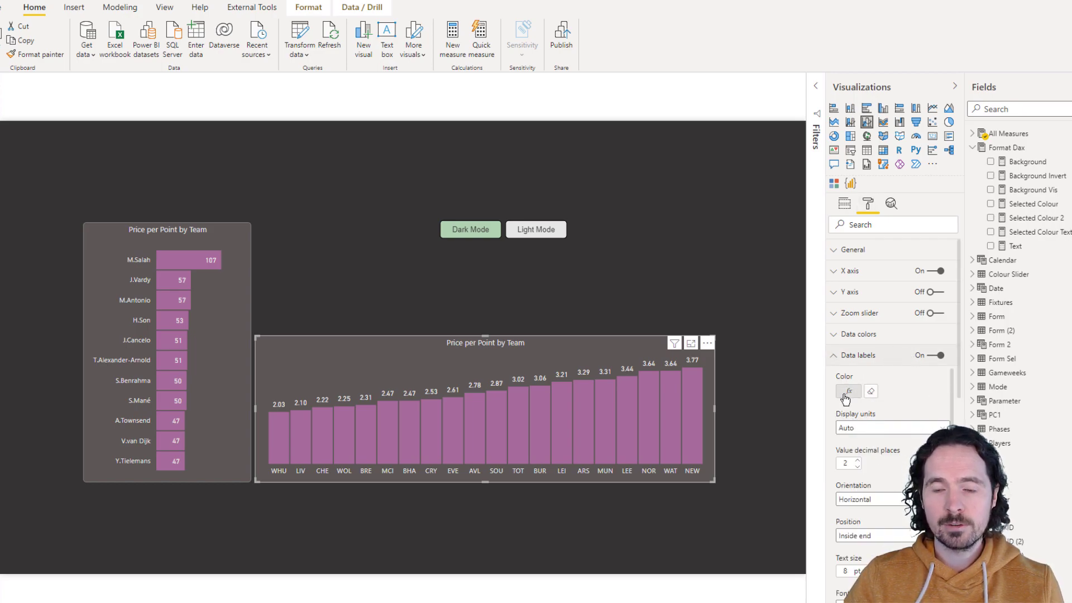
click(847, 391)
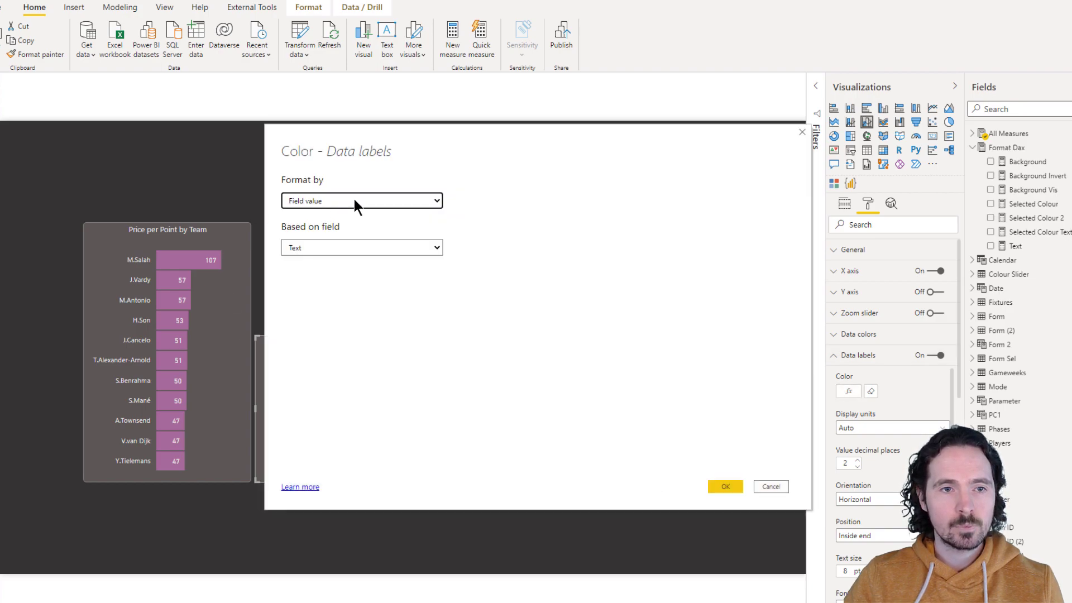
mouse_move(380, 256)
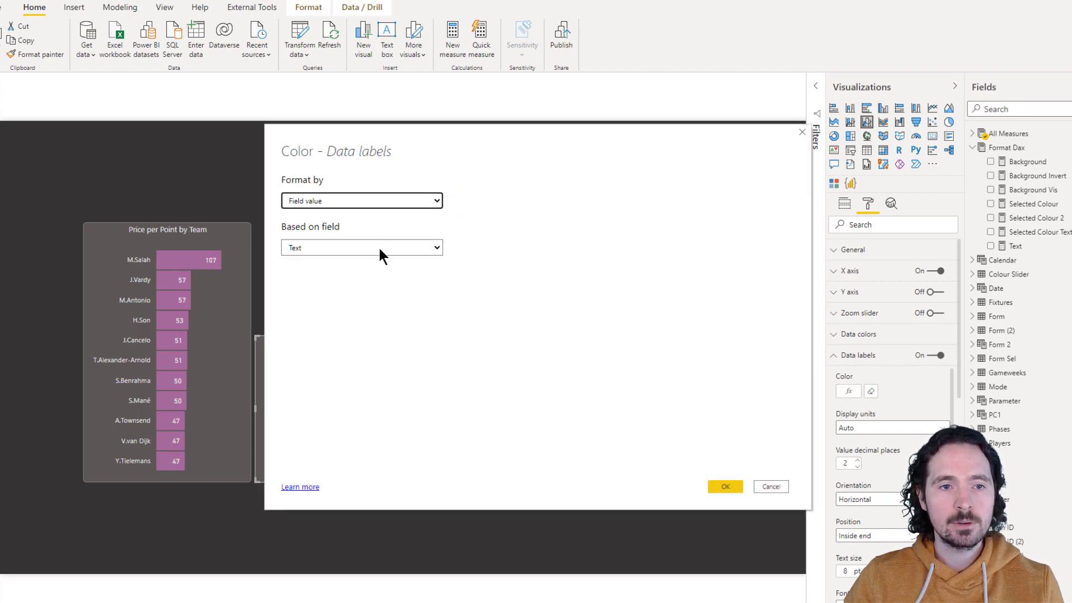
mouse_move(1018, 253)
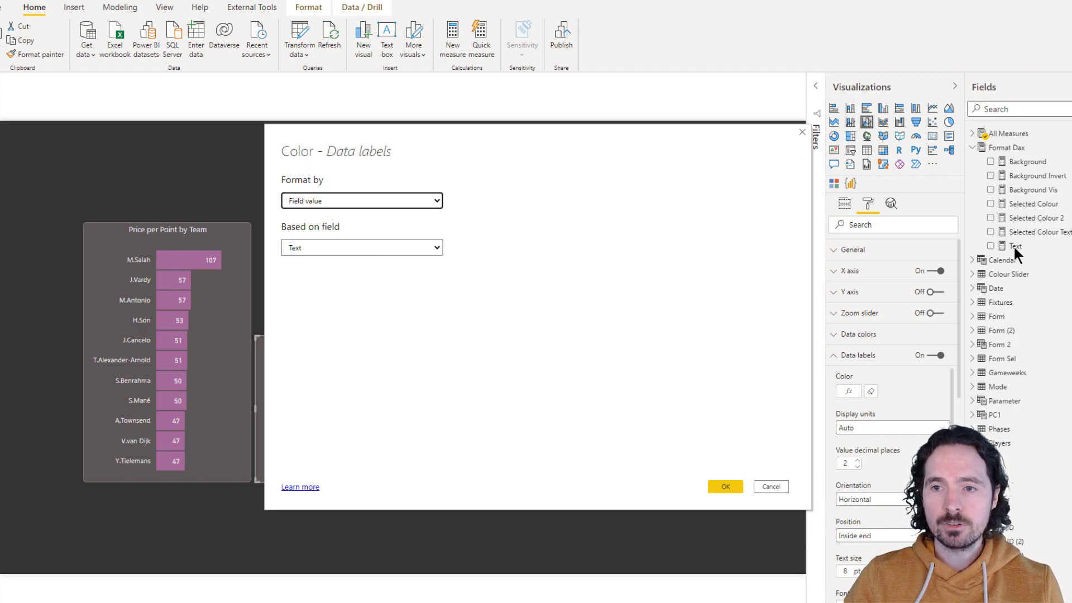
click(725, 486)
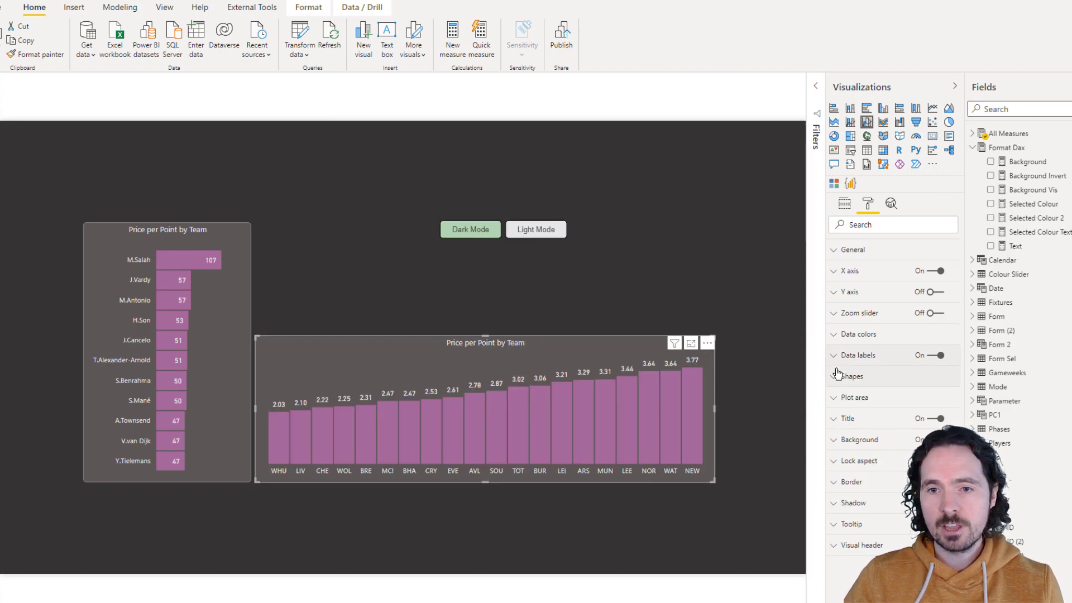
click(849, 271)
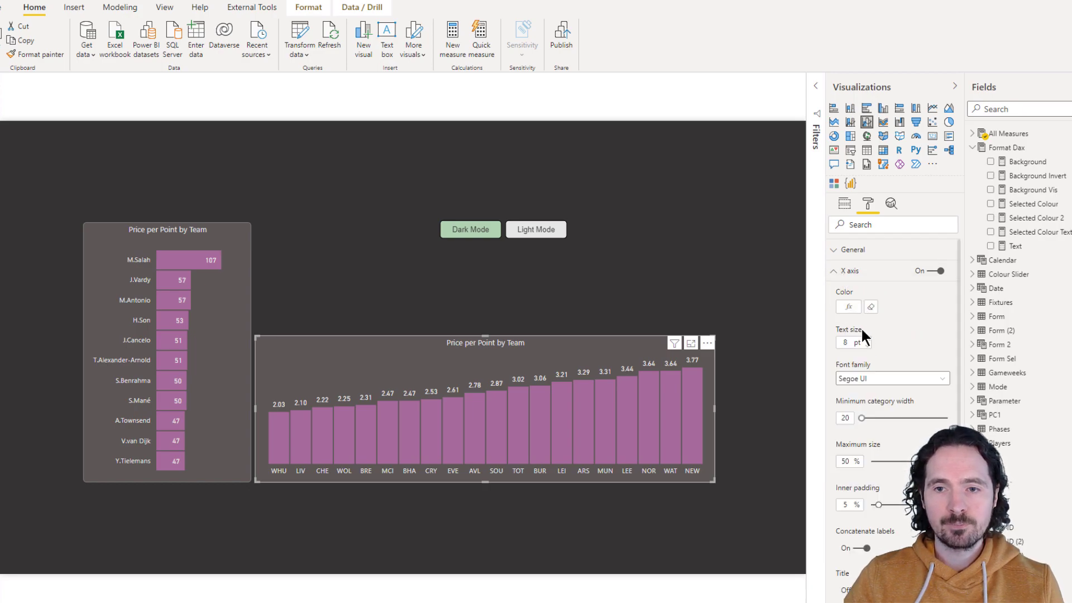
click(847, 306)
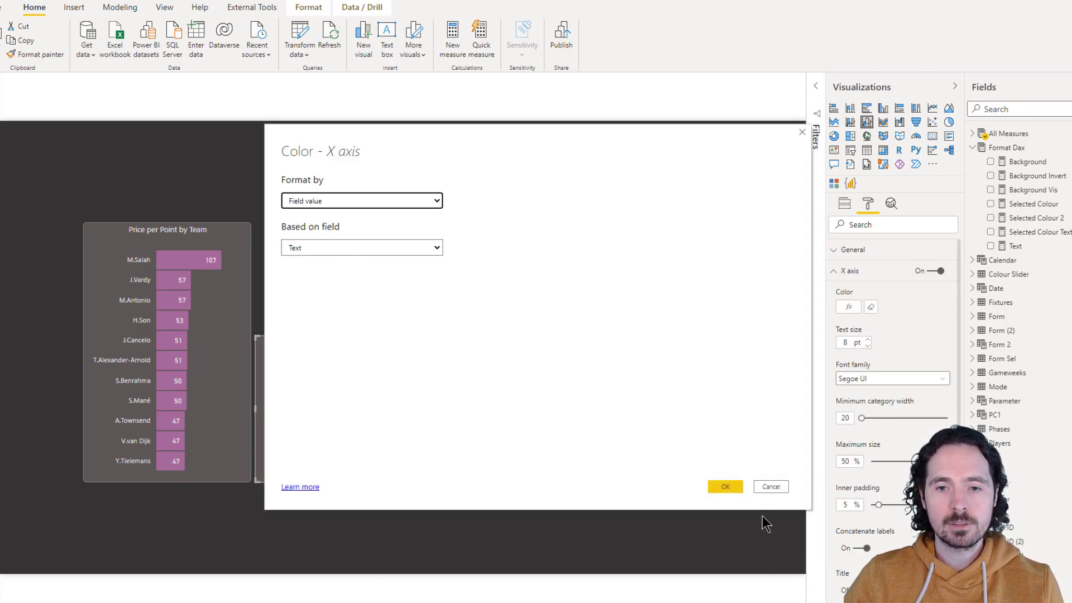
click(724, 486)
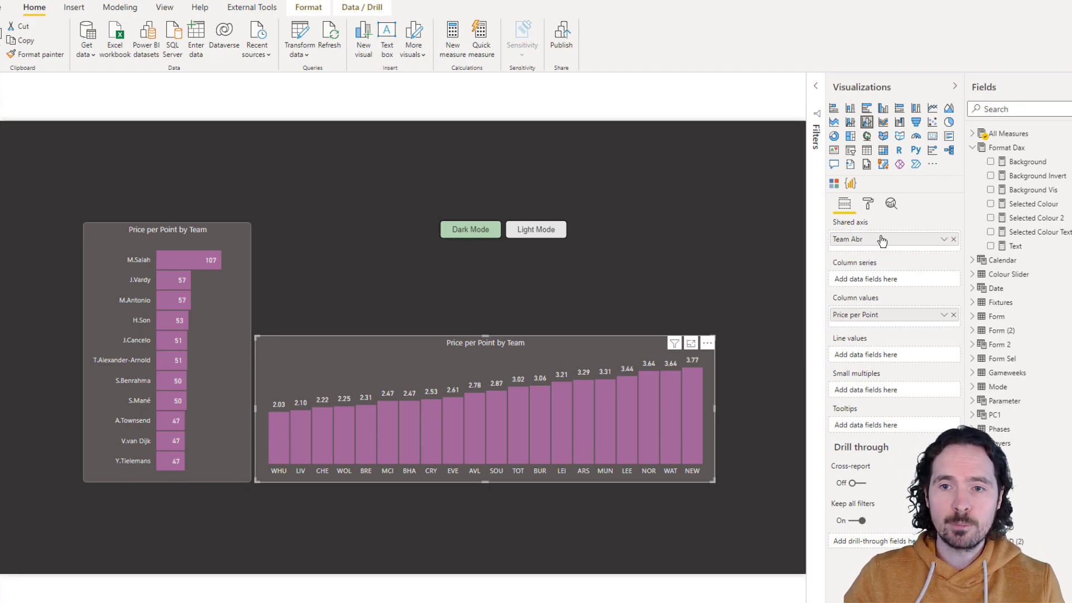
click(867, 204)
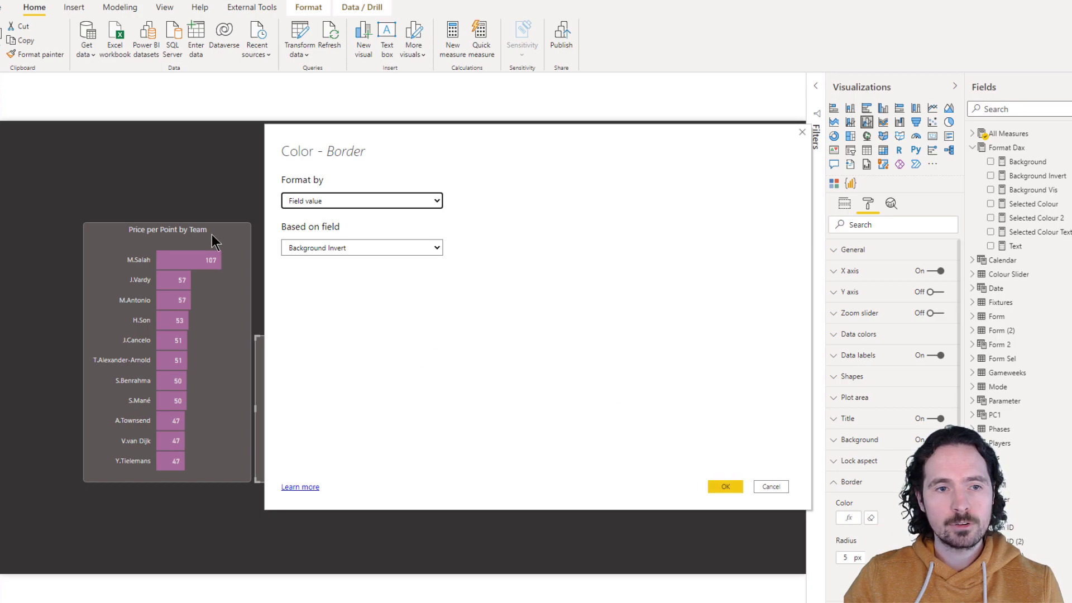
mouse_move(772, 485)
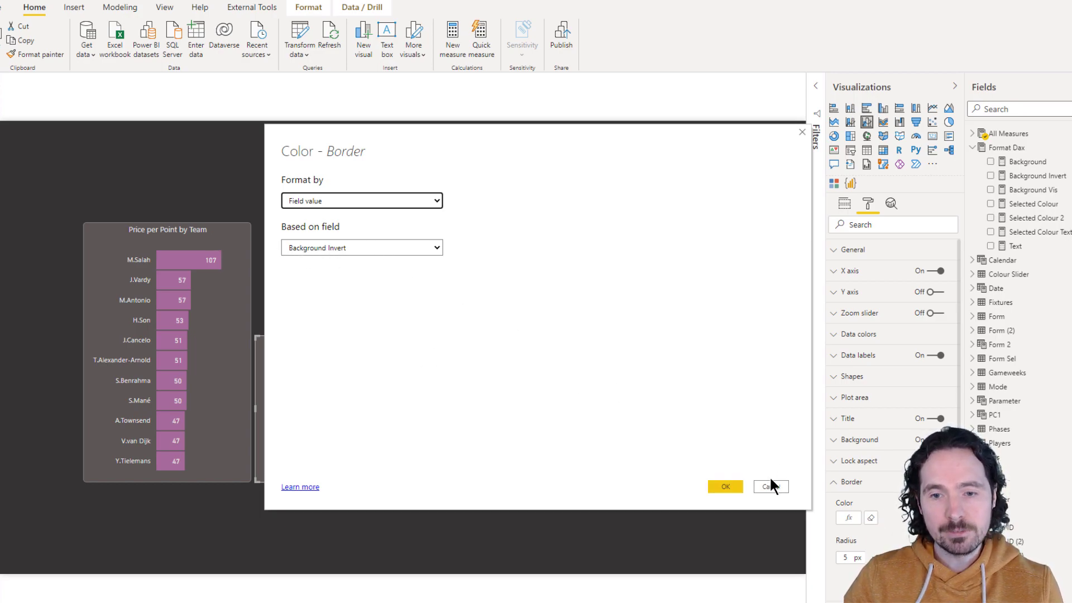
click(725, 487)
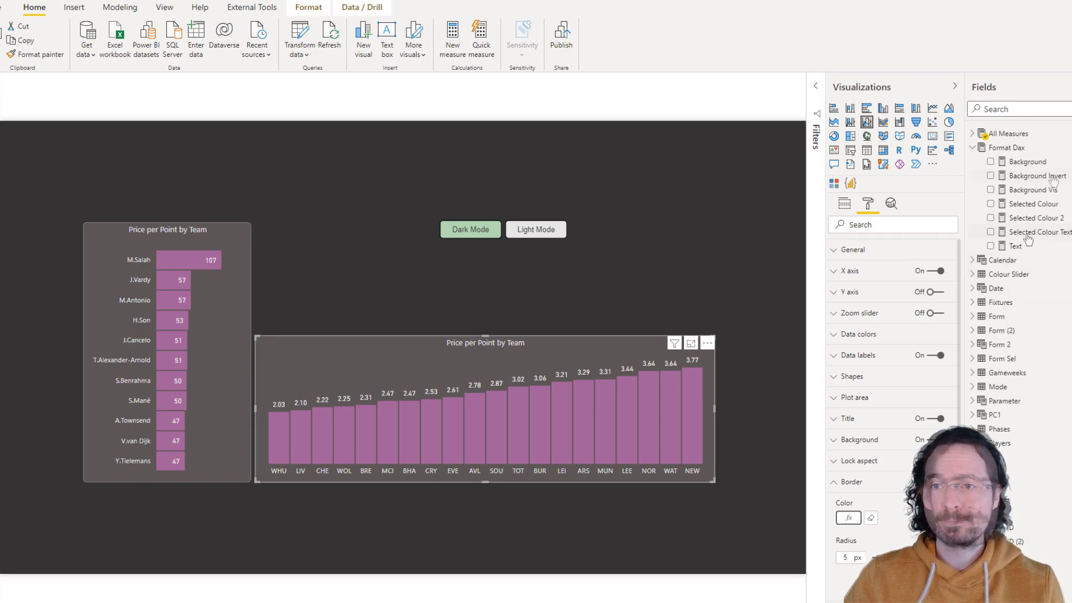
click(1039, 176)
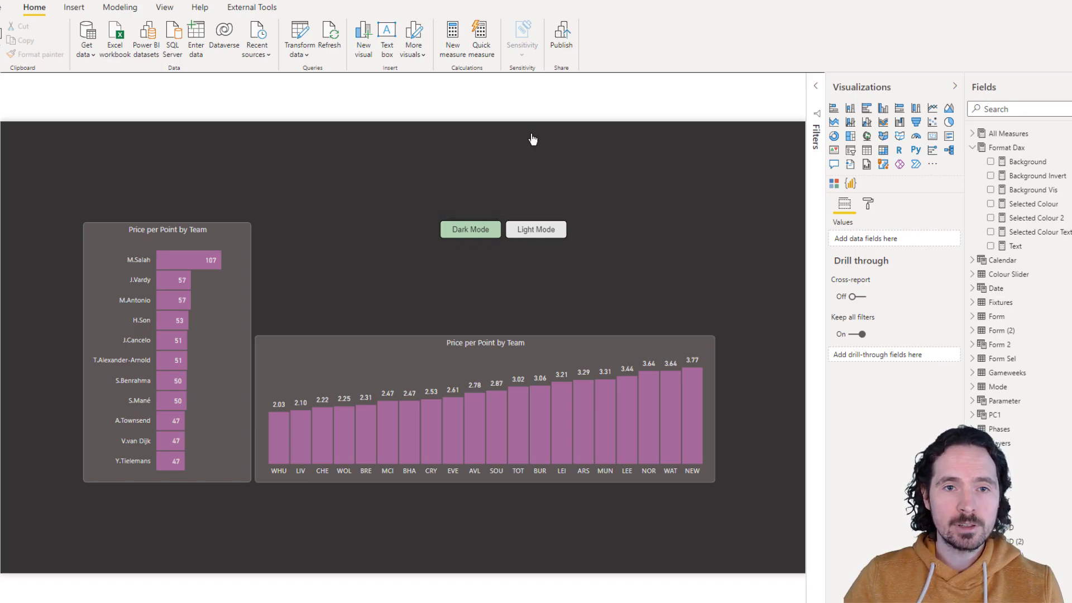
mouse_move(526, 125)
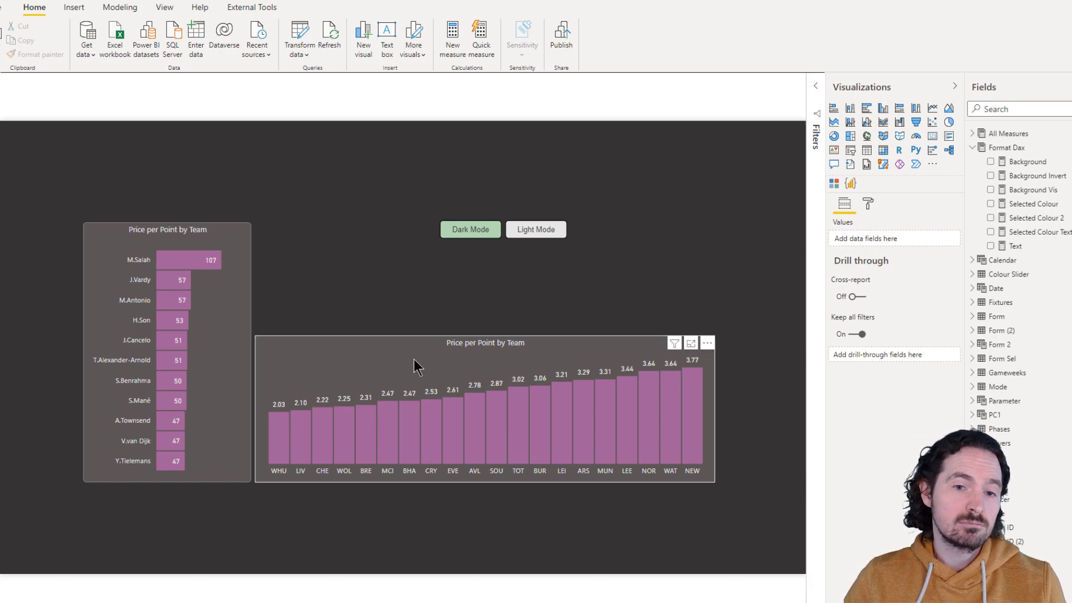
Step: Base the column chart's border colour on the Text measure via field-value conditional formatting
click(485, 410)
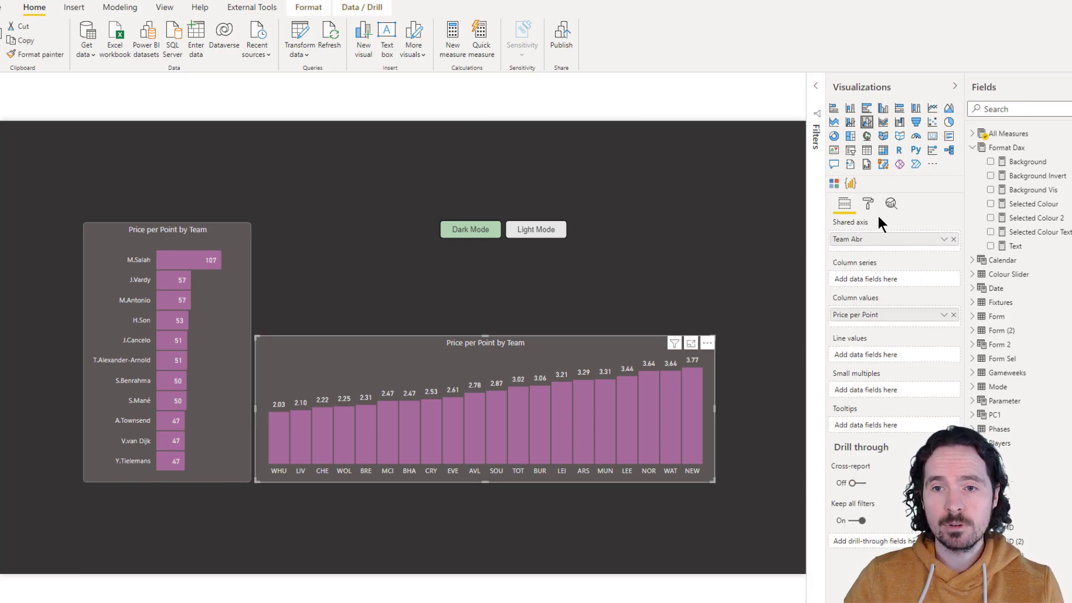
click(868, 204)
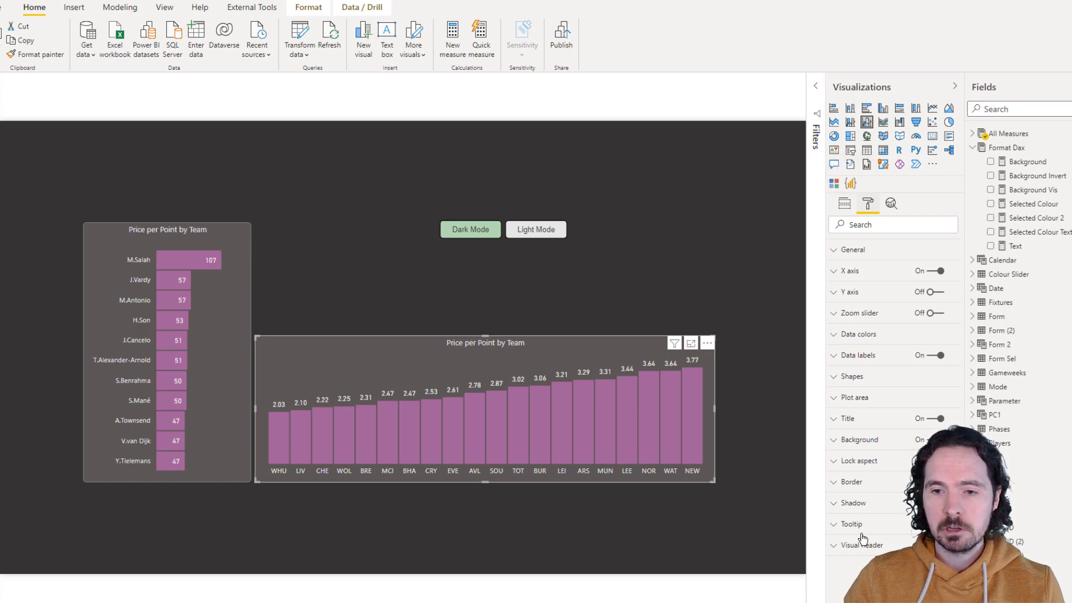
click(850, 482)
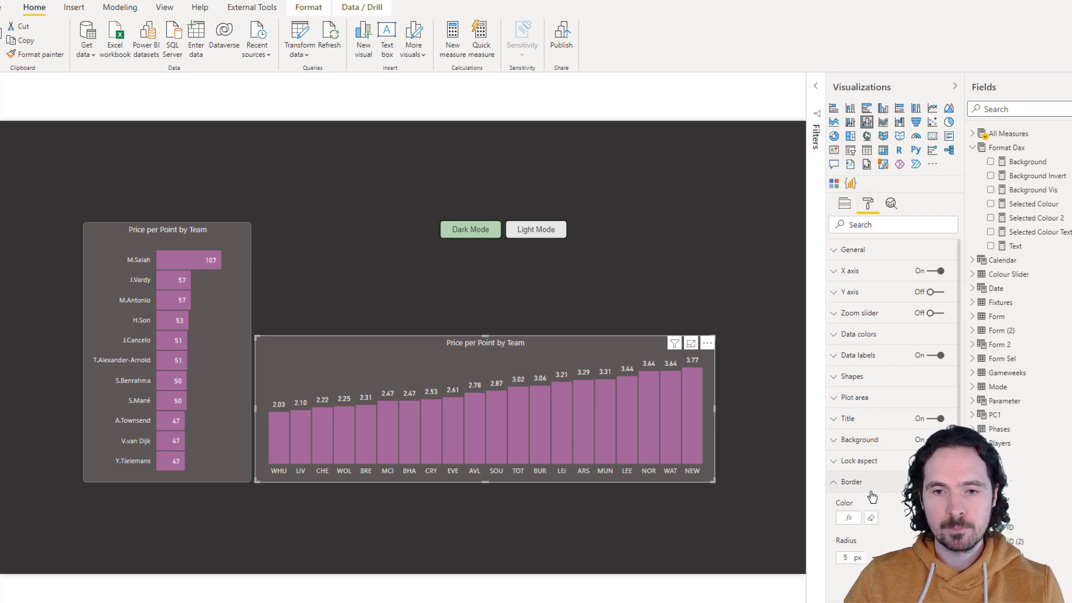
click(848, 517)
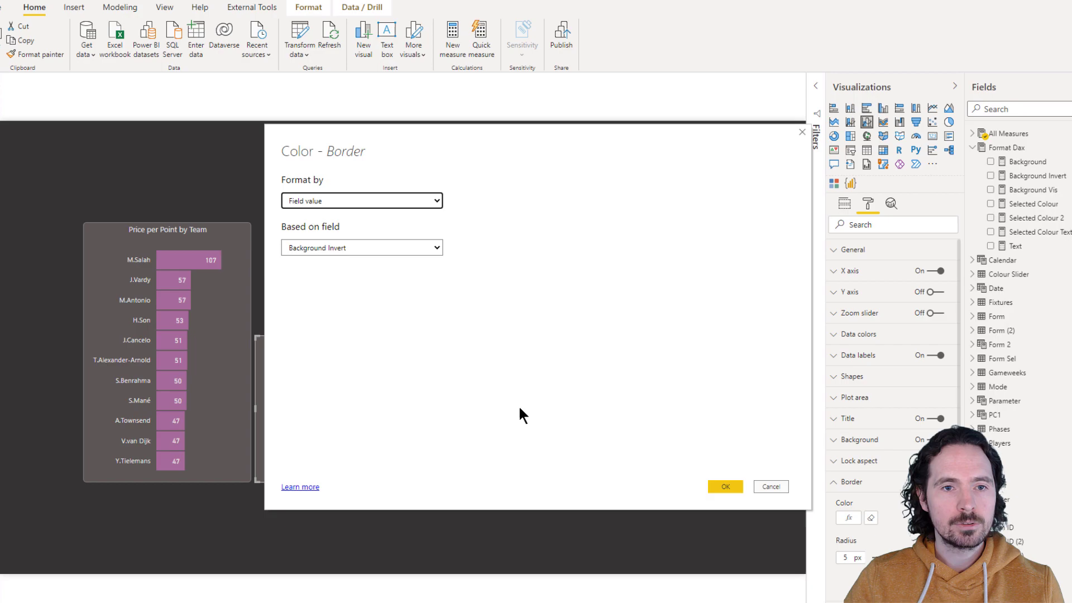
click(361, 247)
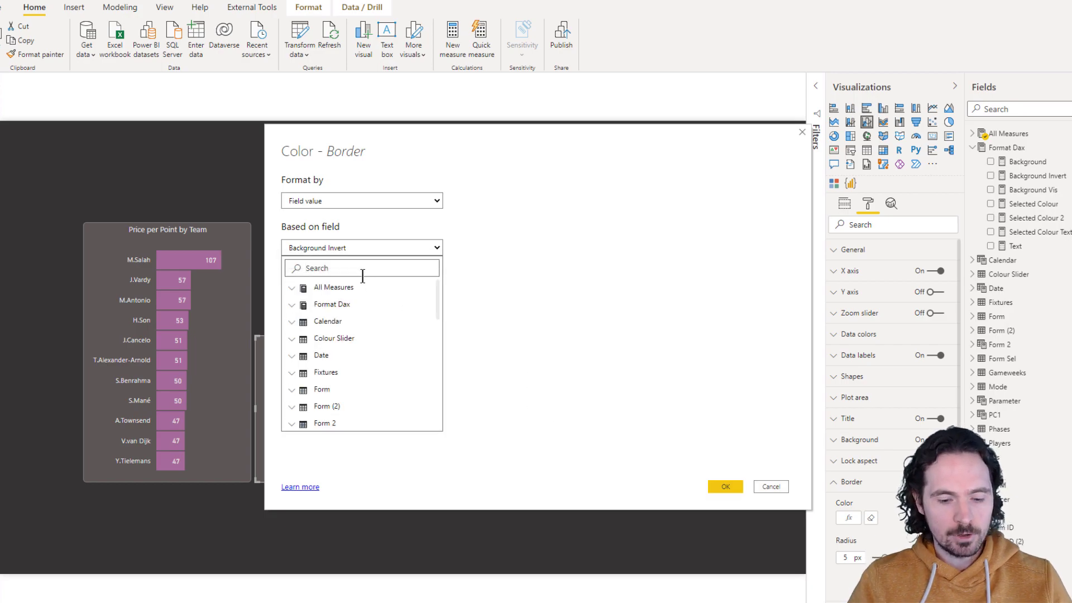
text(text)
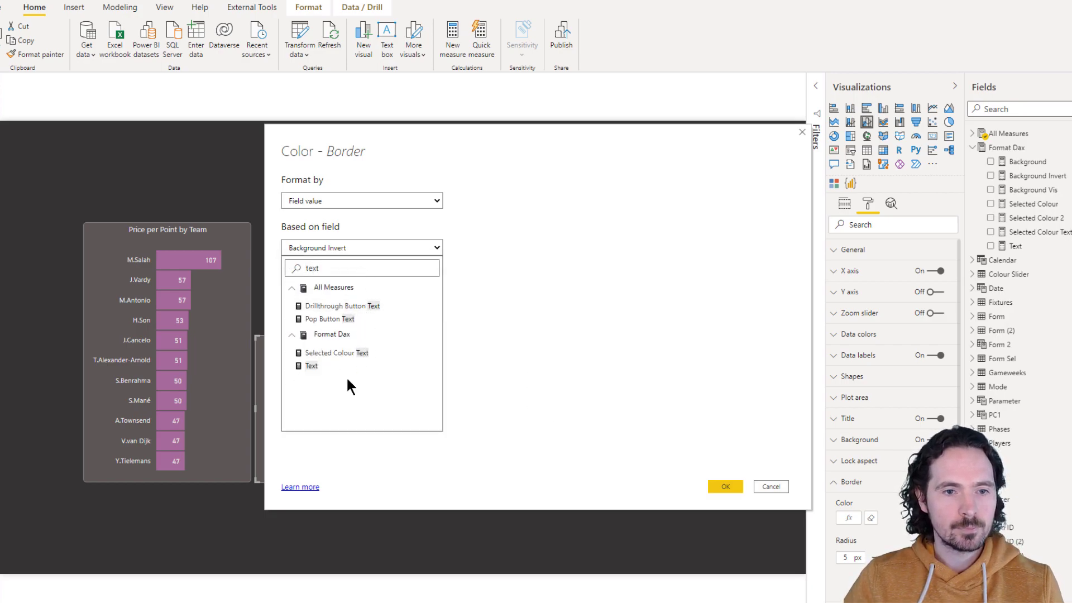
click(311, 366)
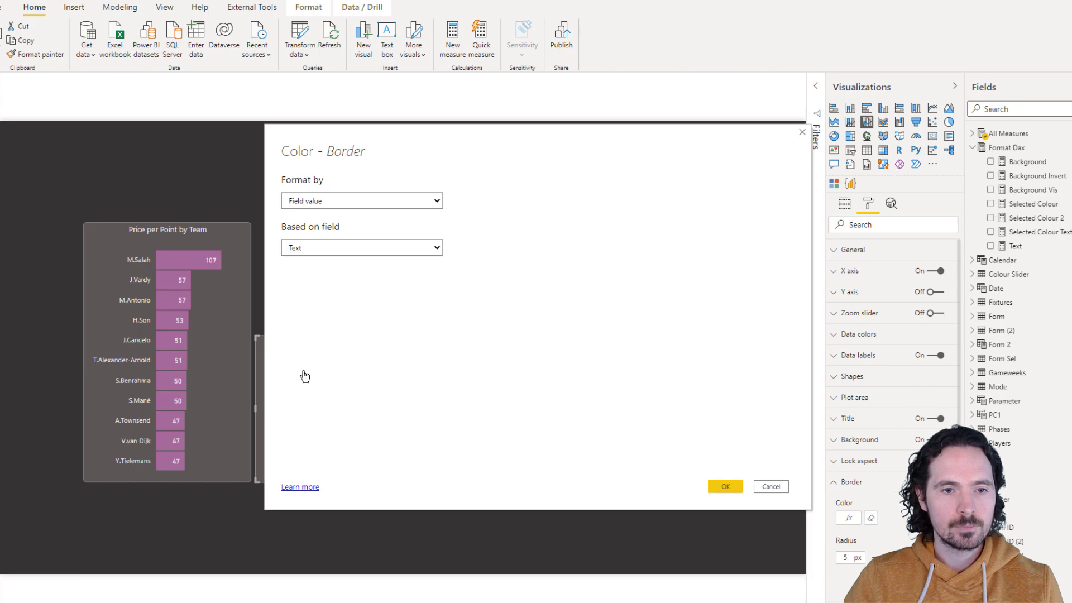
click(724, 486)
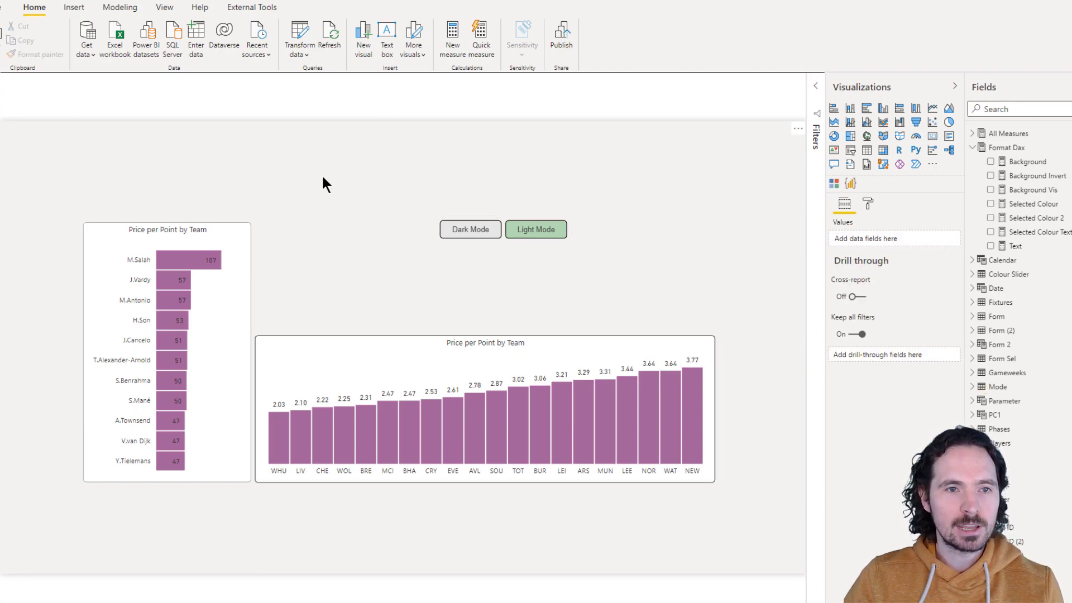
mouse_move(649, 468)
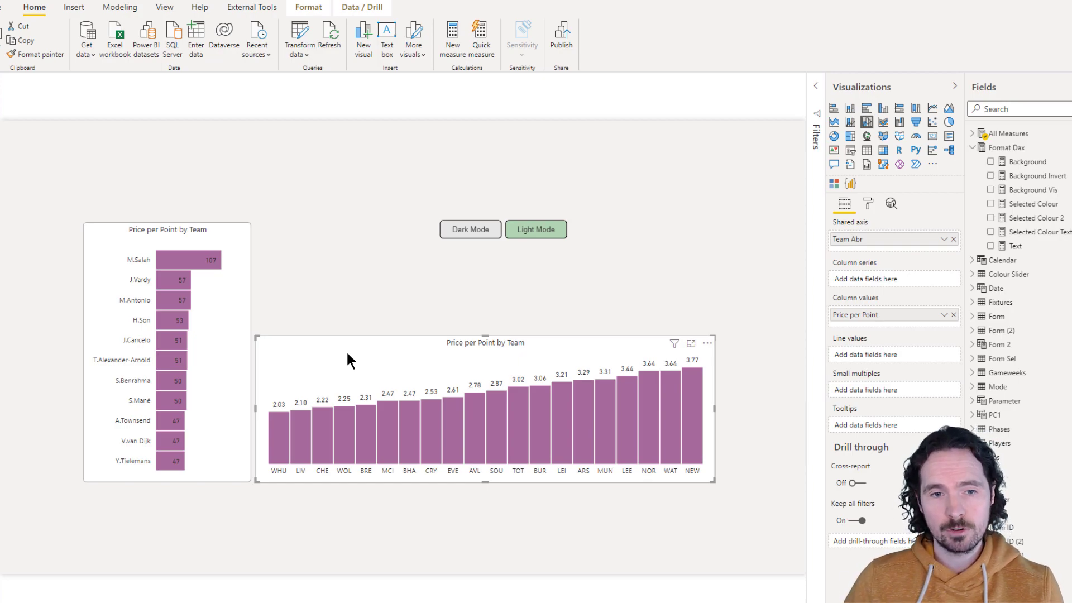
mouse_move(356, 359)
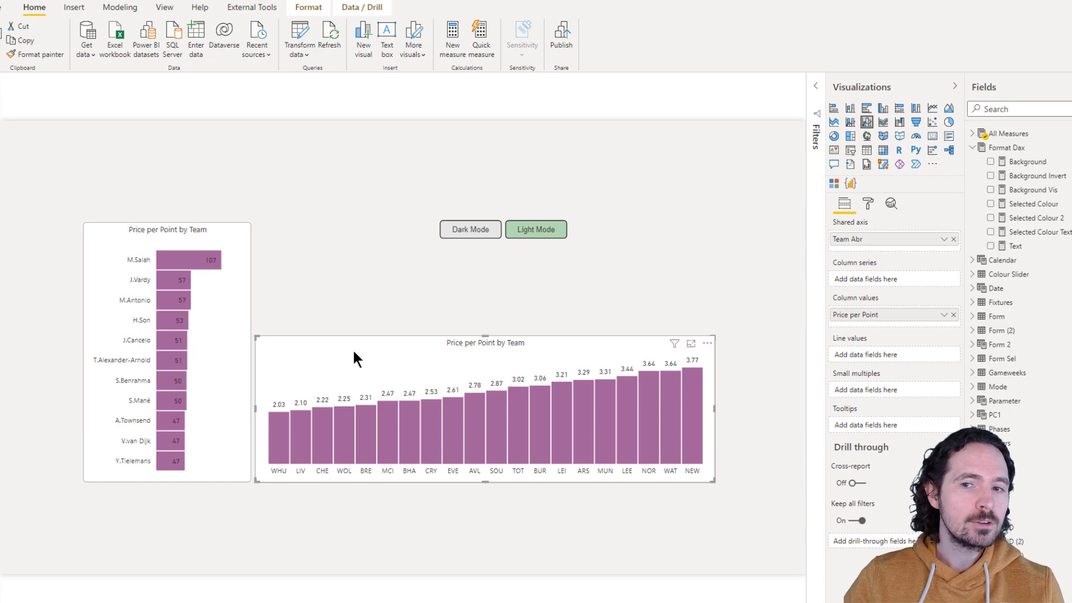
Step: Expand the column chart's Data colors settings in Format visual
click(867, 203)
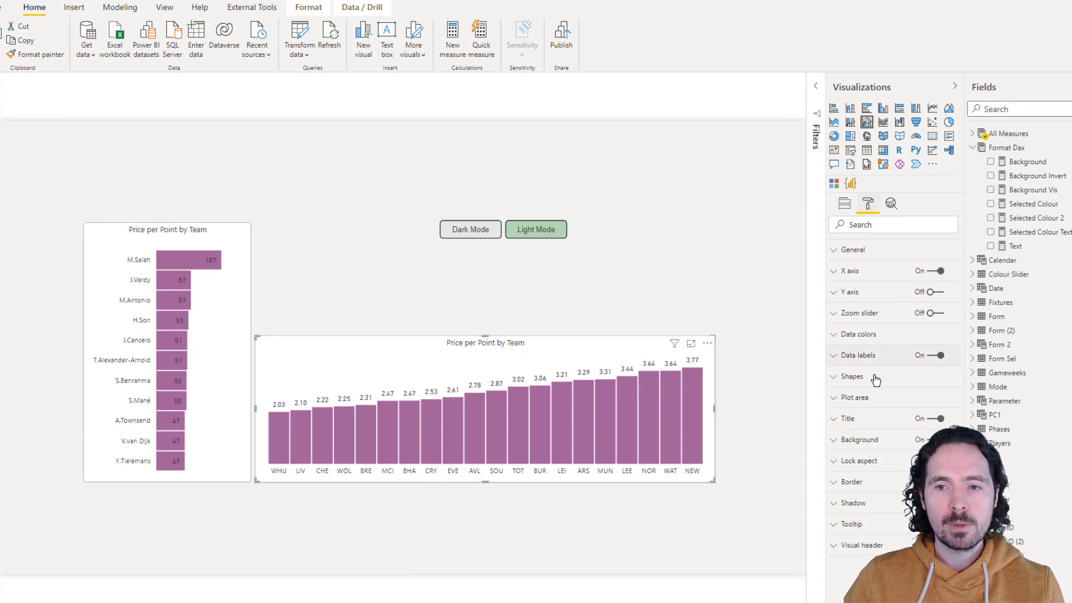
click(855, 334)
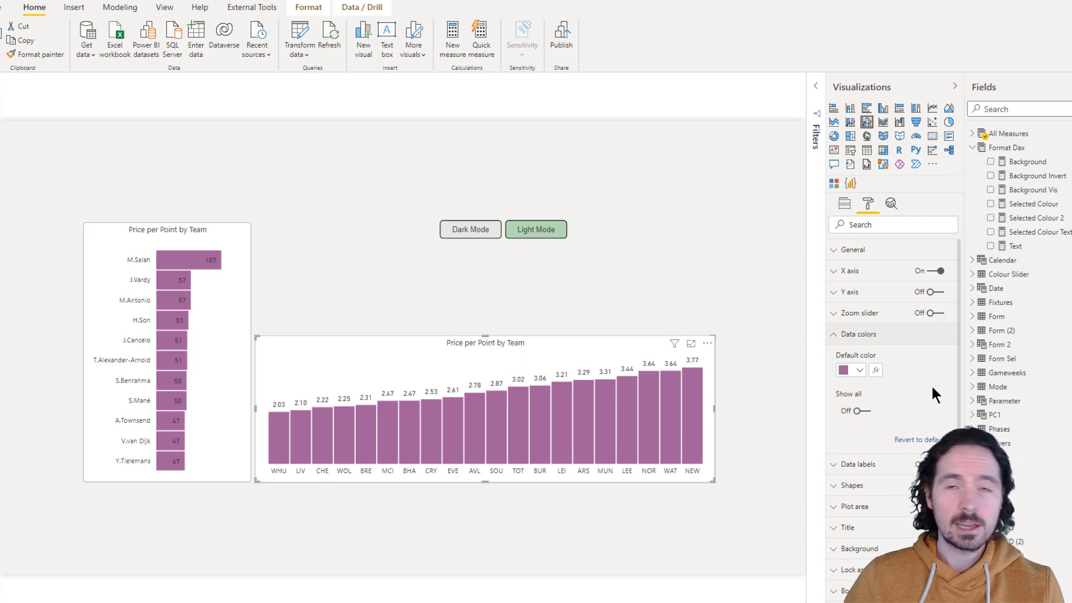
mouse_move(595, 400)
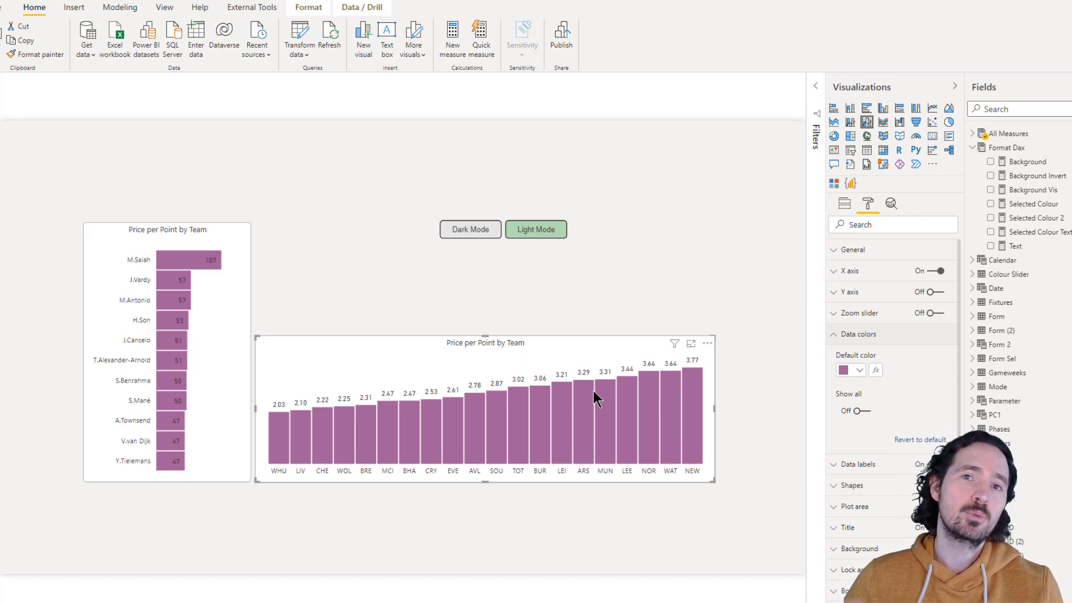
mouse_move(410, 435)
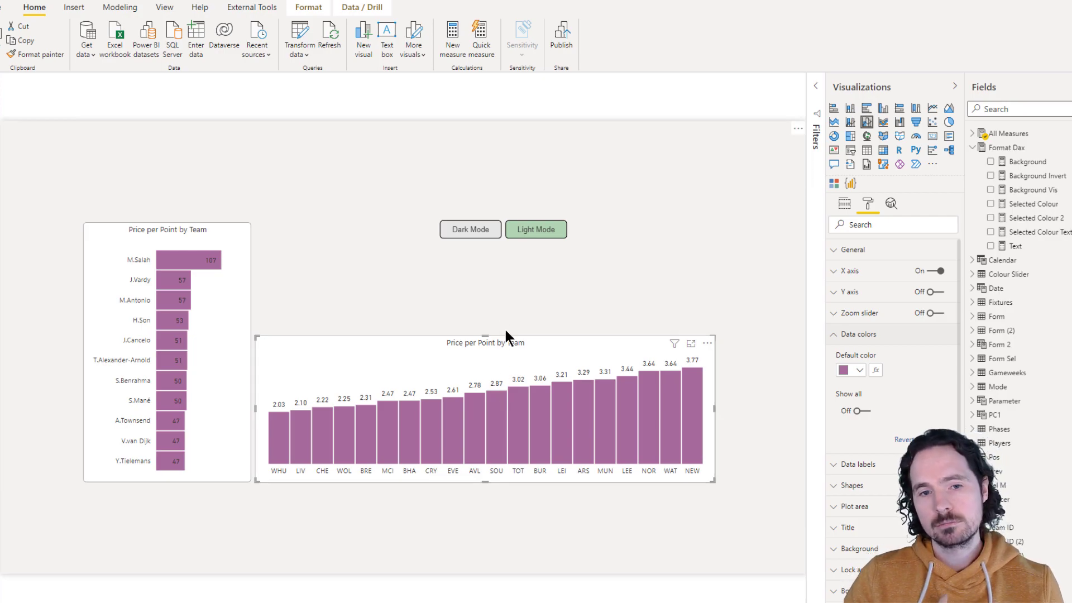
Step: Switch the report to Dark Mode and back to Light Mode
click(470, 229)
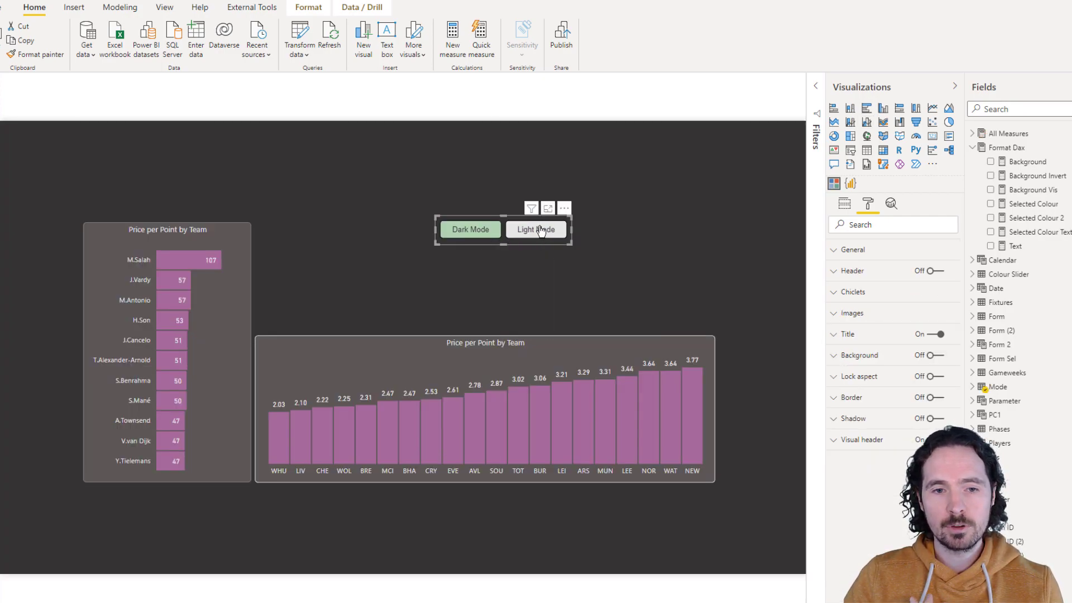
click(536, 229)
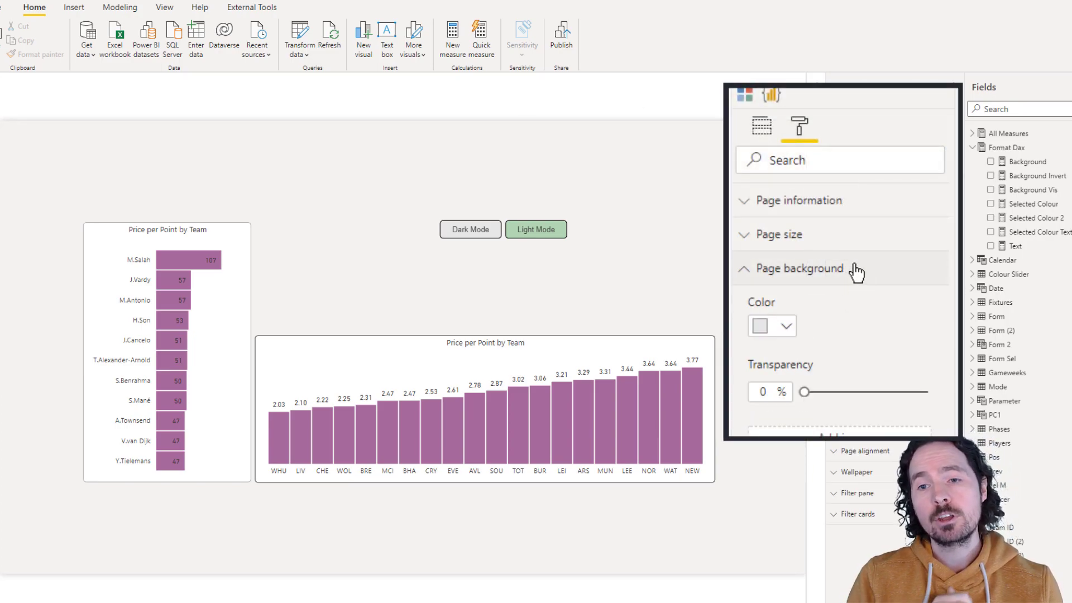
mouse_move(855, 268)
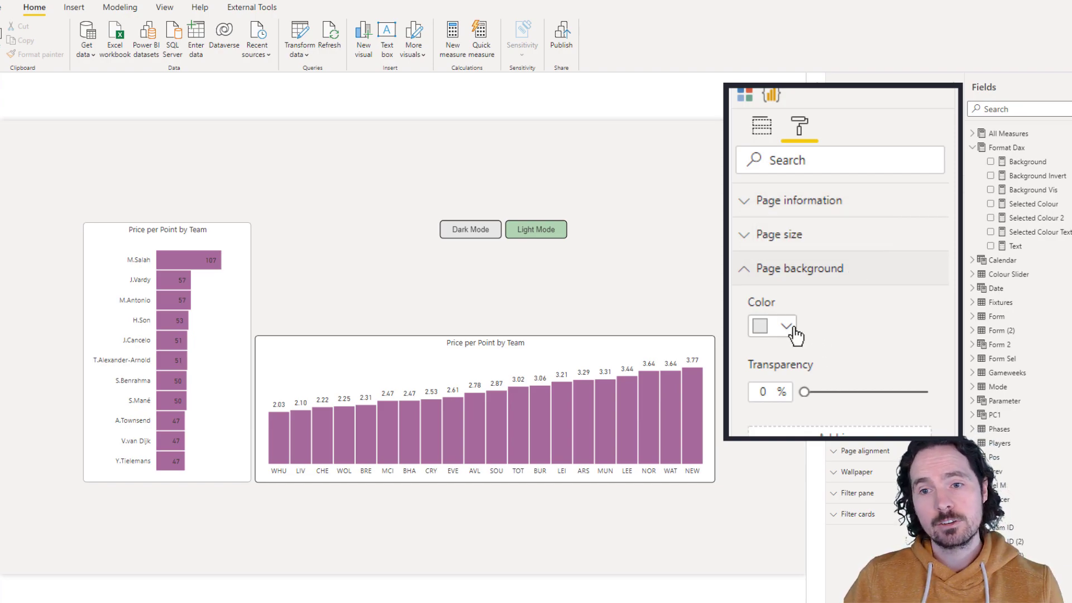
Step: Review the page background colour options
click(785, 326)
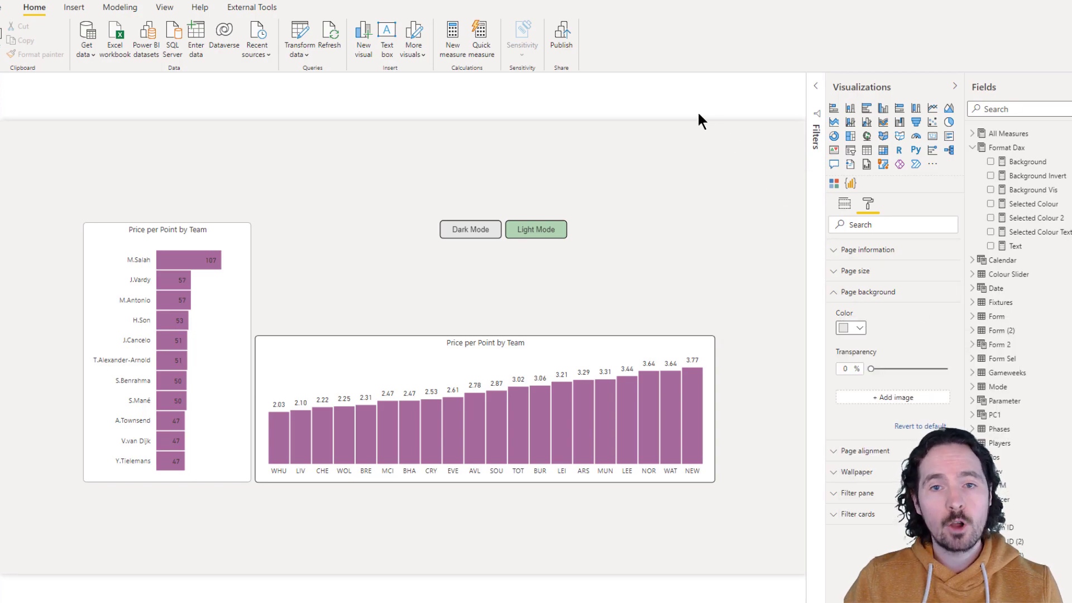
mouse_move(718, 112)
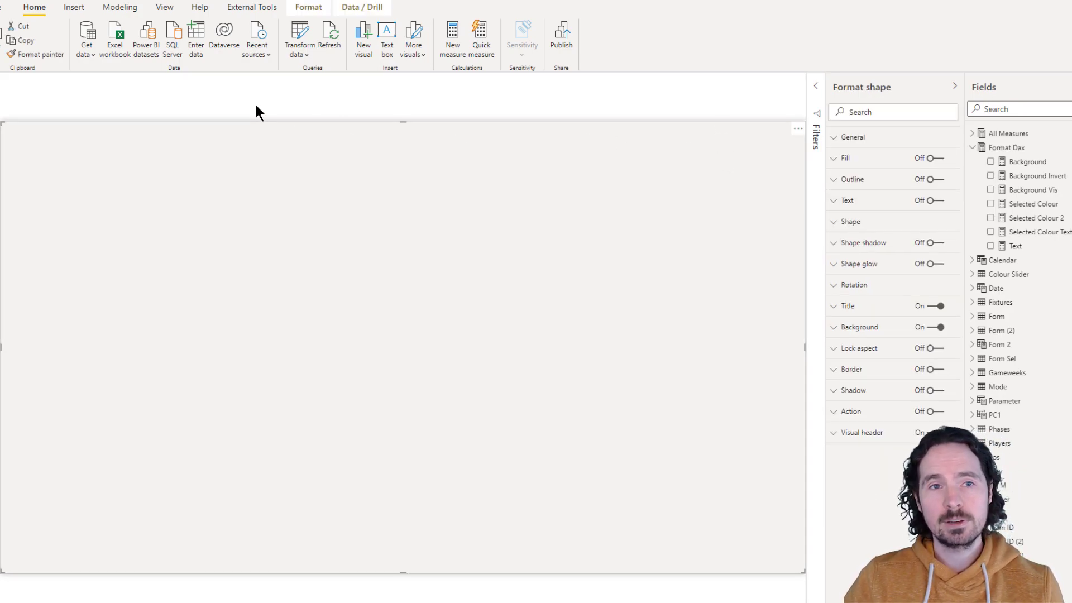
Step: Turn off the rectangle's title and drive its background colour from the Background measure
click(536, 229)
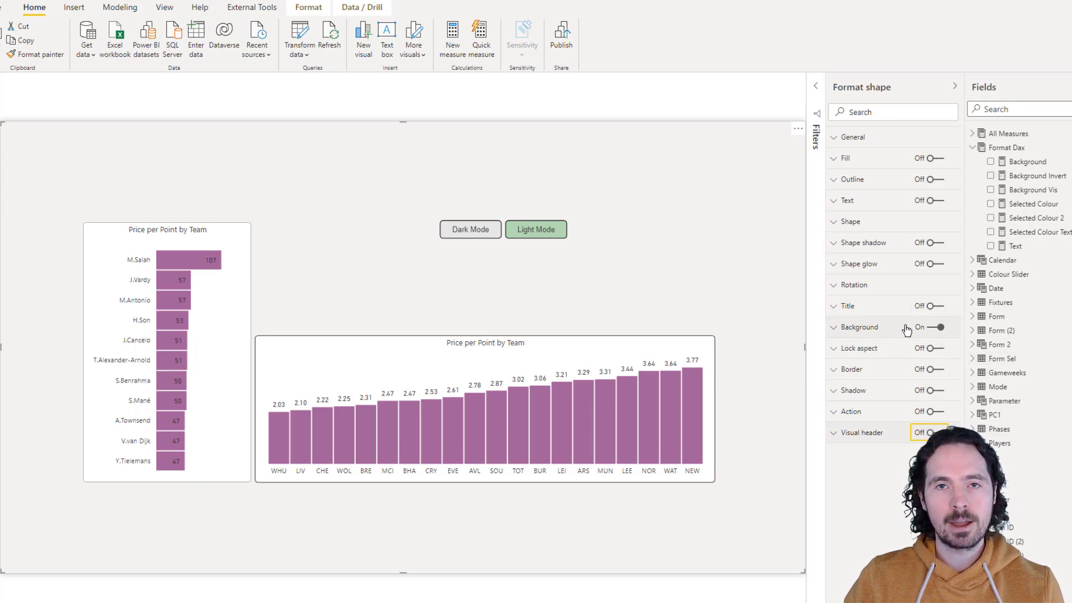
click(858, 326)
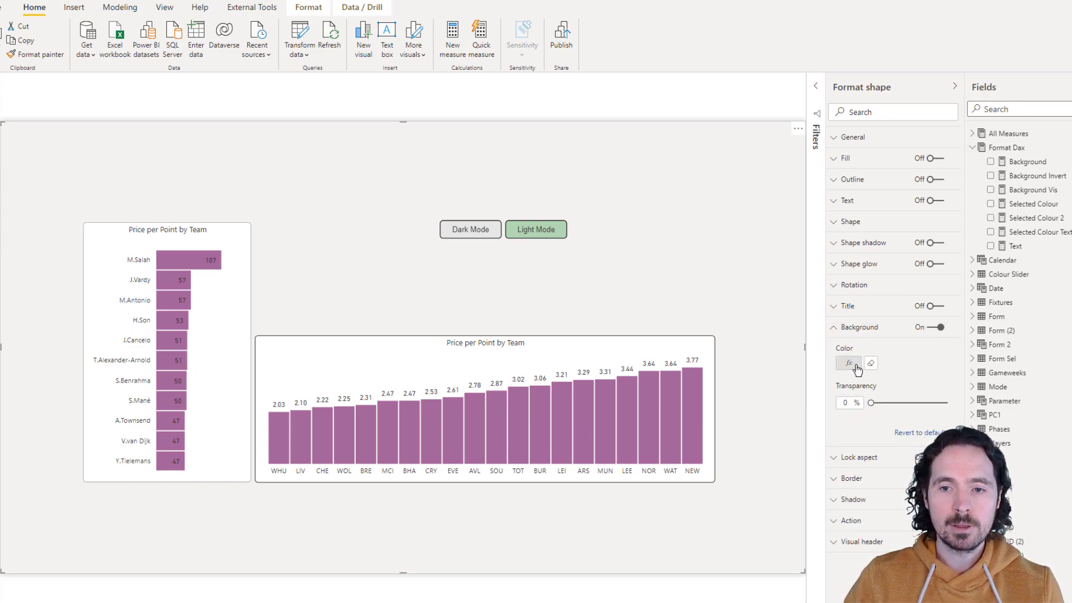
click(847, 363)
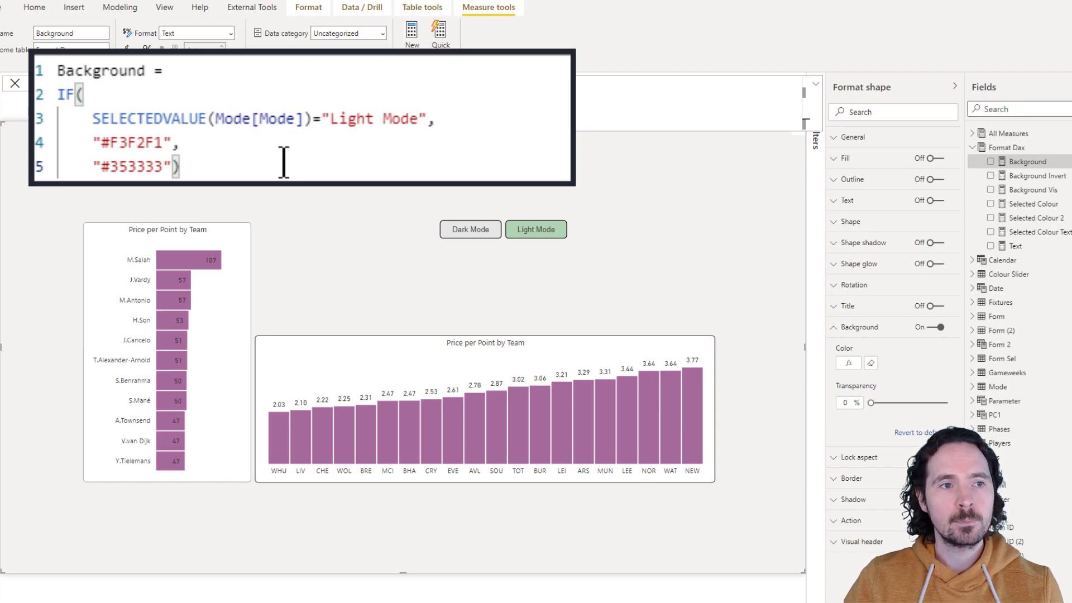
double_click(134, 142)
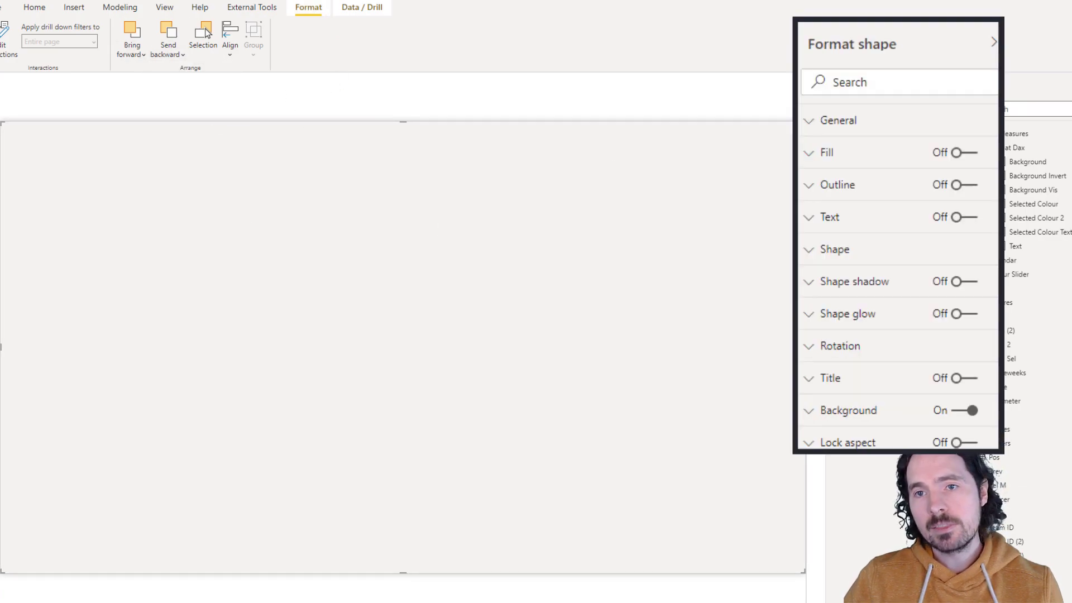
Step: Send the rectangle behind the charts, deselect it, and show the page format settings
click(837, 120)
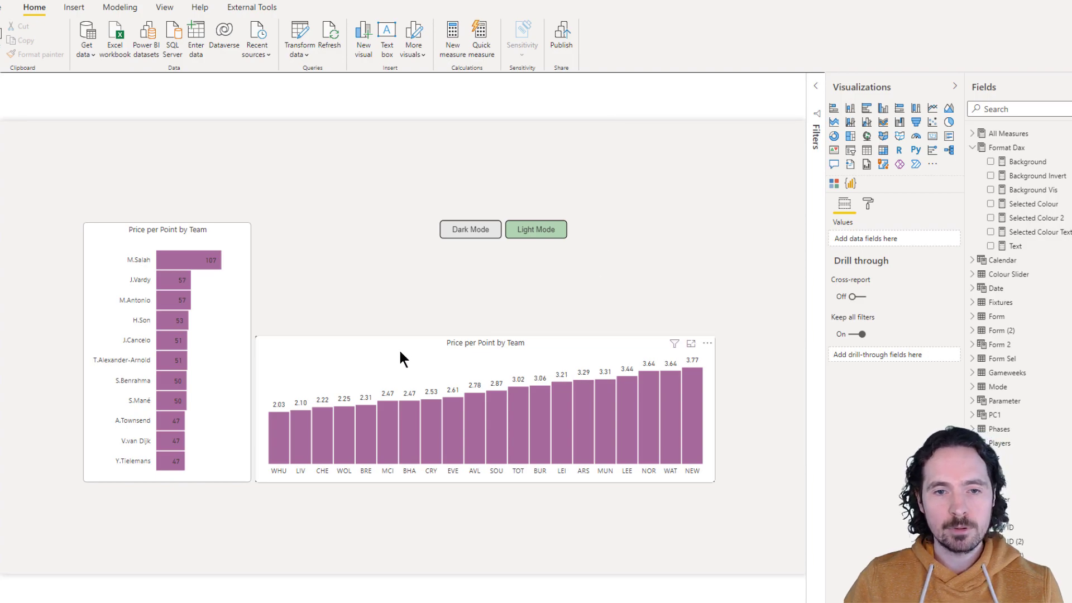
click(486, 411)
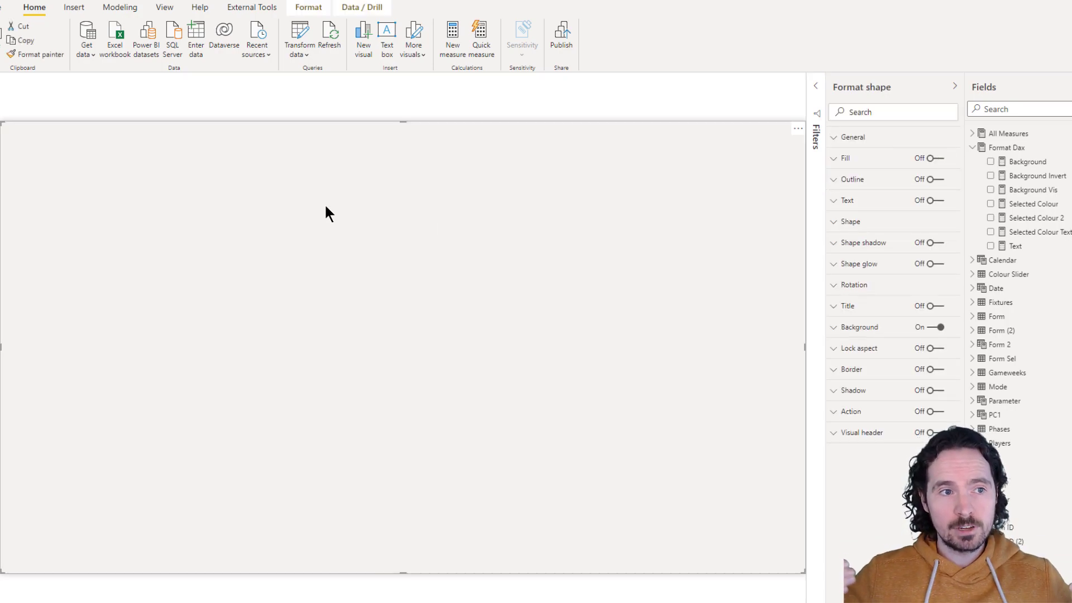
click(536, 229)
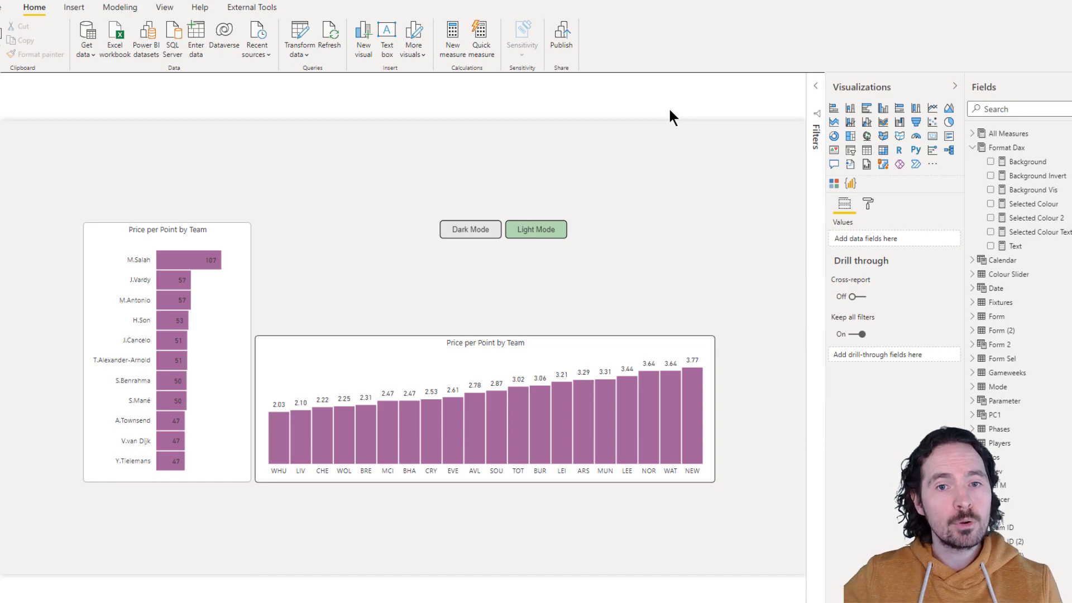
mouse_move(312, 514)
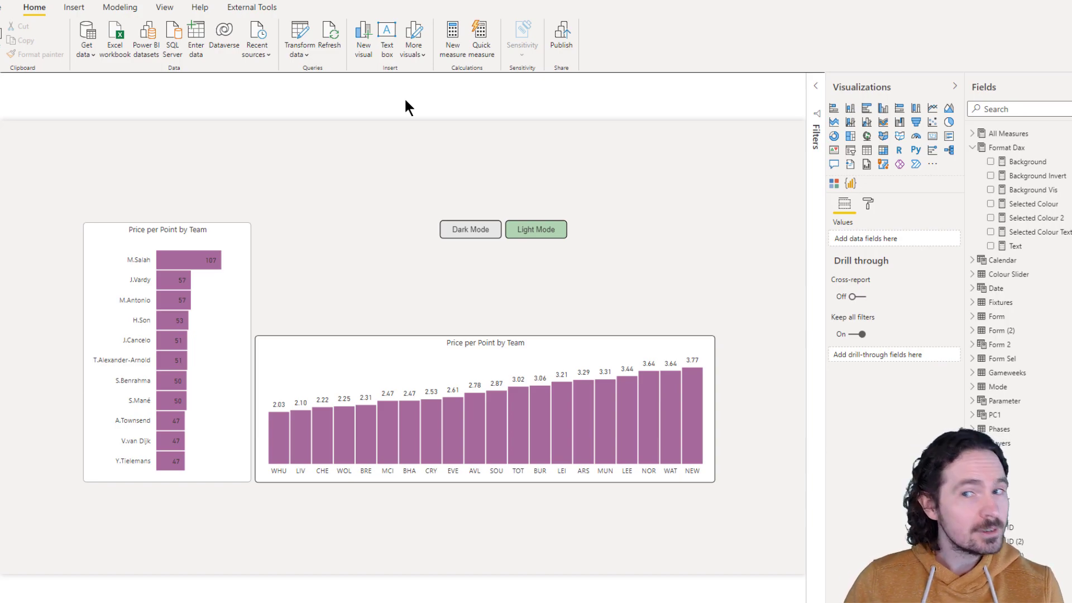
mouse_move(439, 109)
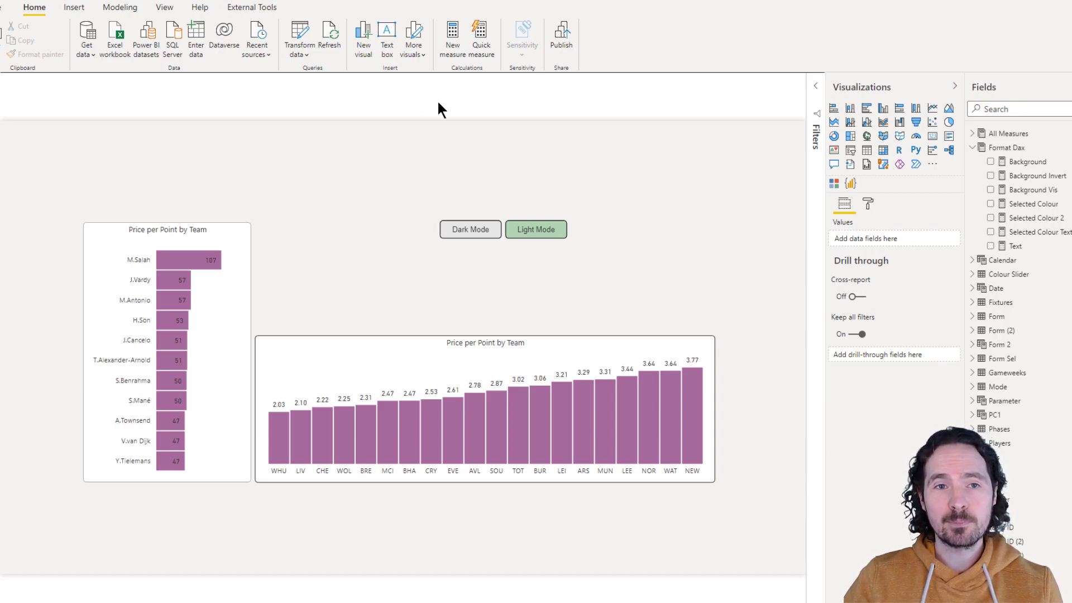
click(868, 205)
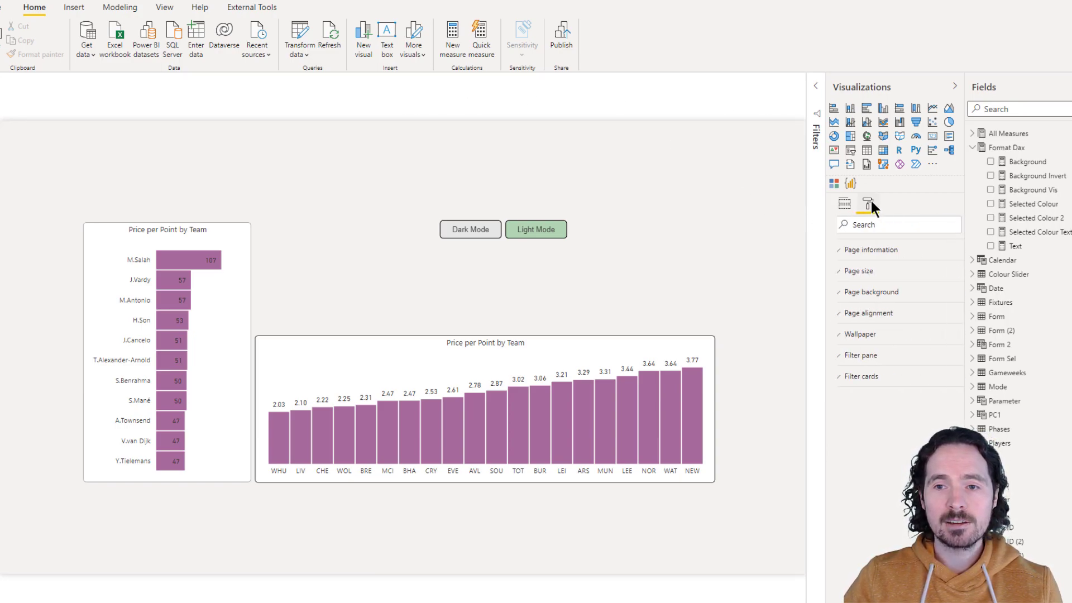
click(871, 292)
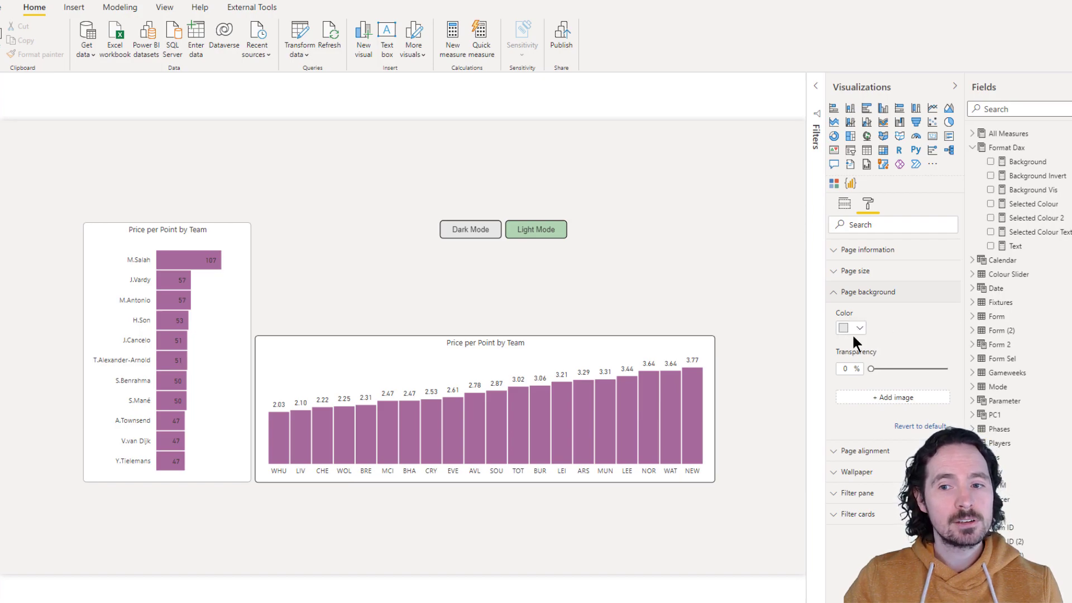
mouse_move(860, 335)
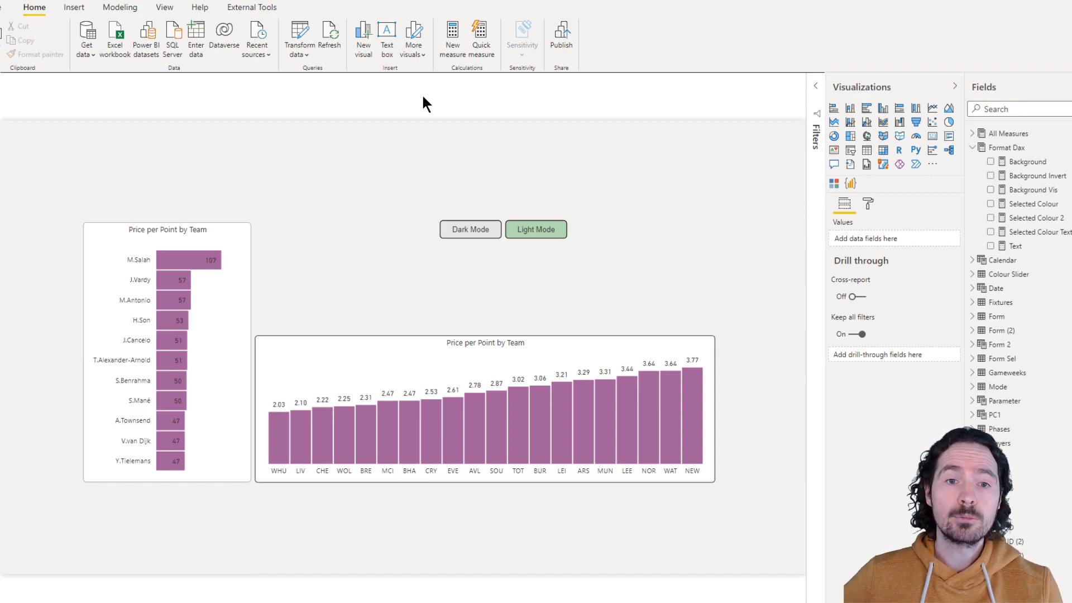
mouse_move(450, 168)
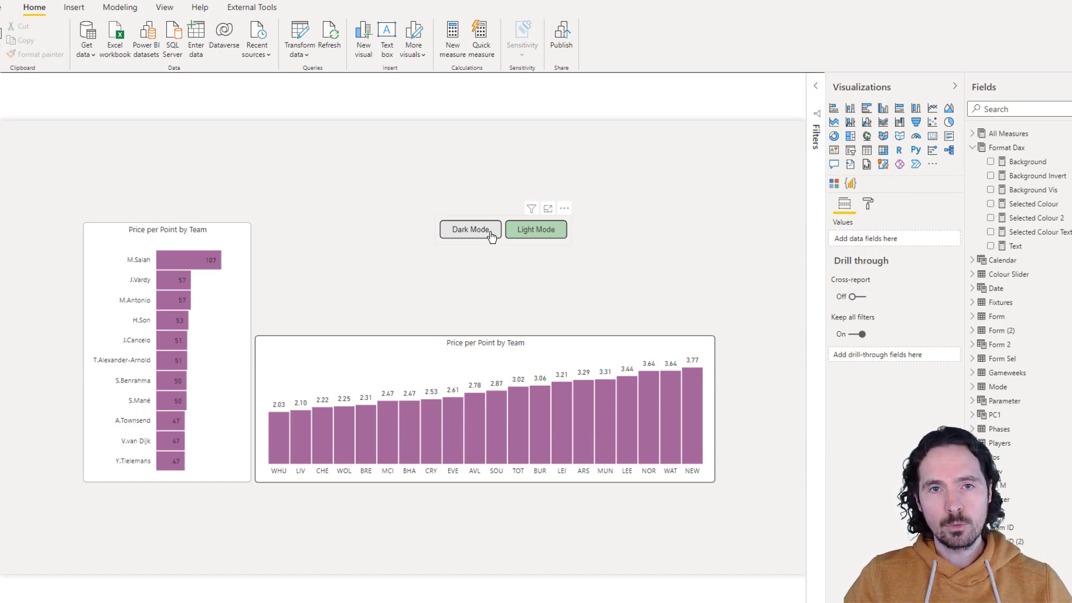
Step: Preview the report page in Dark Mode, return to Light Mode, and show the View ribbon
click(471, 229)
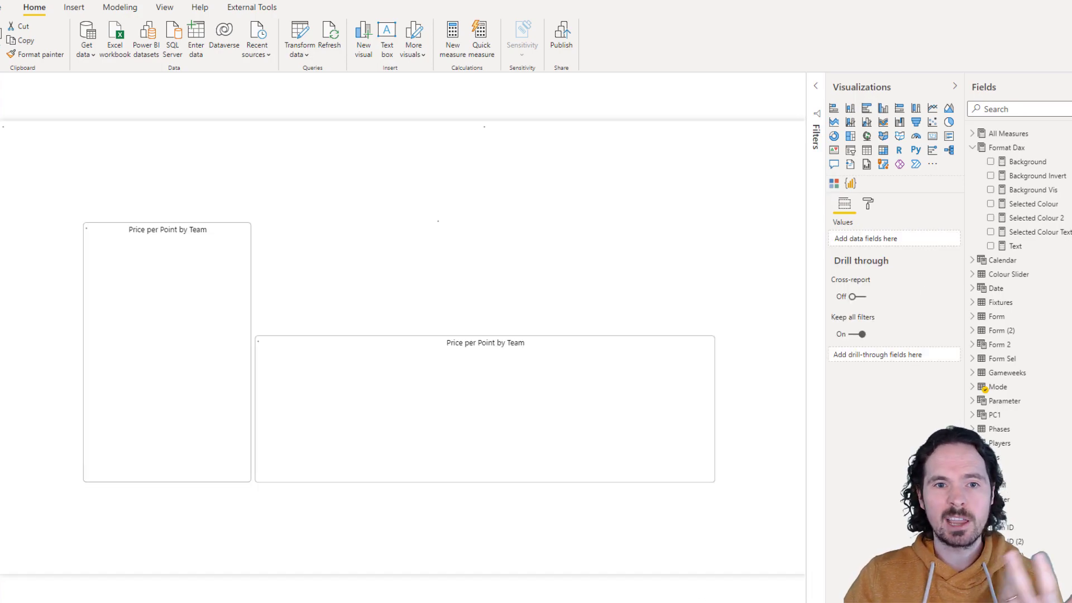
click(470, 229)
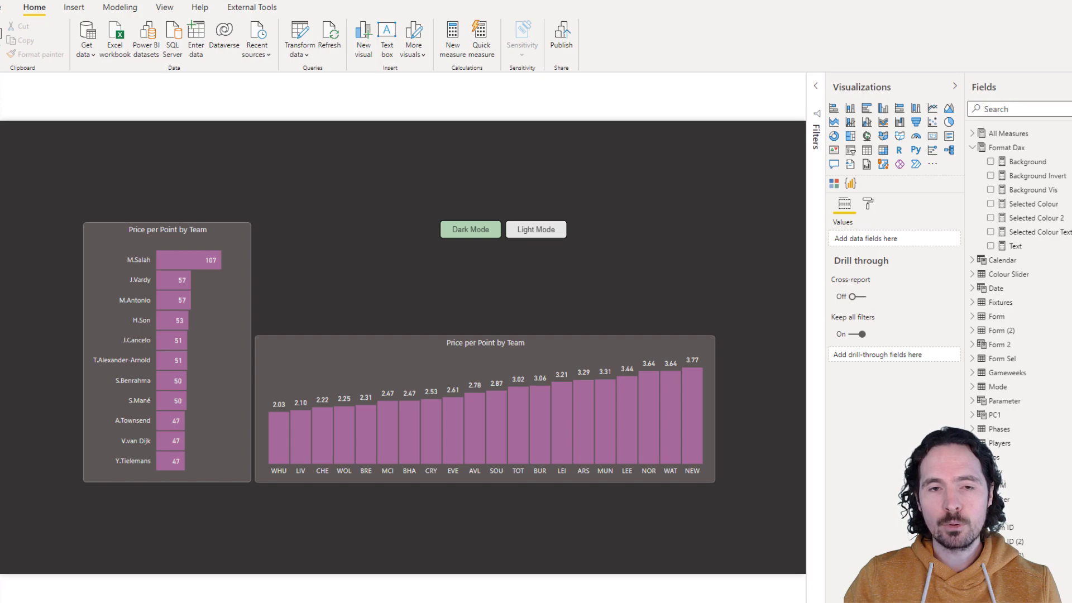
click(536, 229)
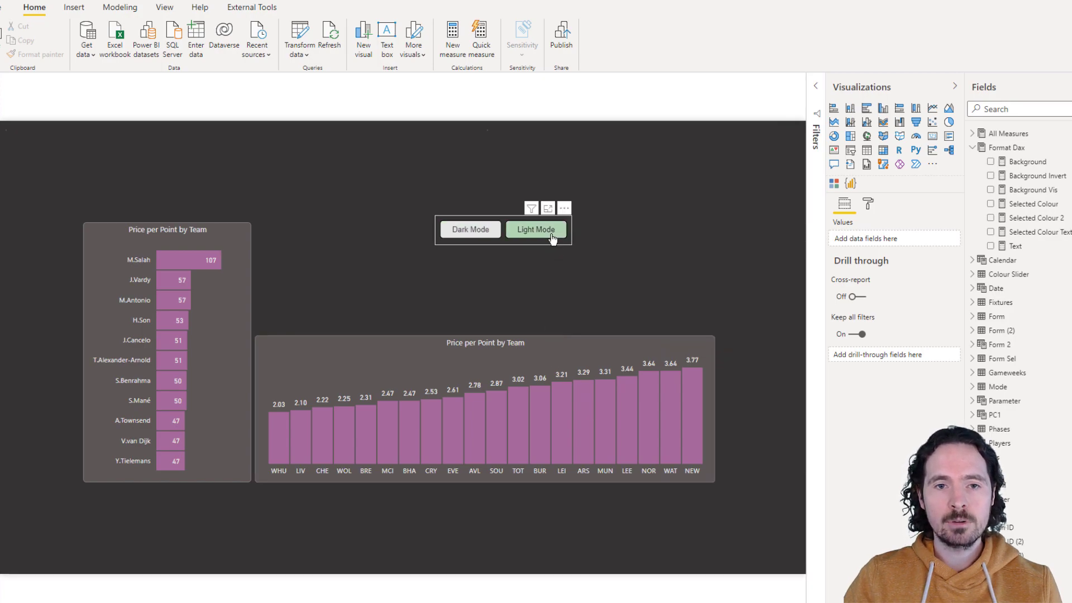
click(536, 229)
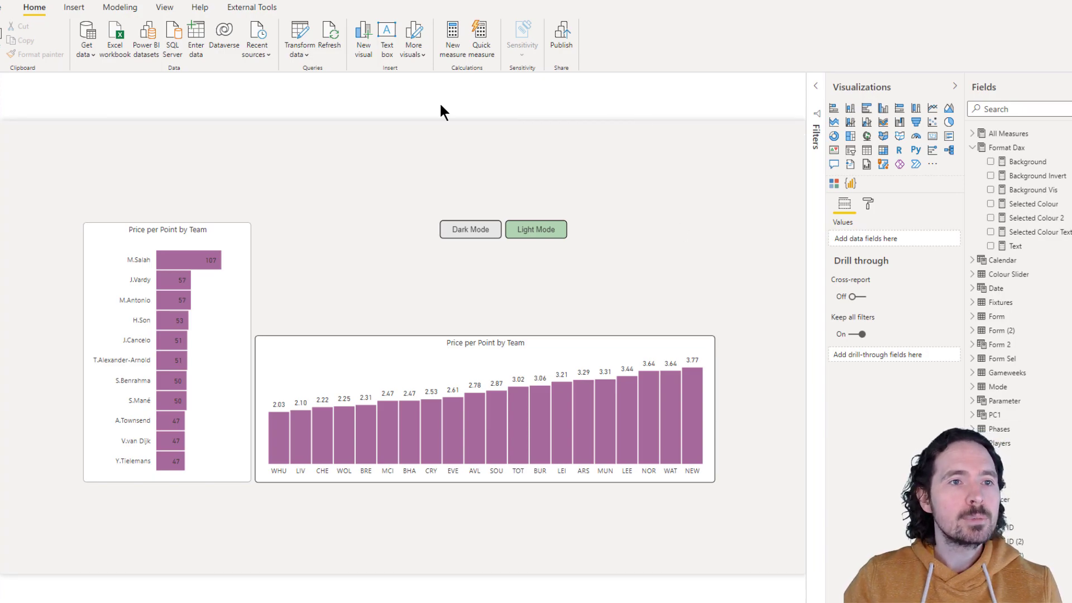
click(164, 7)
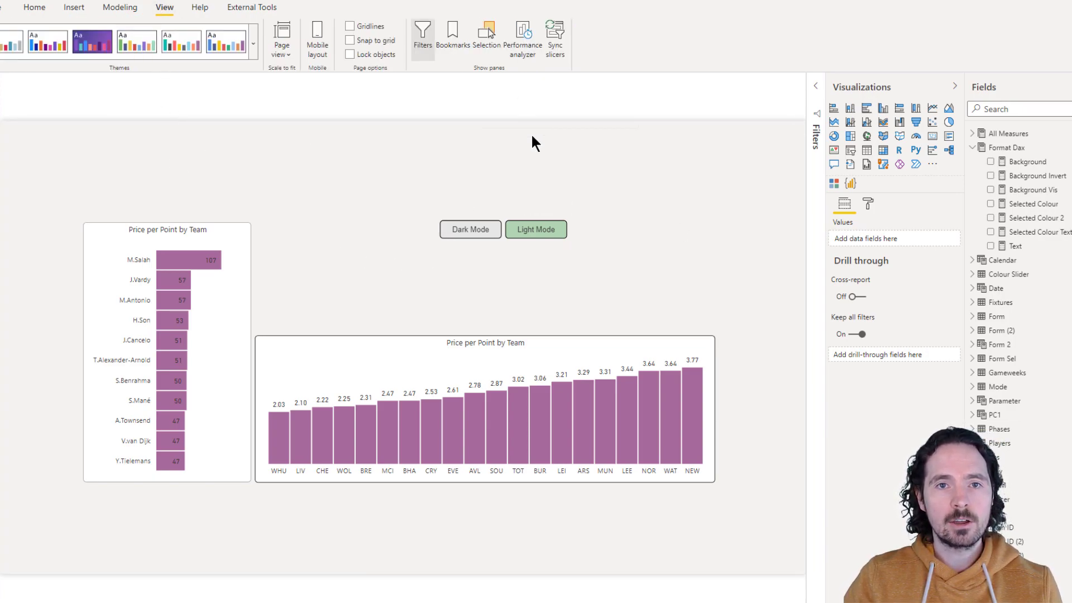
Step: Sync the Dark/Light mode slicer across both pages and switch the report to Dark Mode
click(554, 34)
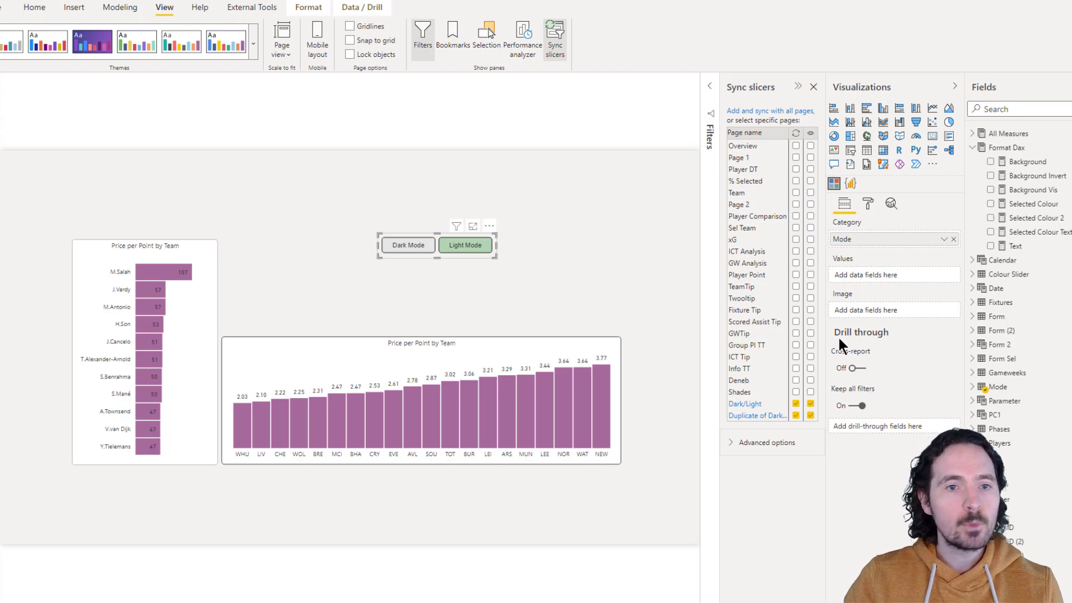
mouse_move(840, 390)
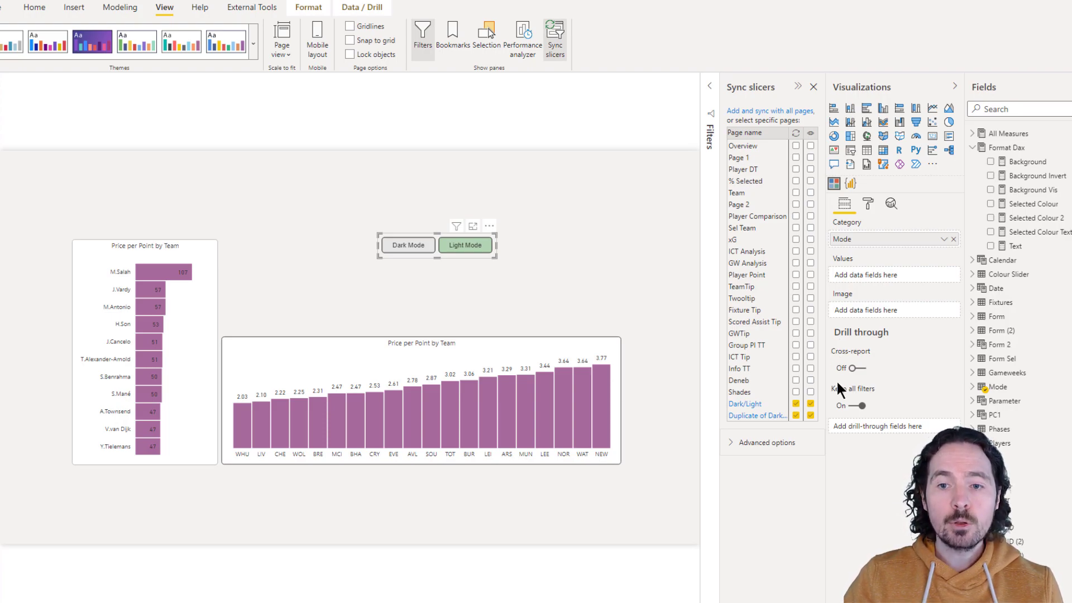
mouse_move(430, 236)
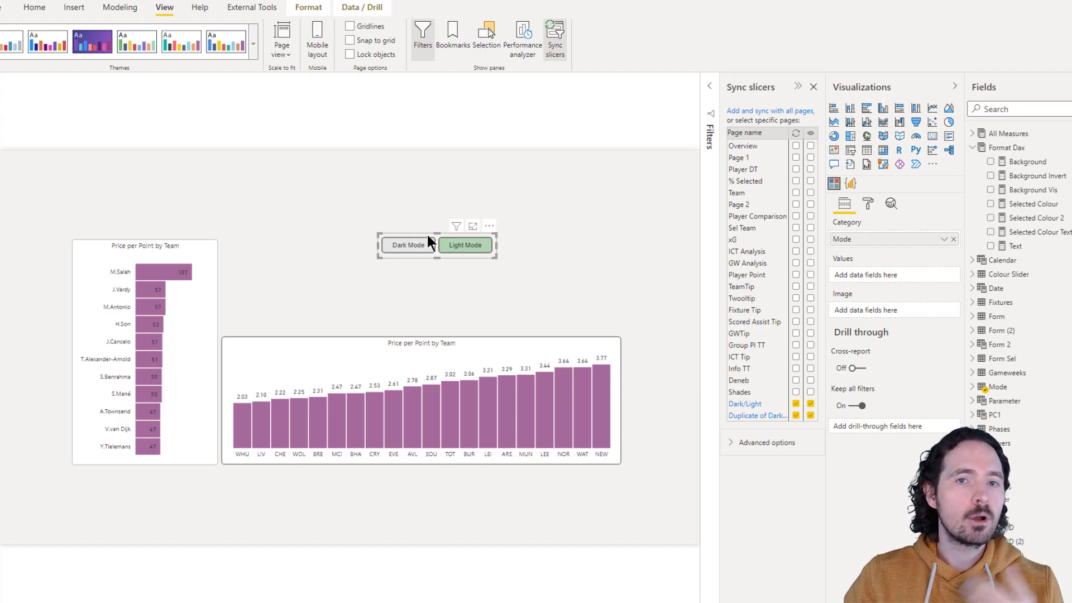
mouse_move(423, 259)
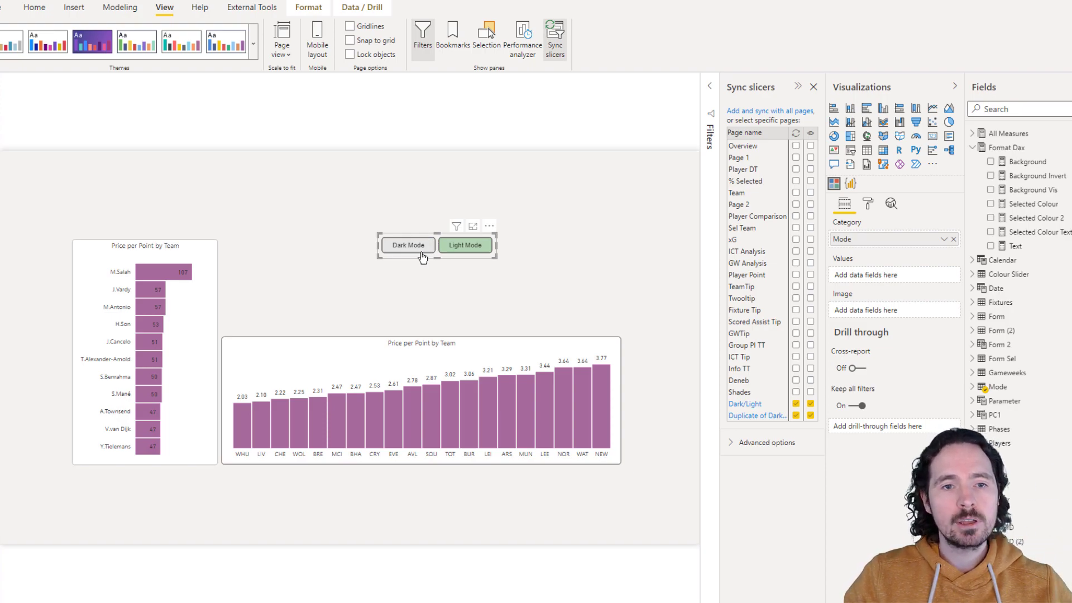
click(408, 244)
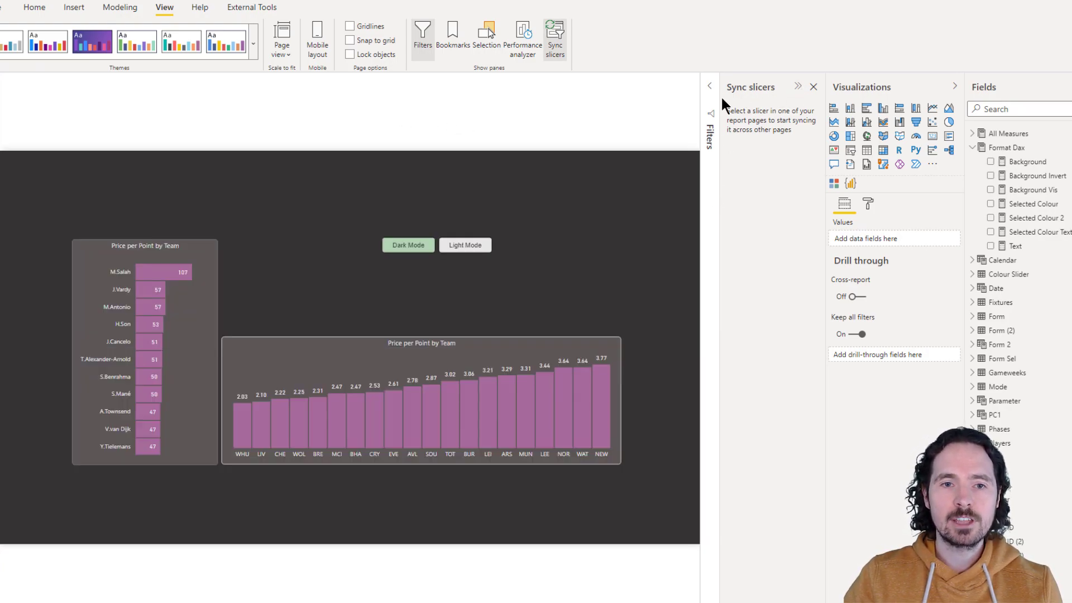
mouse_move(793, 92)
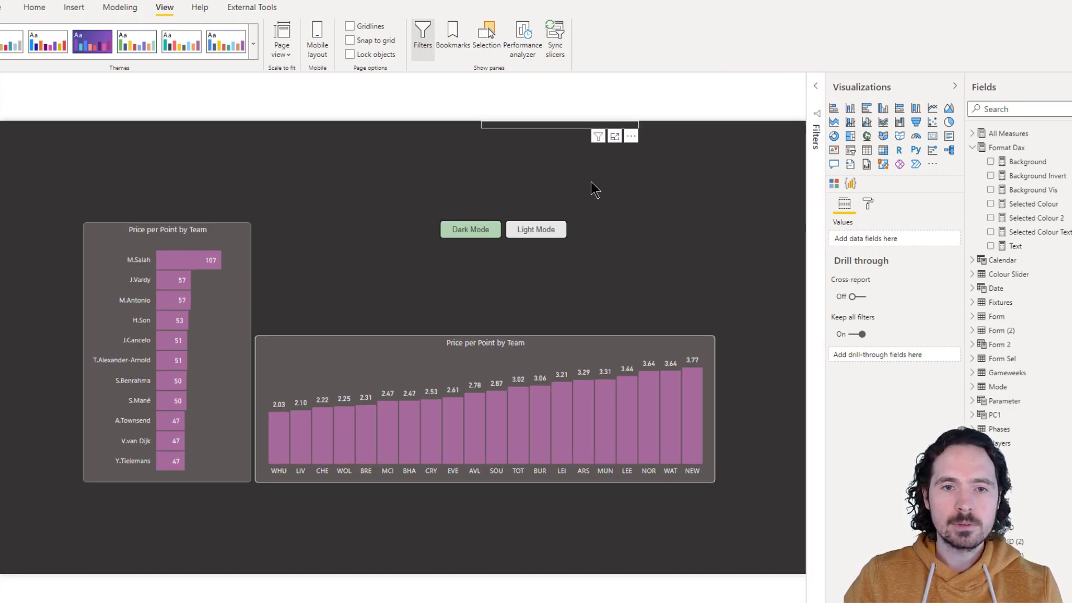
click(536, 229)
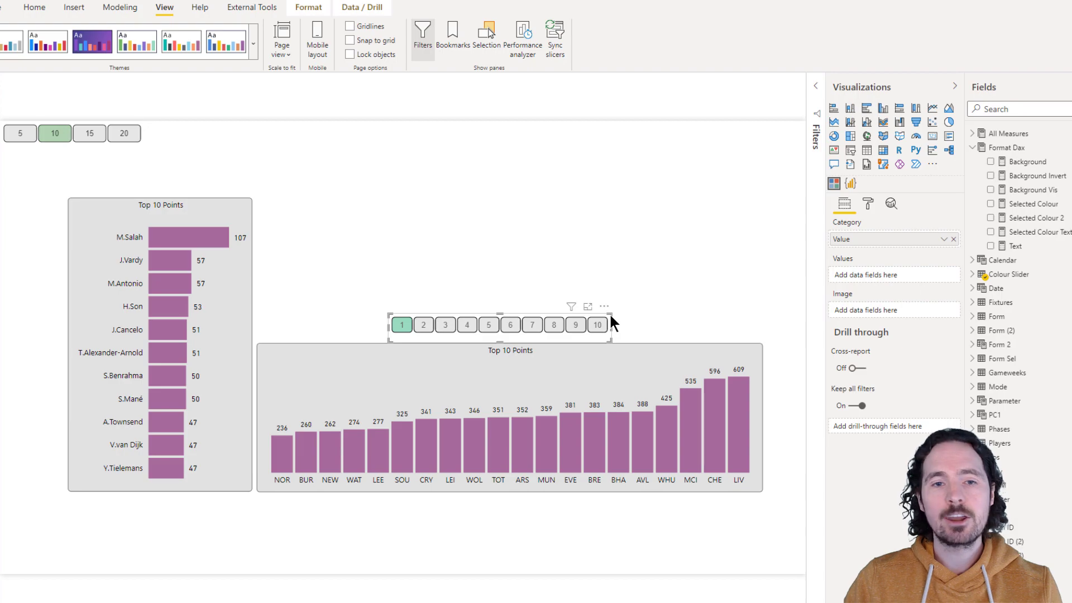
Step: Pick shade 3 on the colour slider above the Top 10 Points chart
click(445, 325)
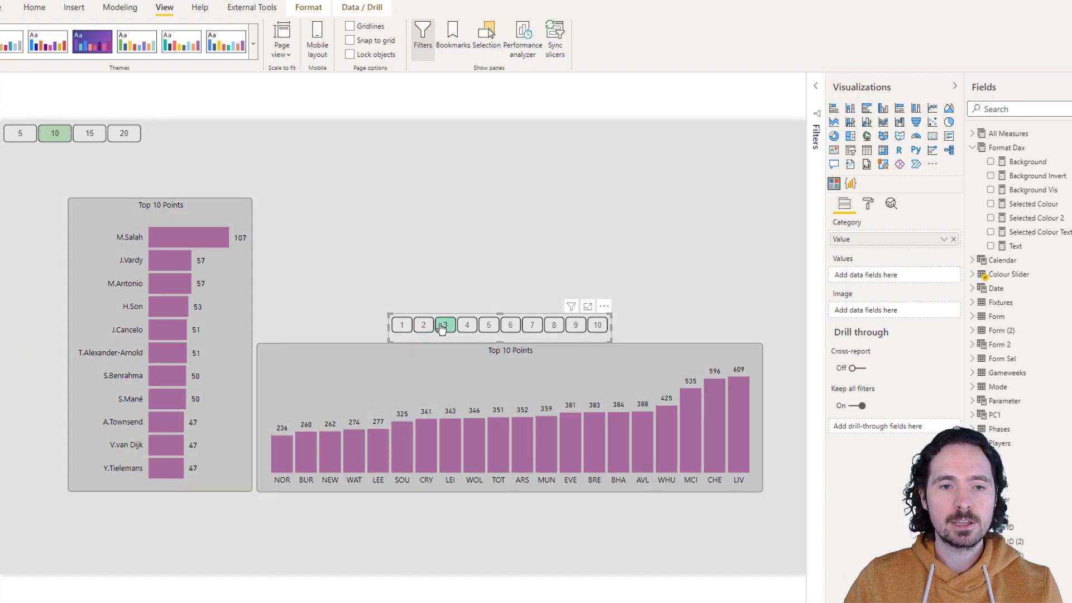
Step: Darken the page background through colour slider shades 6, 8 and 10
click(510, 325)
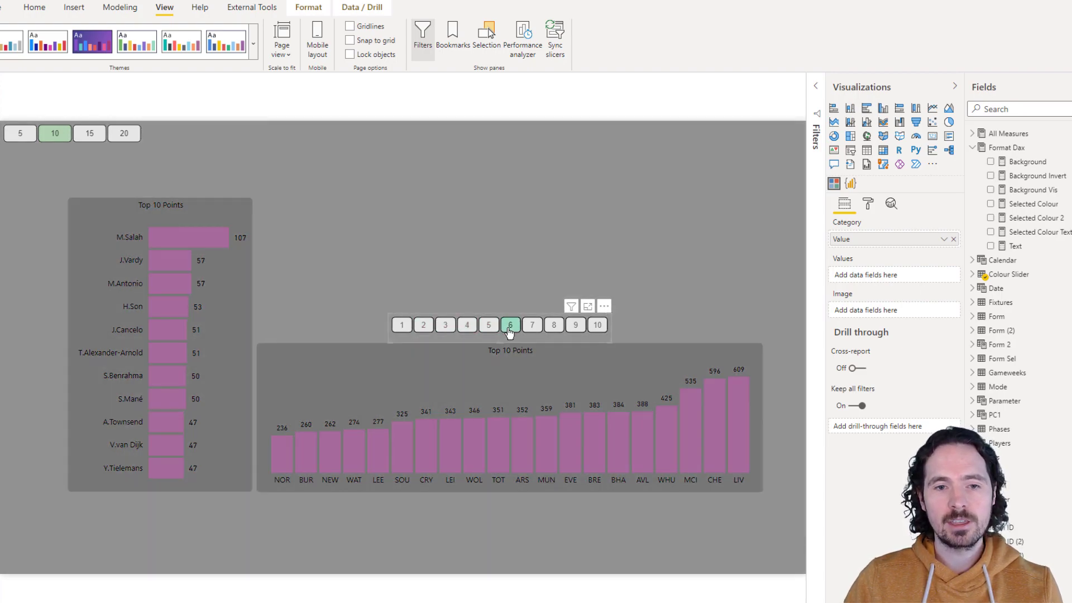
click(553, 325)
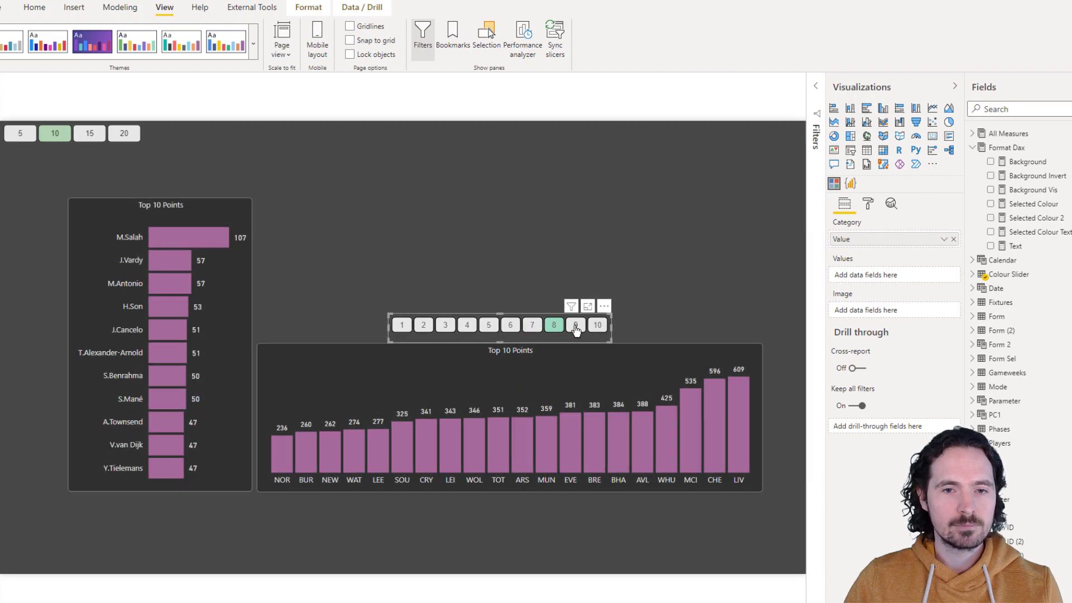
click(597, 325)
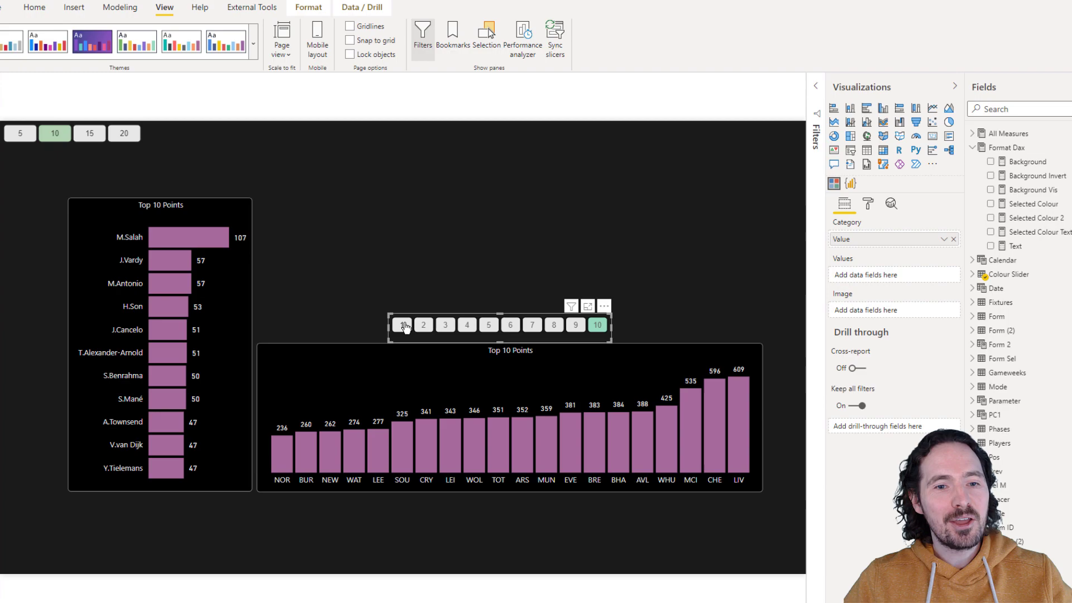
Step: Reset the slider to shade 1 and open the Selected Colour 2 measure's DAX
click(402, 325)
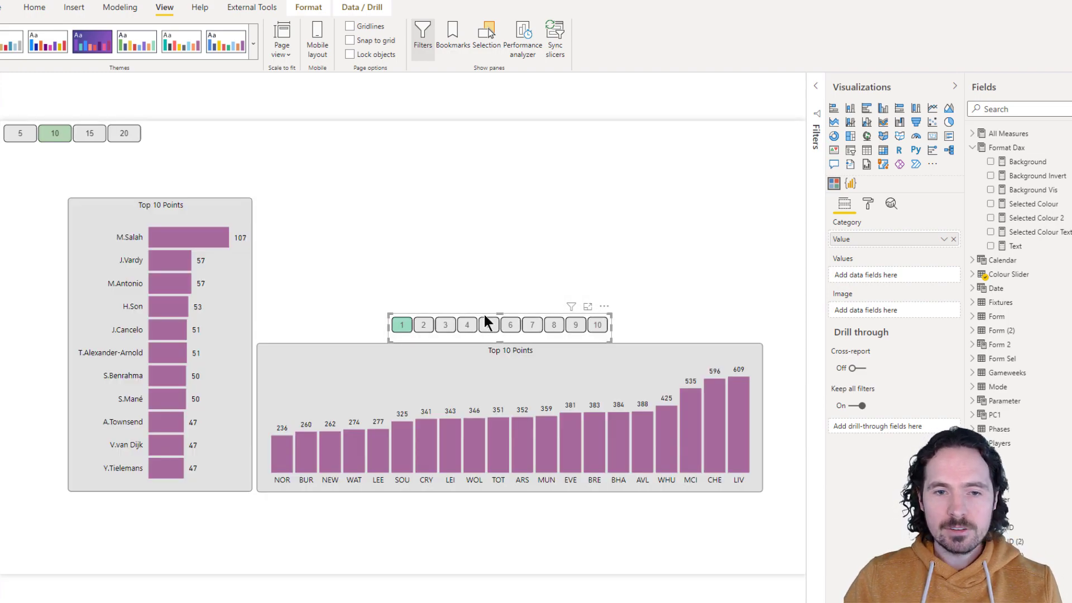
click(972, 274)
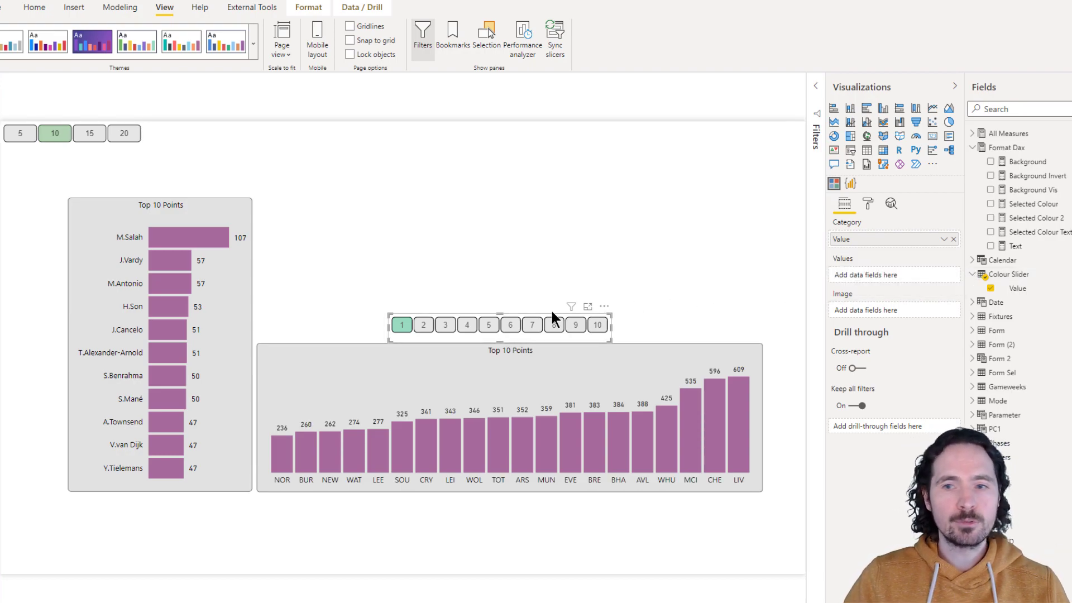
mouse_move(1052, 252)
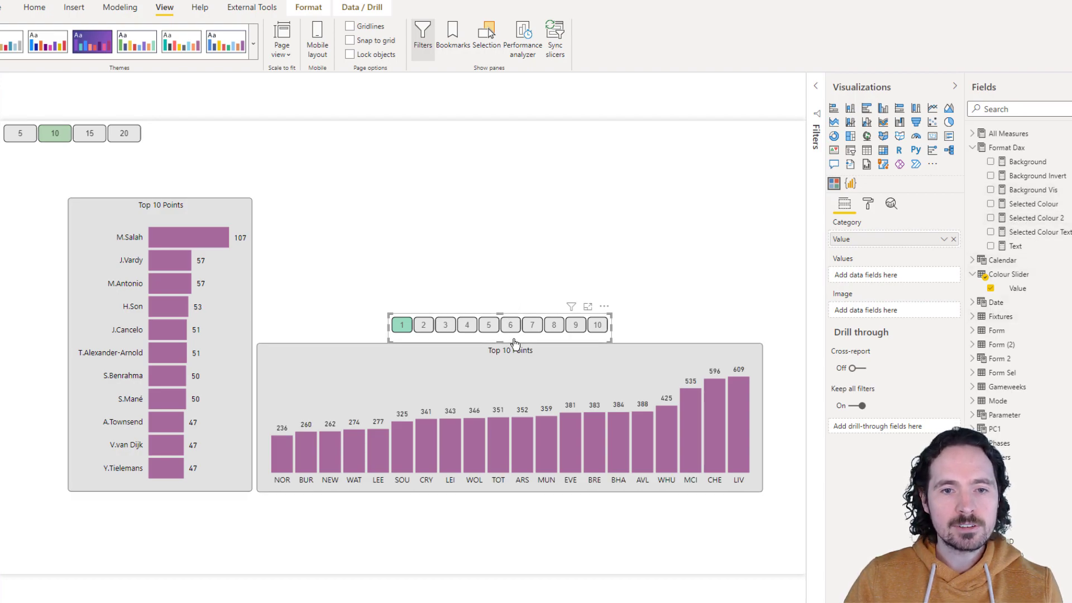
click(1036, 217)
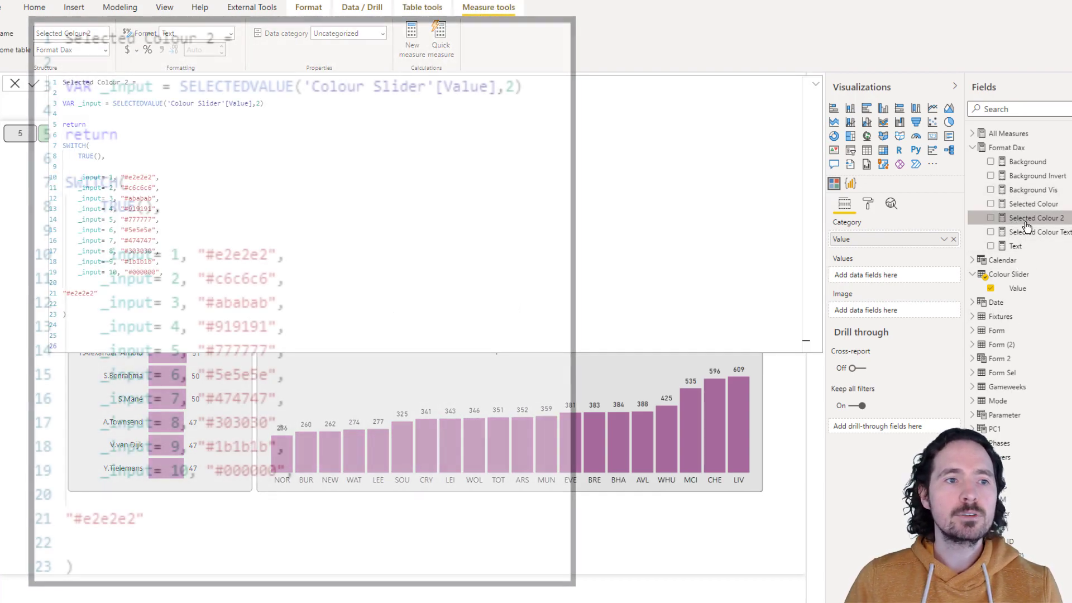